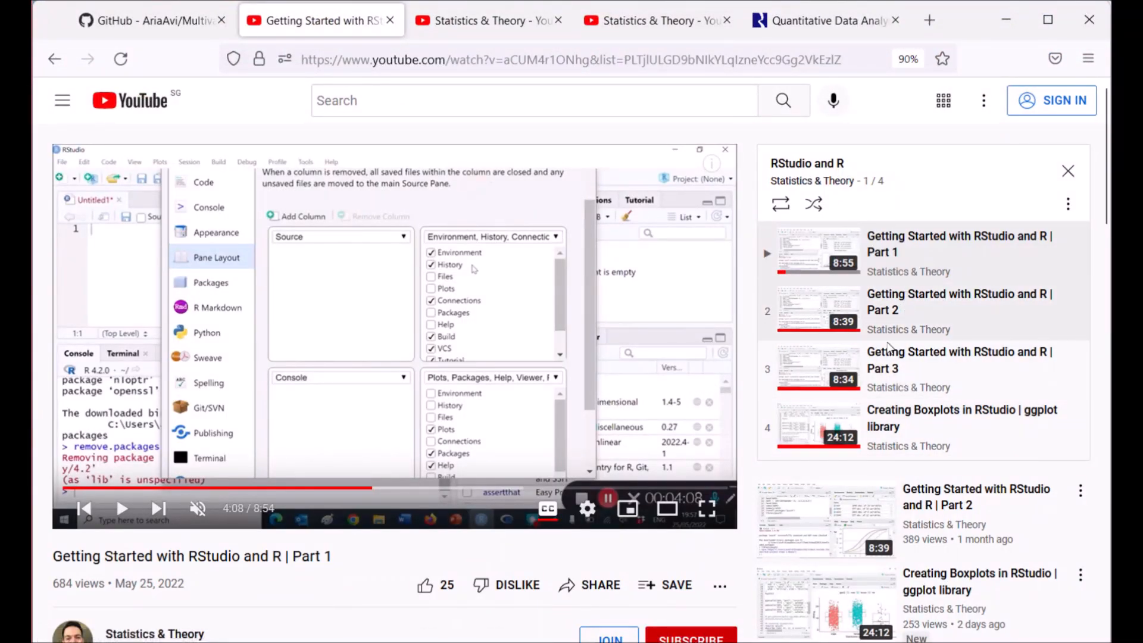
pyautogui.moveTo(842, 390)
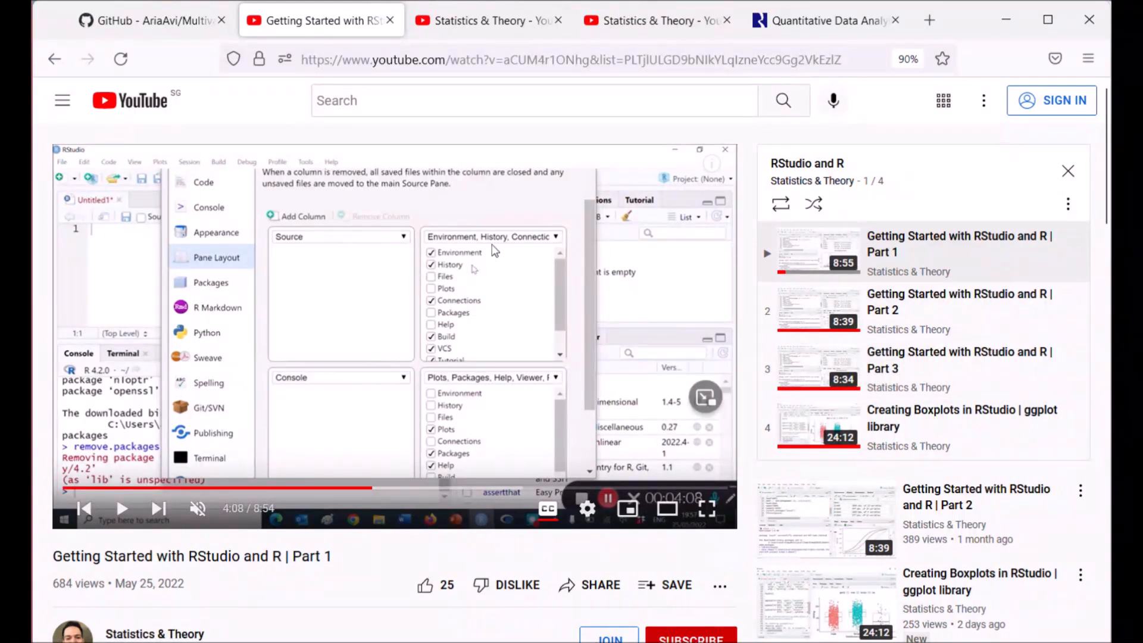
# Reach the Multivariate-Data-Analysis repository through the owner's Repositories list on GitHub
pyautogui.click(152, 20)
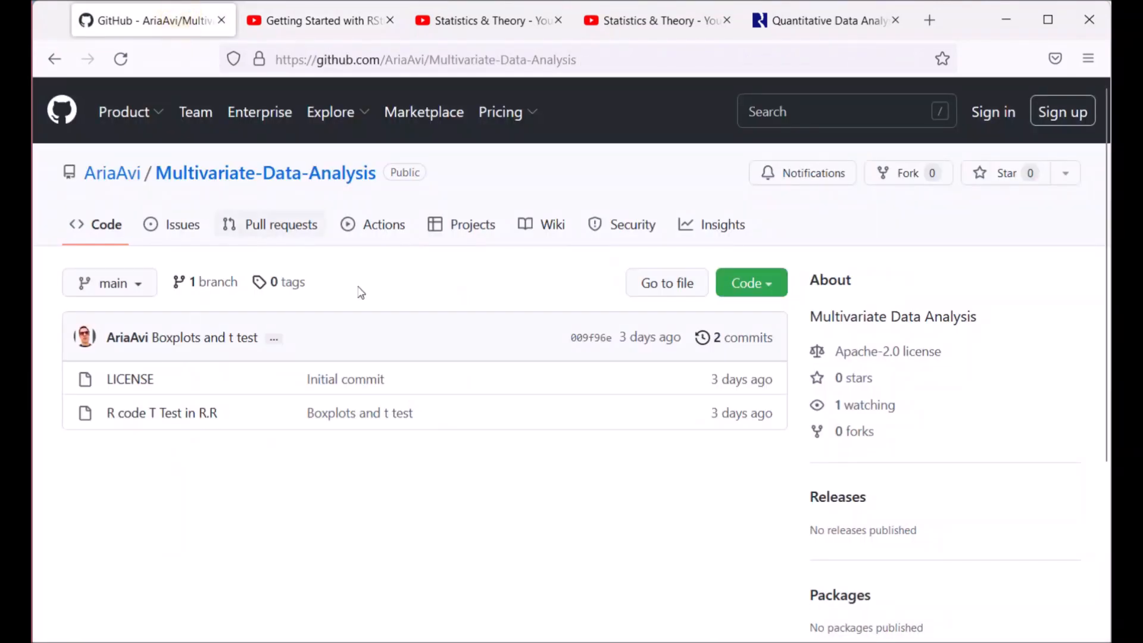
pyautogui.moveTo(430, 491)
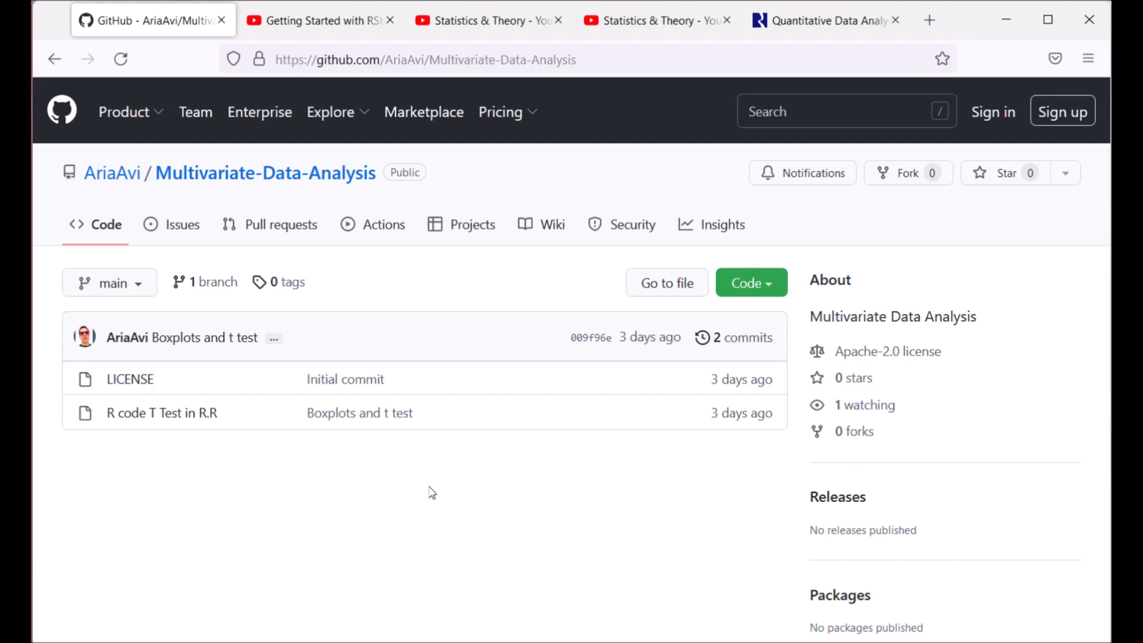
pyautogui.moveTo(229, 212)
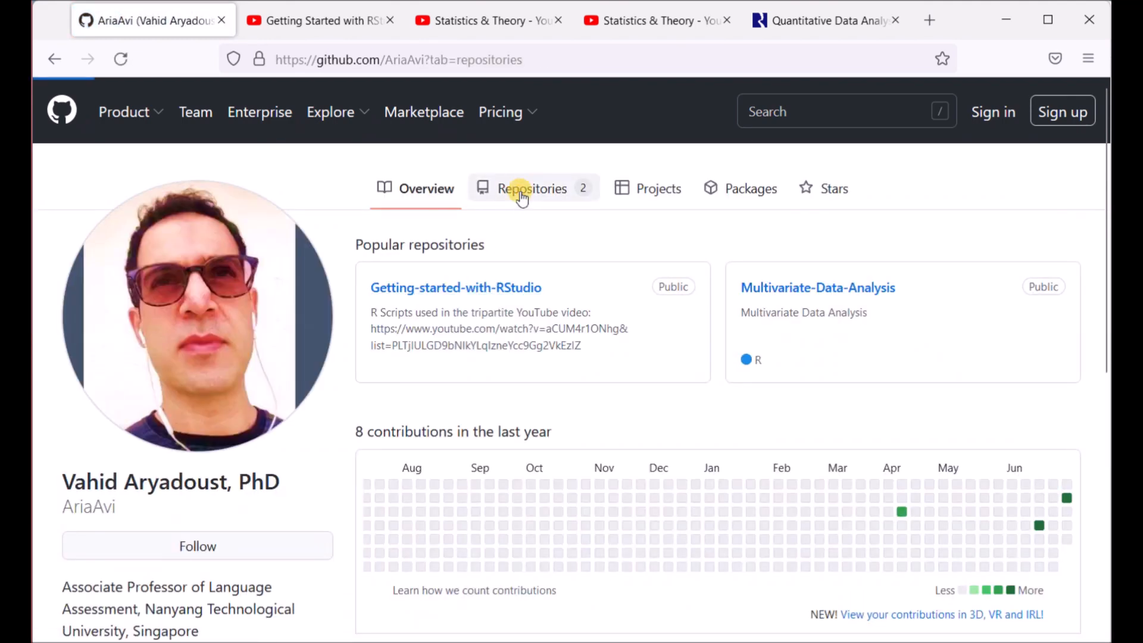
pyautogui.click(531, 188)
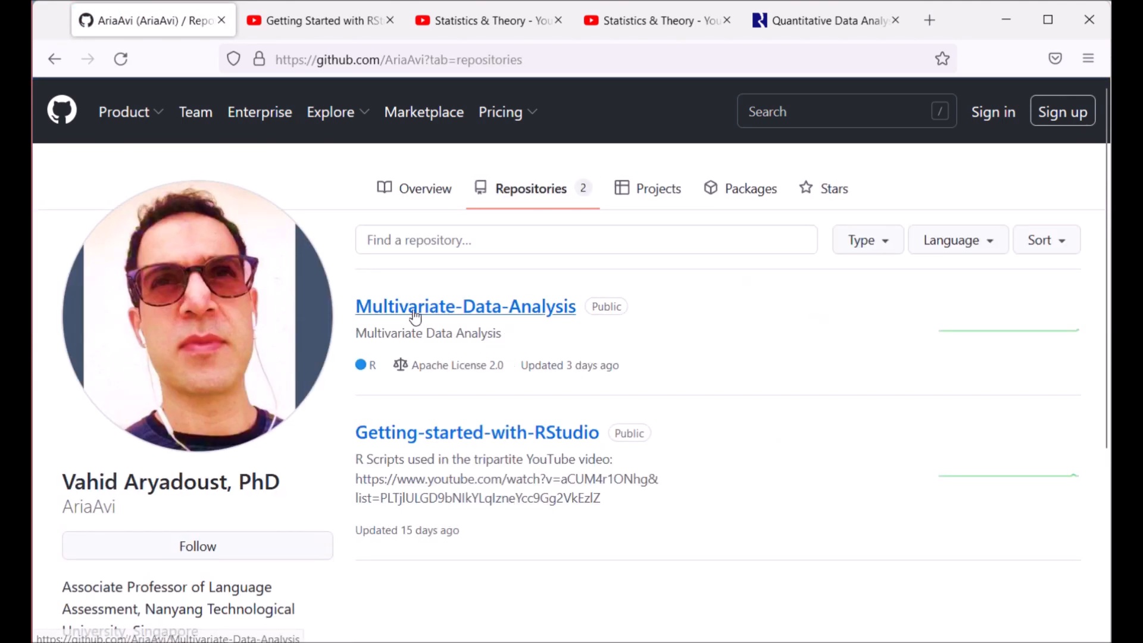
pyautogui.click(466, 306)
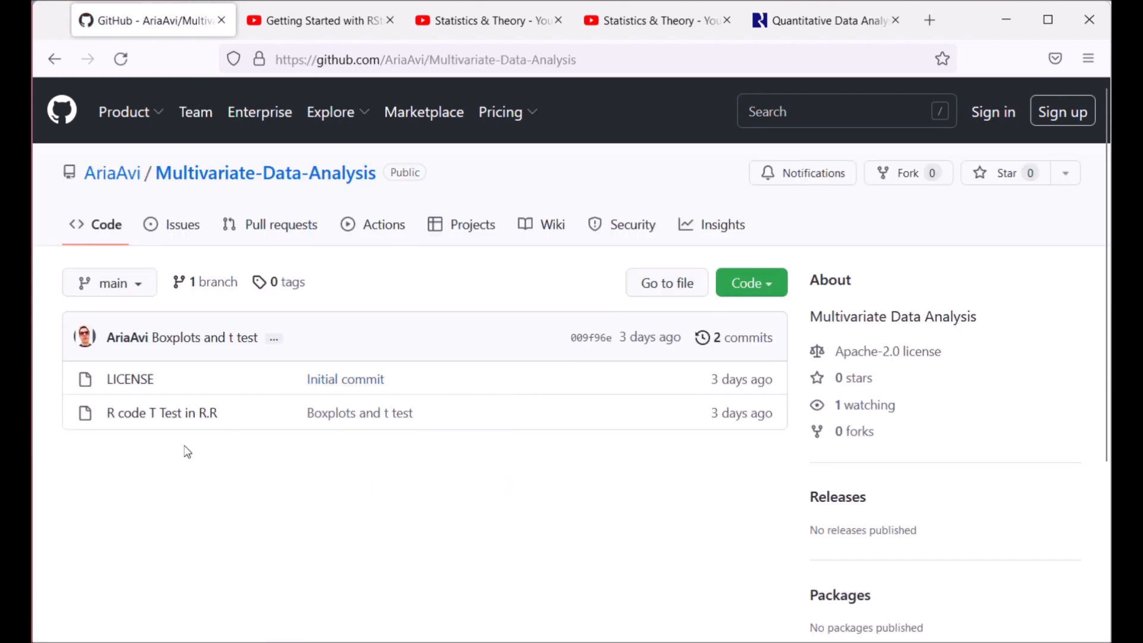
pyautogui.moveTo(161, 413)
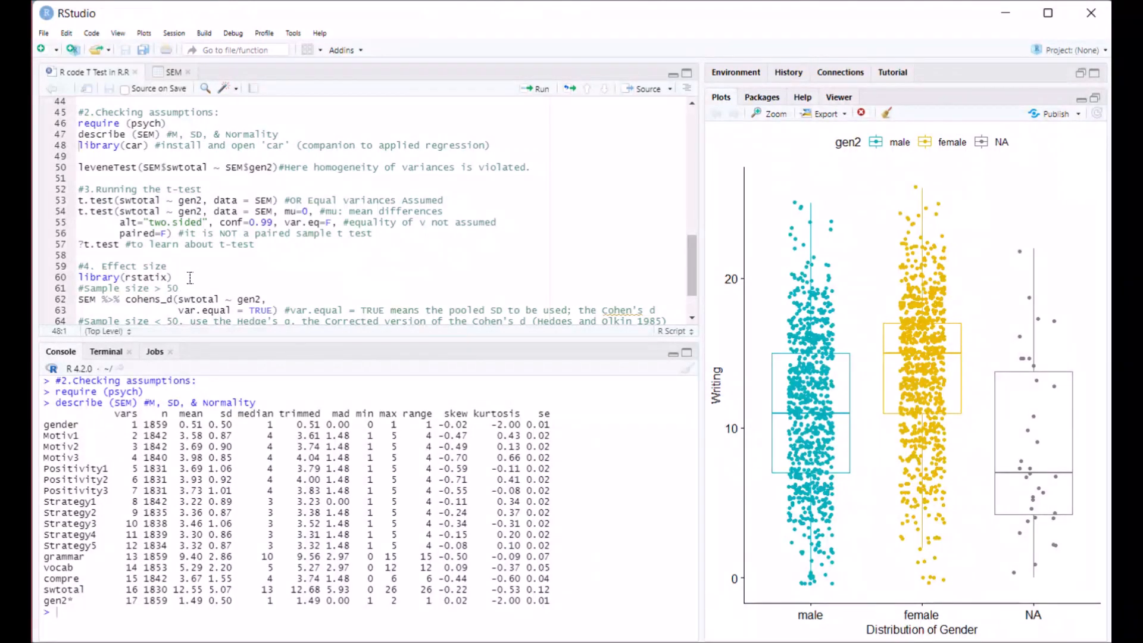
# Run require(psych) in the console and point out describe() with its SEM dataset argument
pyautogui.scroll(3)
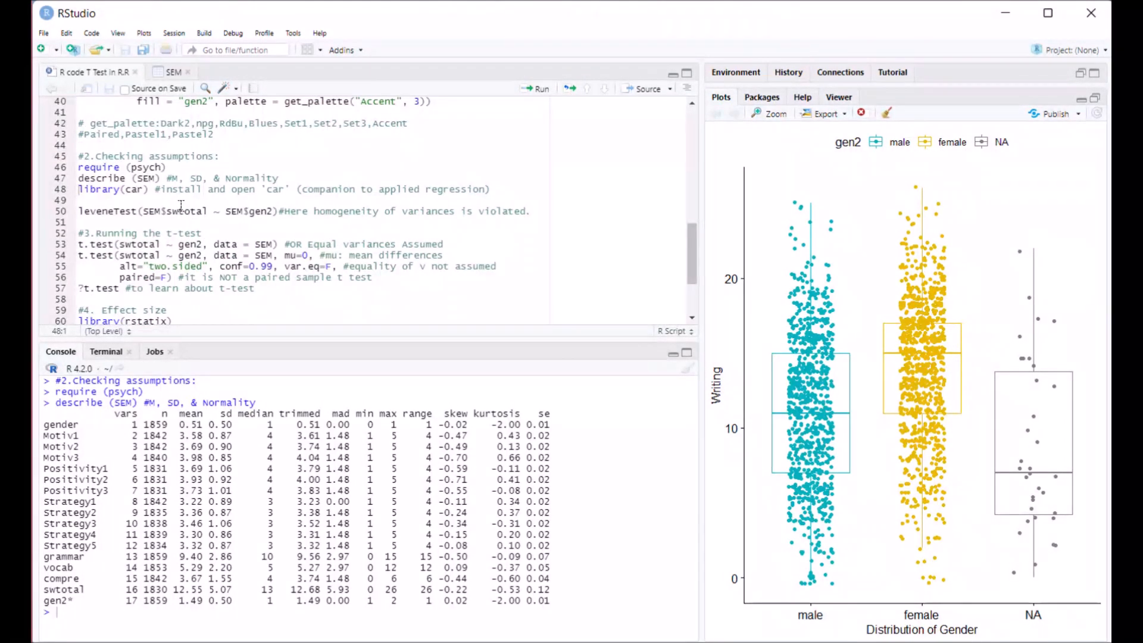
pyautogui.scroll(-3)
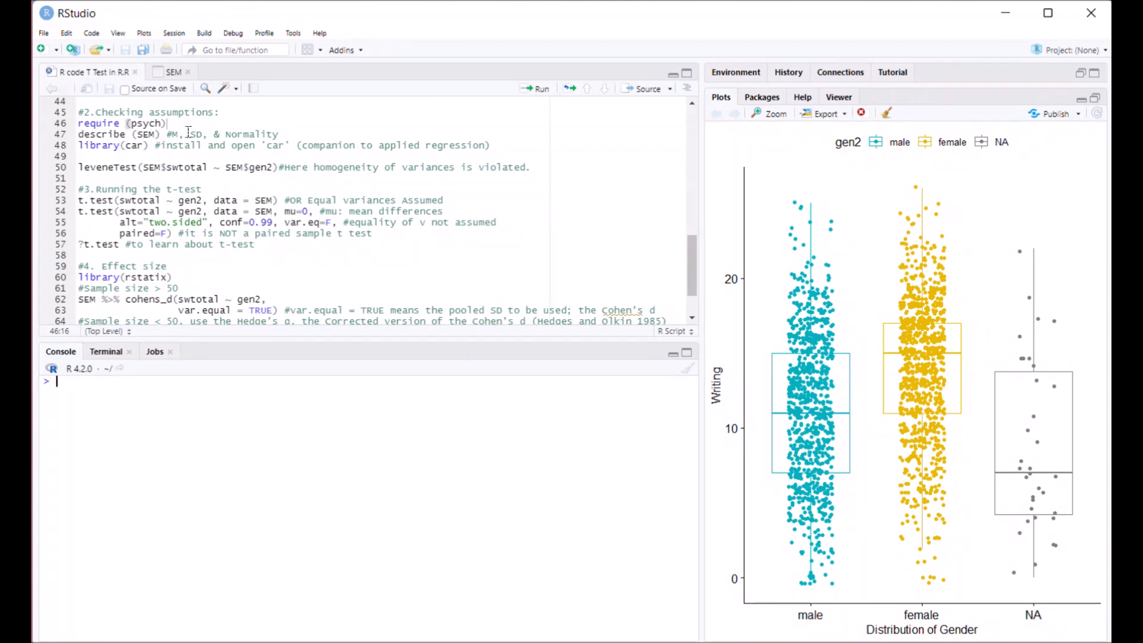
pyautogui.click(537, 88)
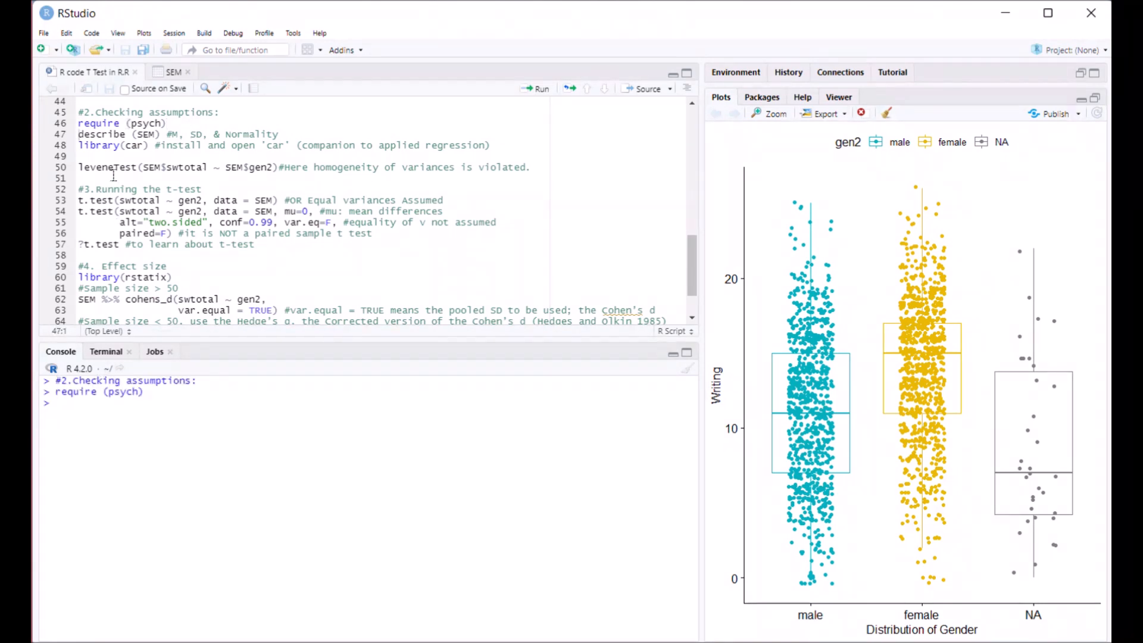
pyautogui.moveTo(169, 123)
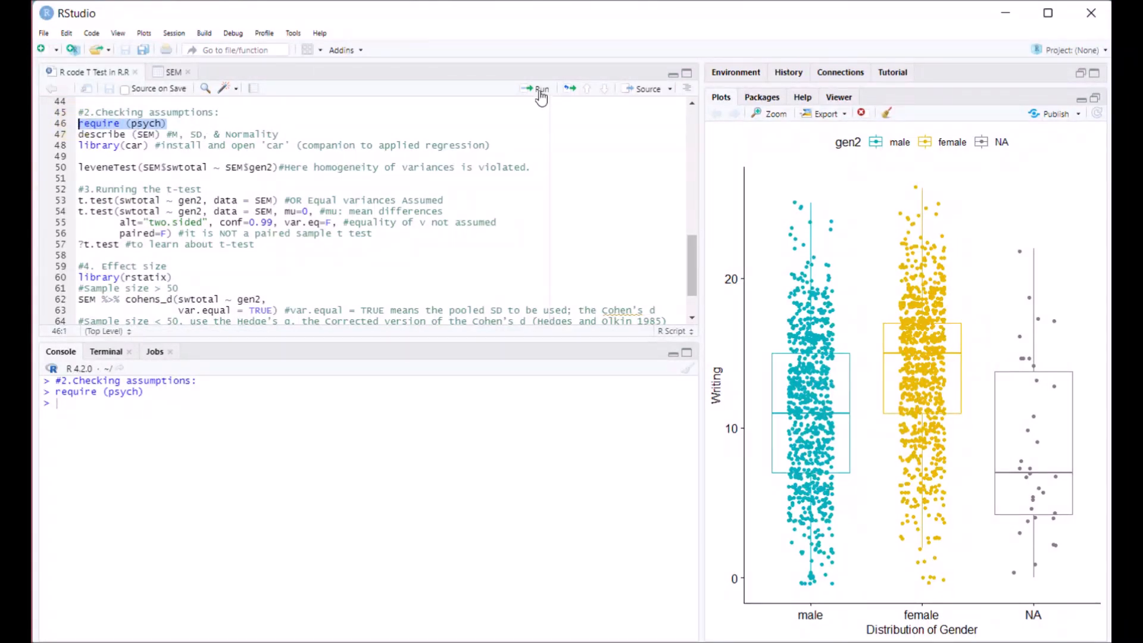
pyautogui.moveTo(540, 88)
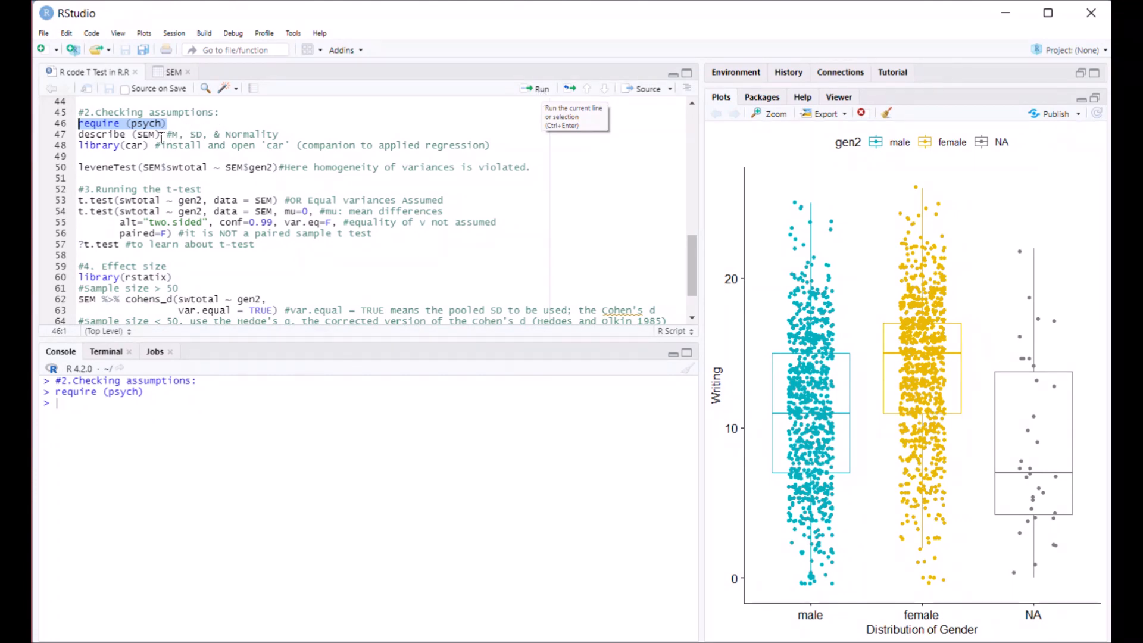
pyautogui.click(161, 134)
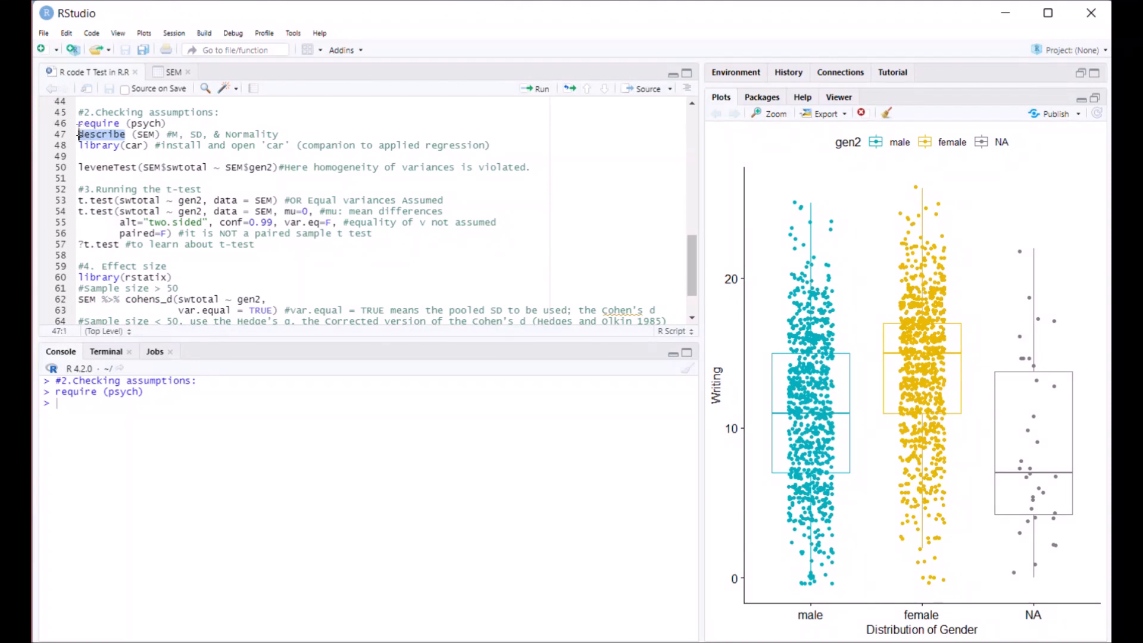
pyautogui.click(127, 135)
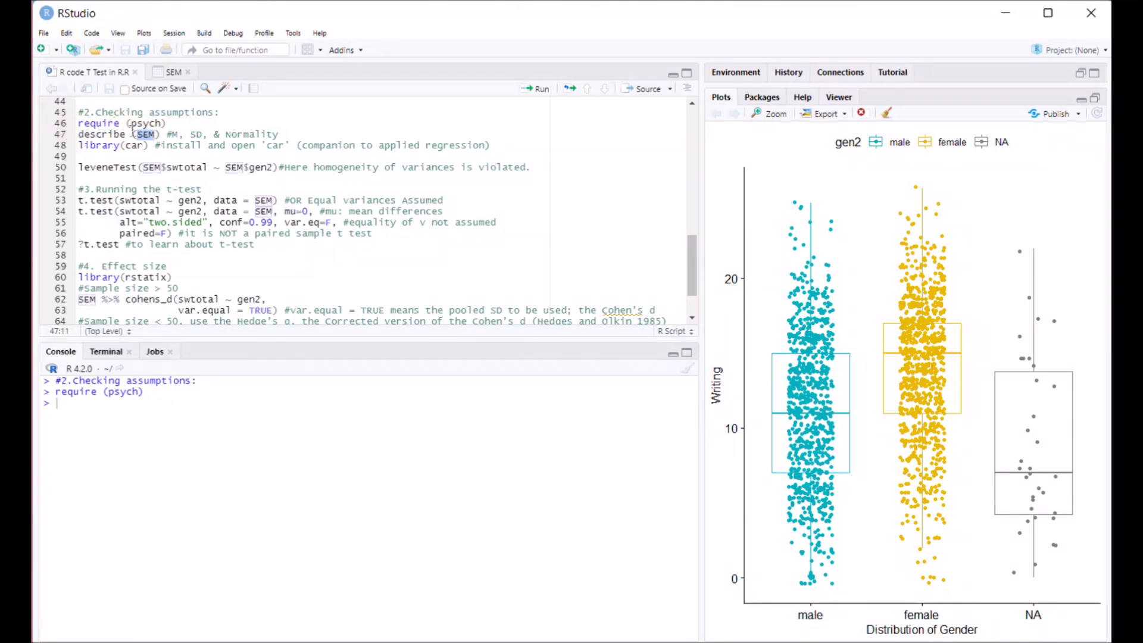
pyautogui.click(153, 134)
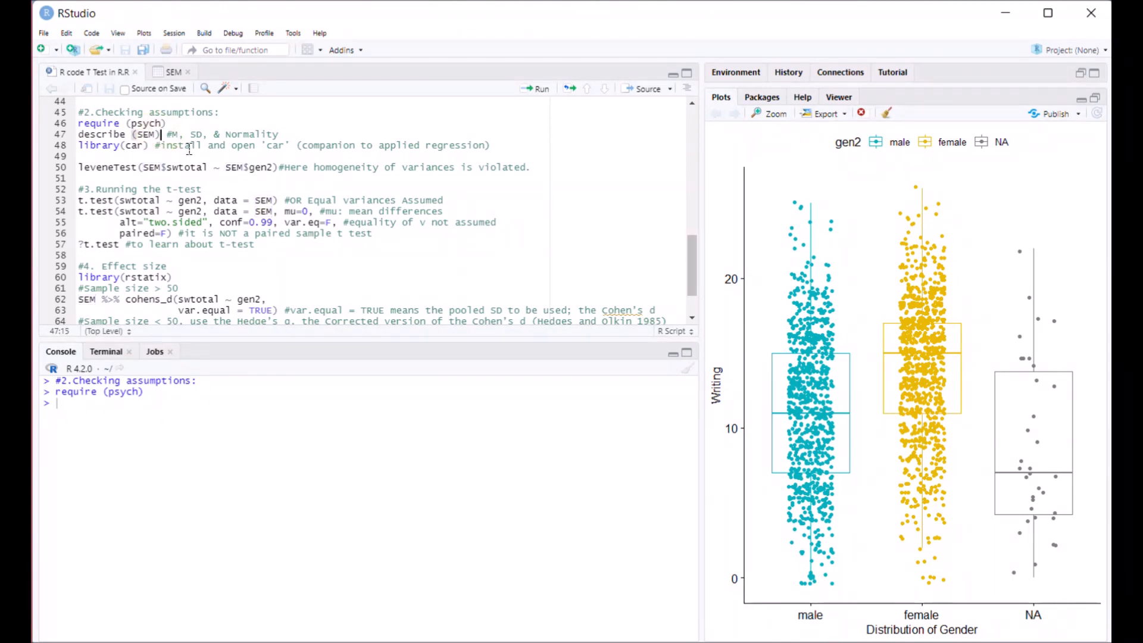
# Run describe(SEM), highlight the mean and kurtosis columns, then return to GitHub
pyautogui.click(541, 88)
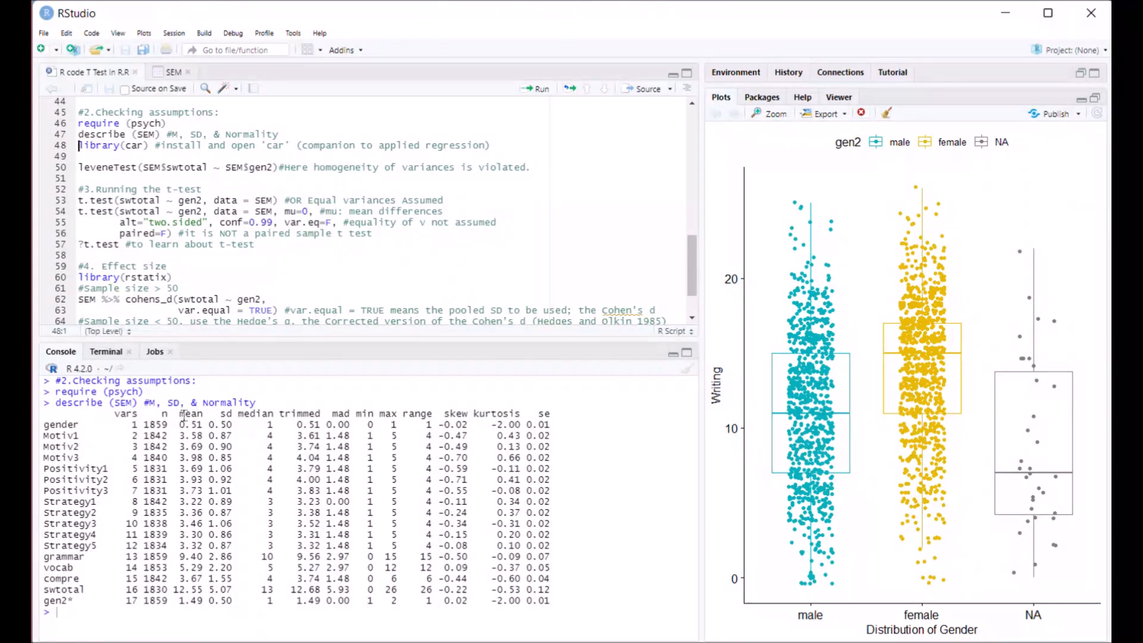
pyautogui.doubleClick(192, 413)
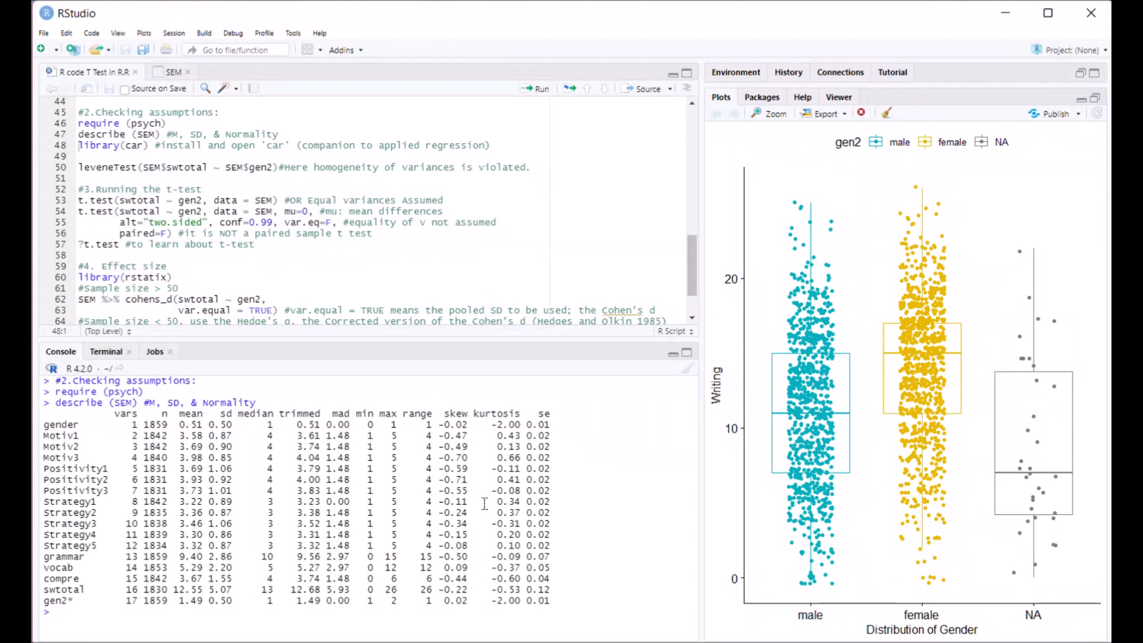
pyautogui.moveTo(475, 409)
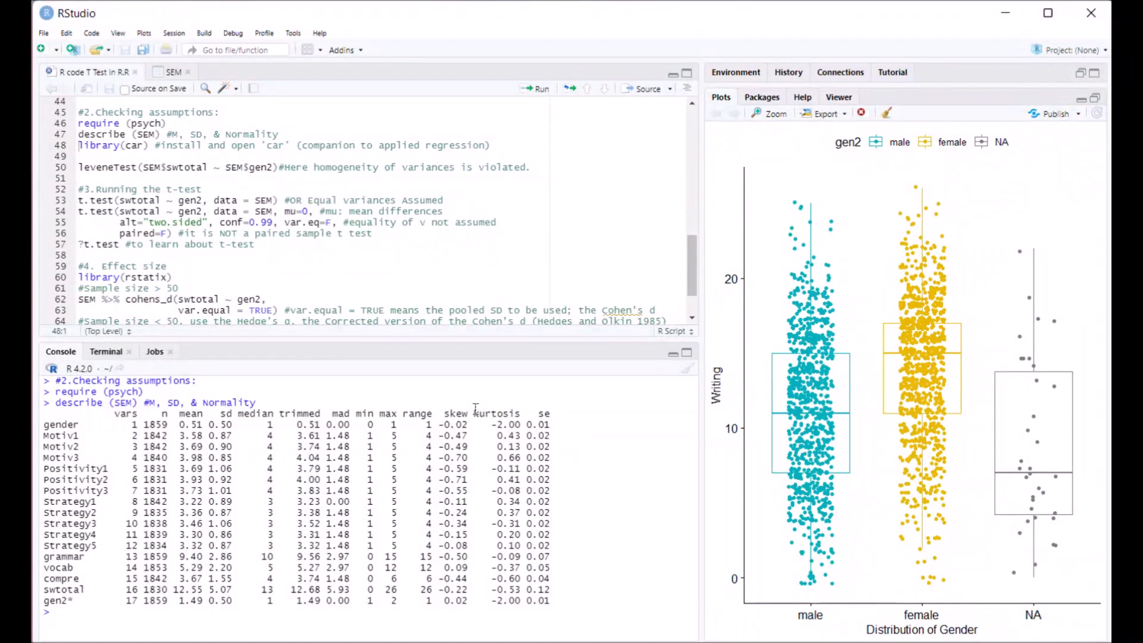
pyautogui.doubleClick(498, 413)
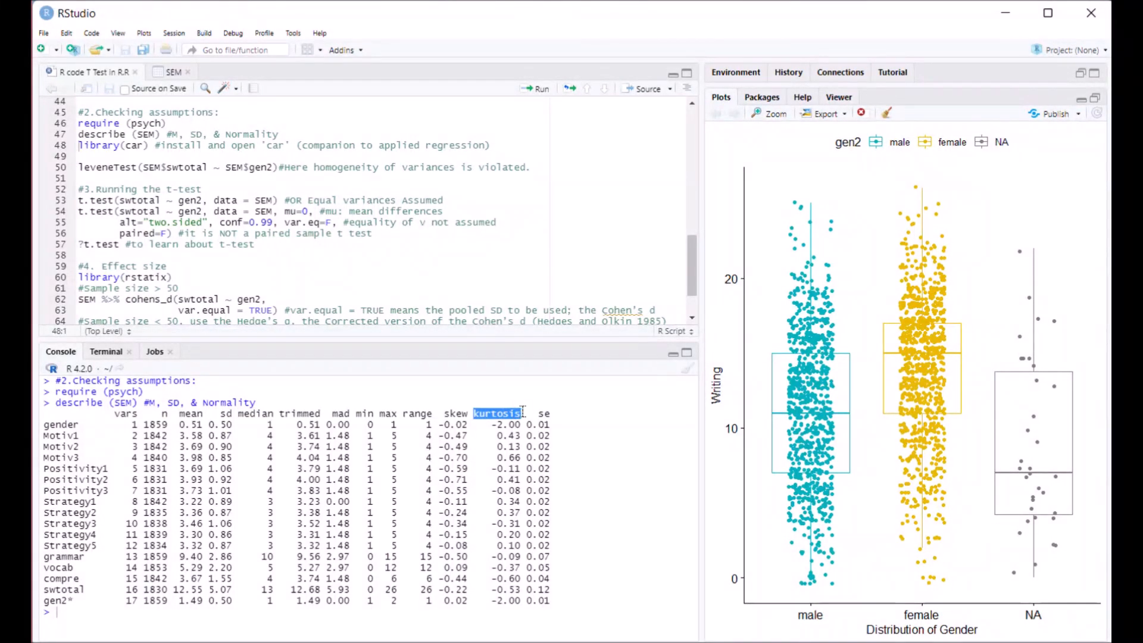
pyautogui.click(145, 20)
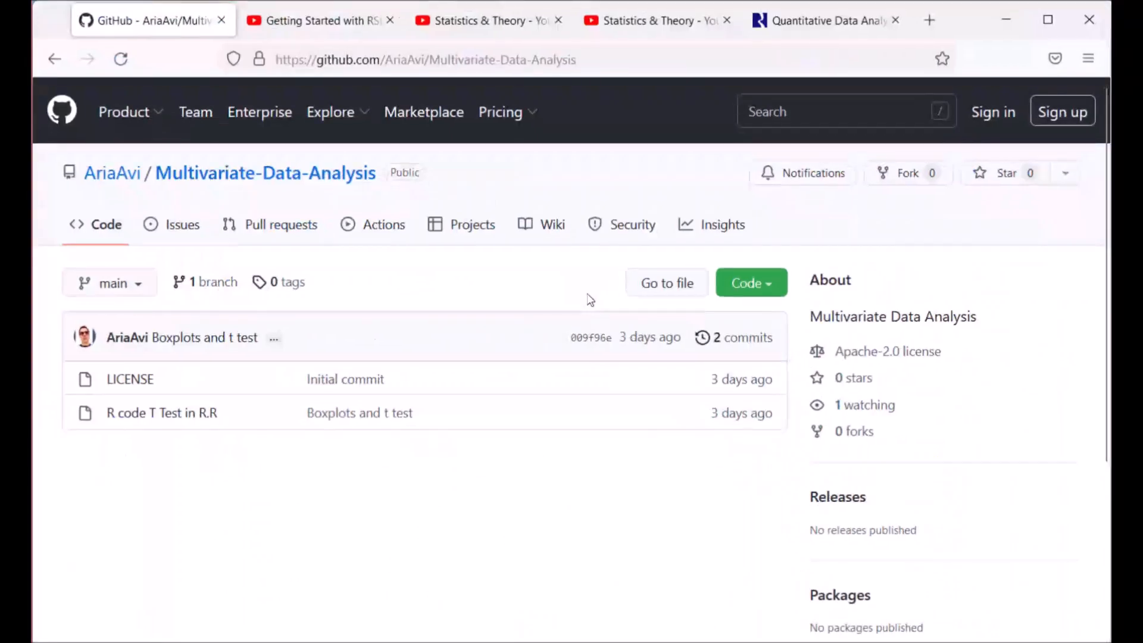
# Search the Statistics & Theory channel for 'normality' videos
pyautogui.click(488, 21)
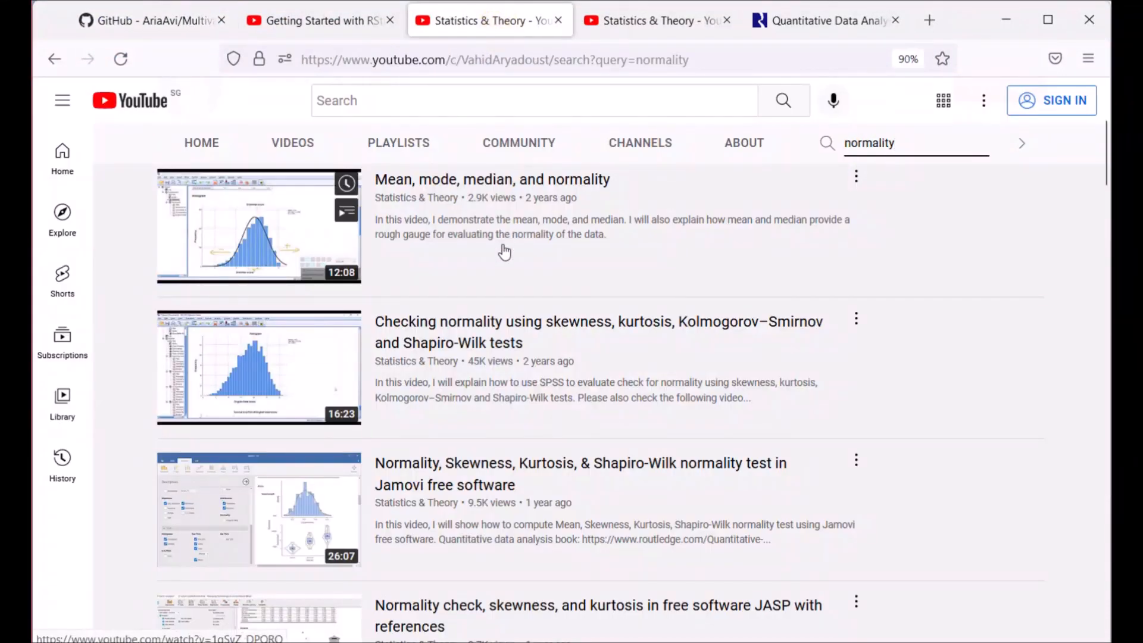
pyautogui.moveTo(567, 471)
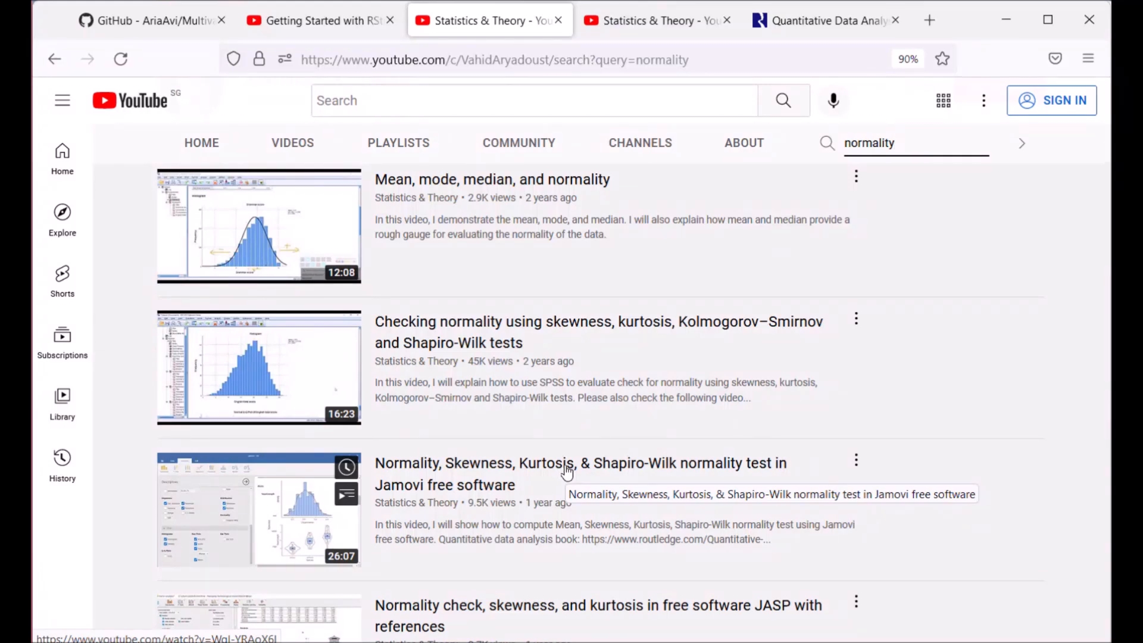
pyautogui.click(915, 143)
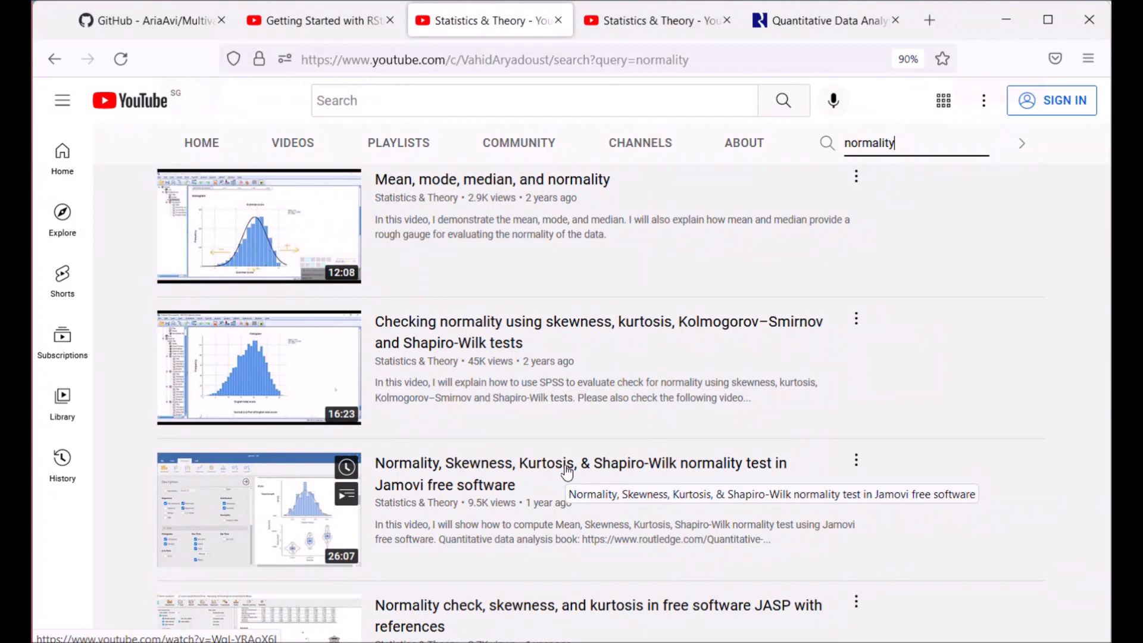
pyautogui.moveTo(525, 247)
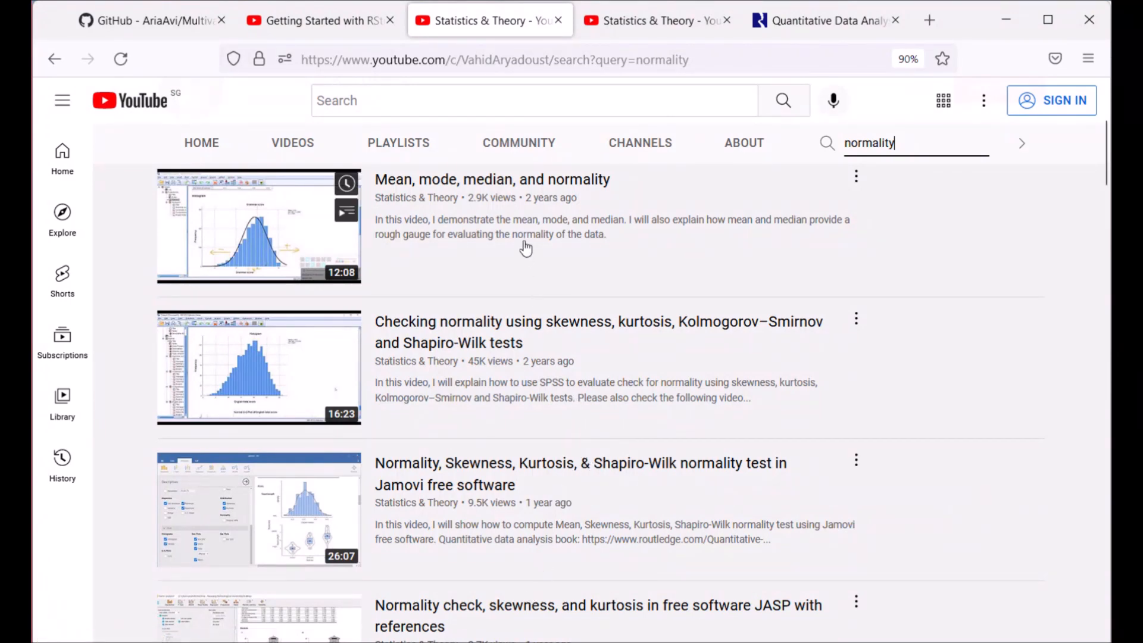
pyautogui.moveTo(557, 261)
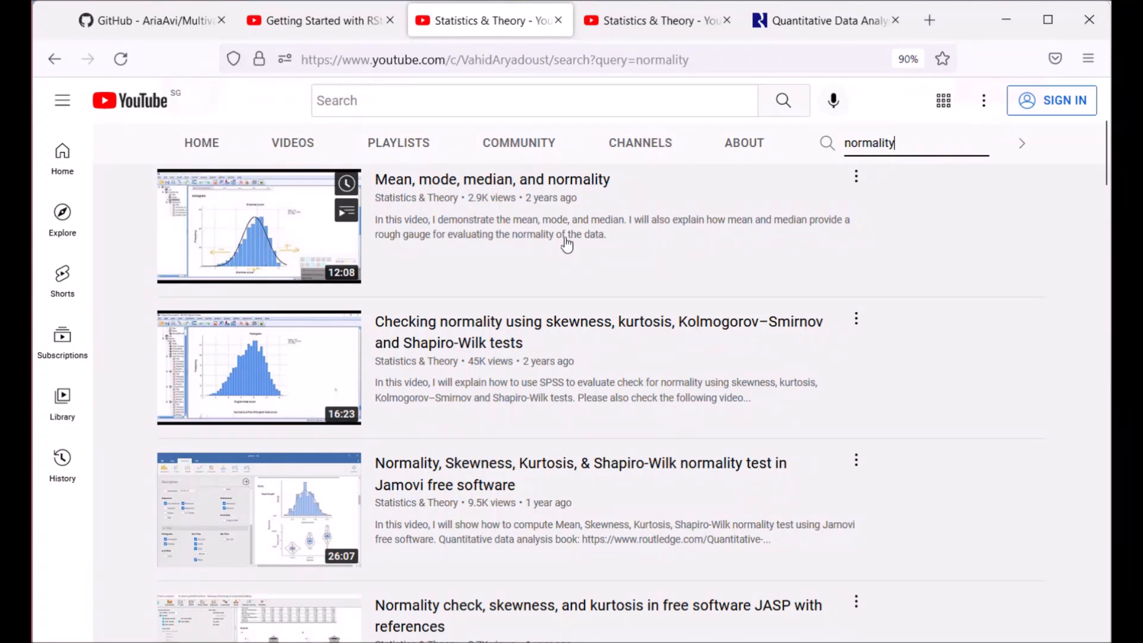
pyautogui.moveTo(743, 142)
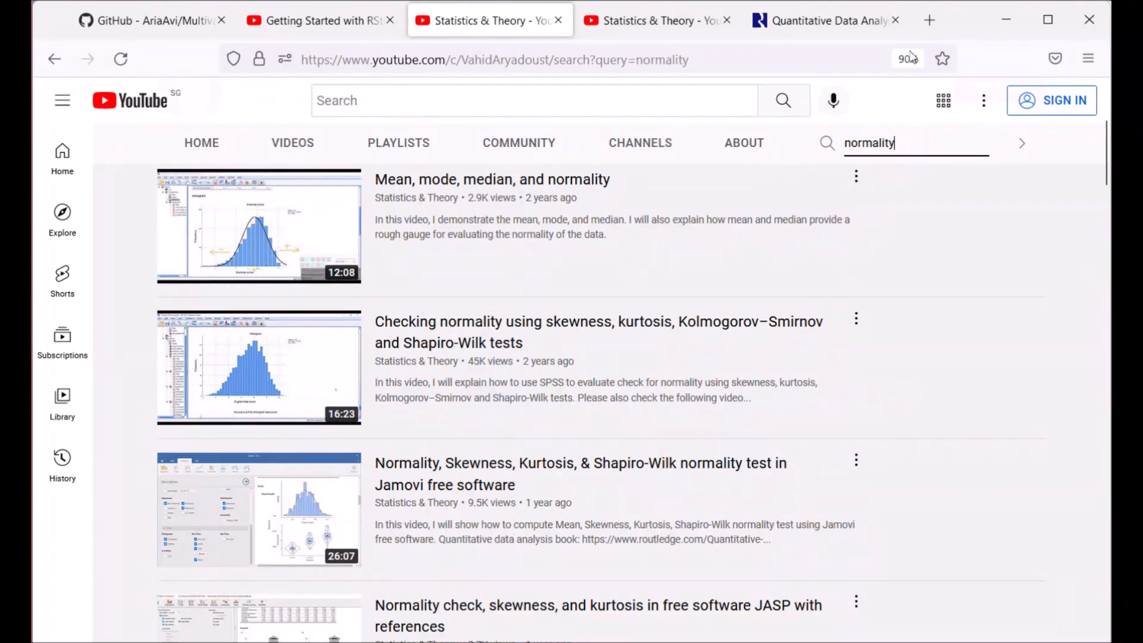
# Browse the Routledge book's table of contents to the t-test and ANOVA chapter, then return to RStudio
pyautogui.click(824, 20)
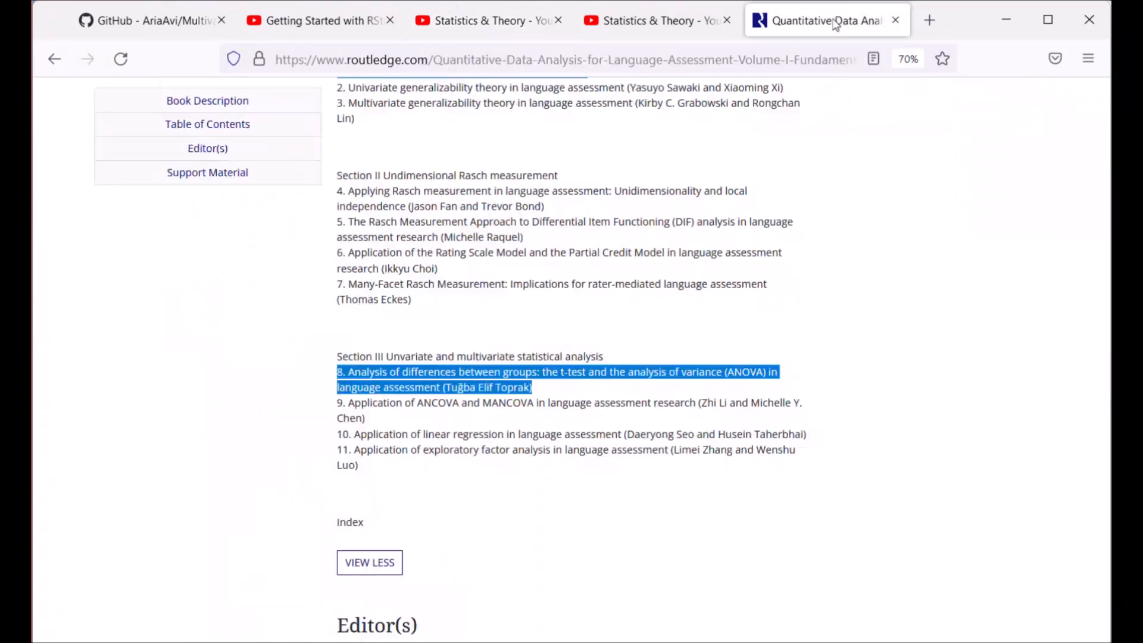
pyautogui.scroll(3)
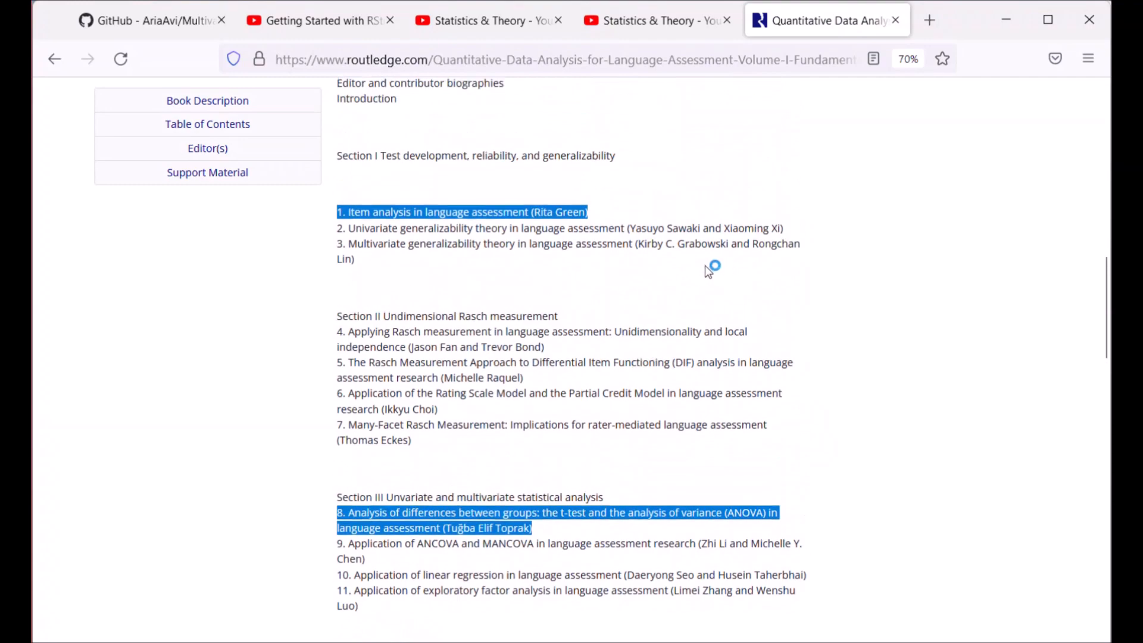
pyautogui.scroll(3)
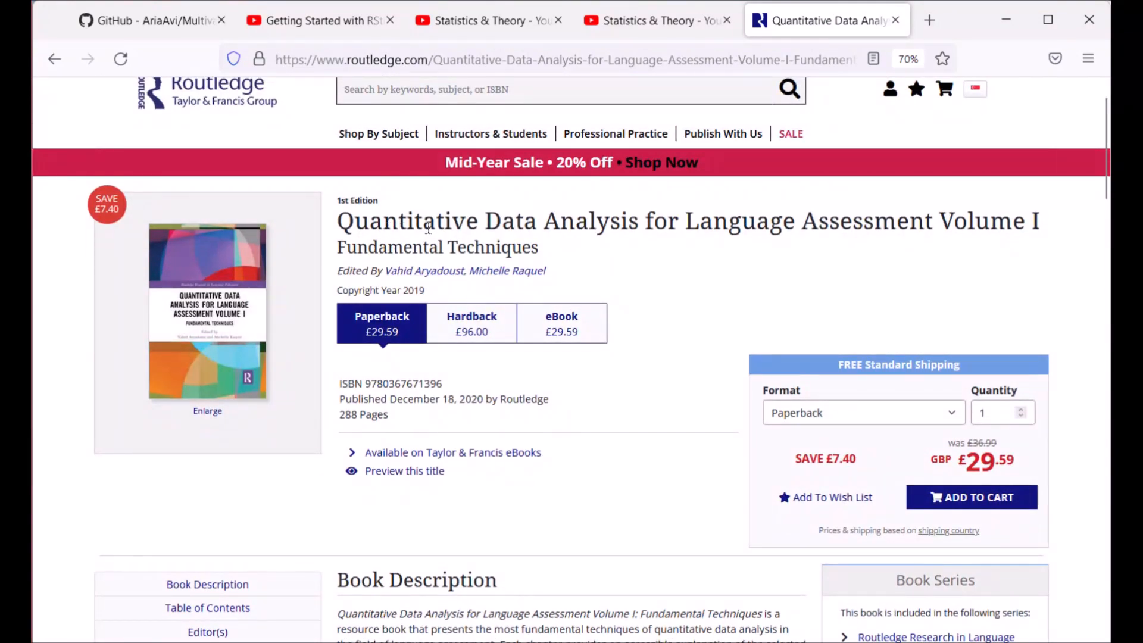
pyautogui.moveTo(973, 251)
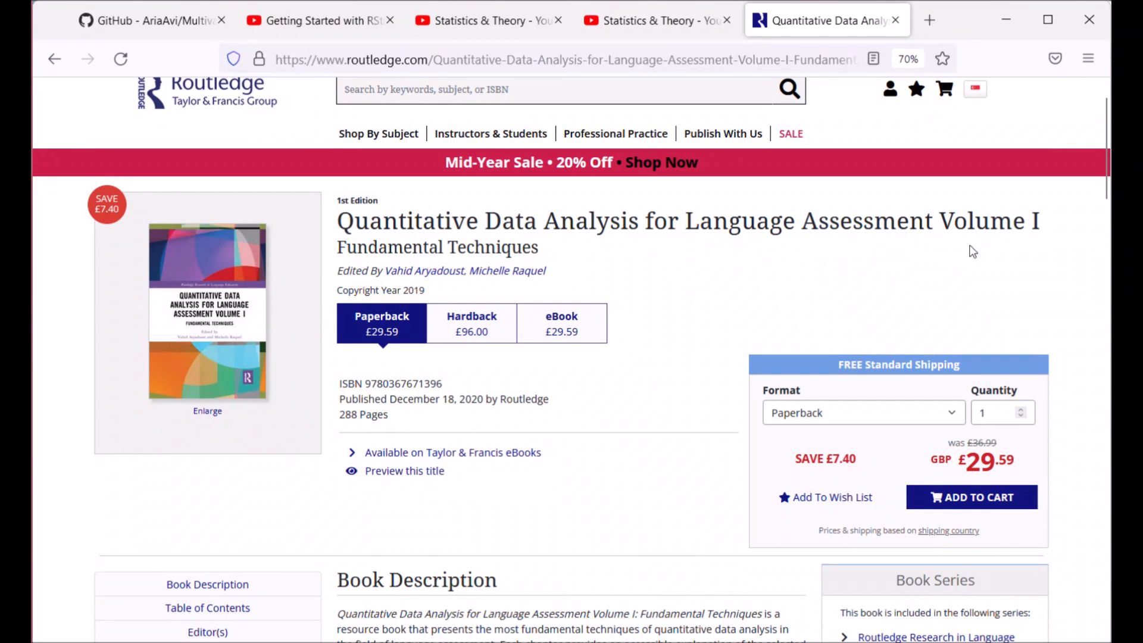
pyautogui.moveTo(662, 271)
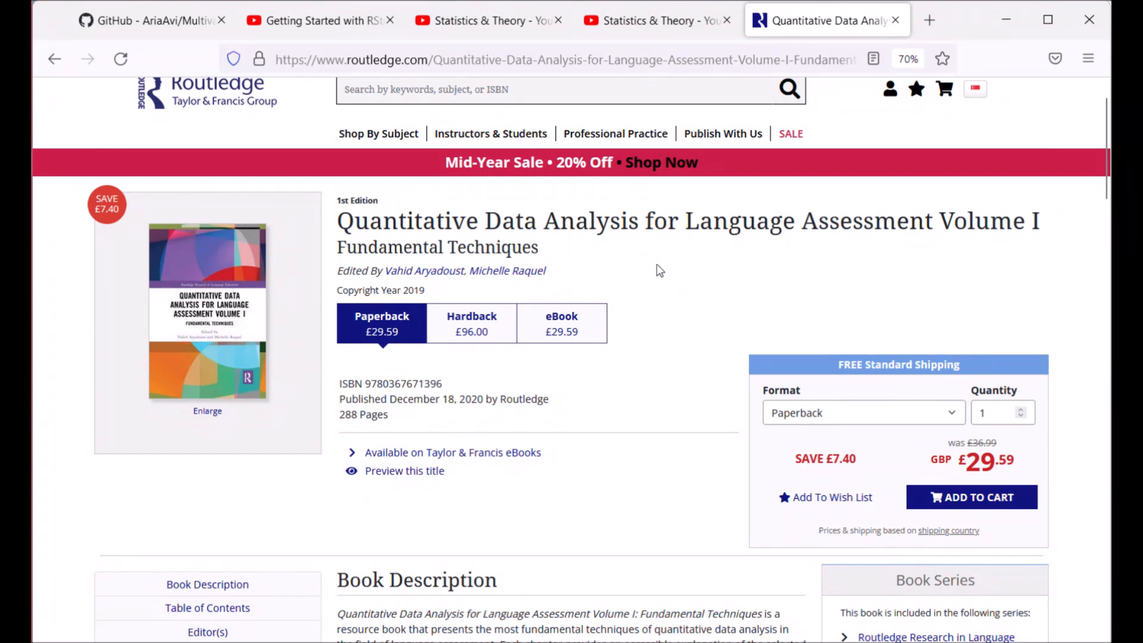
pyautogui.scroll(-3)
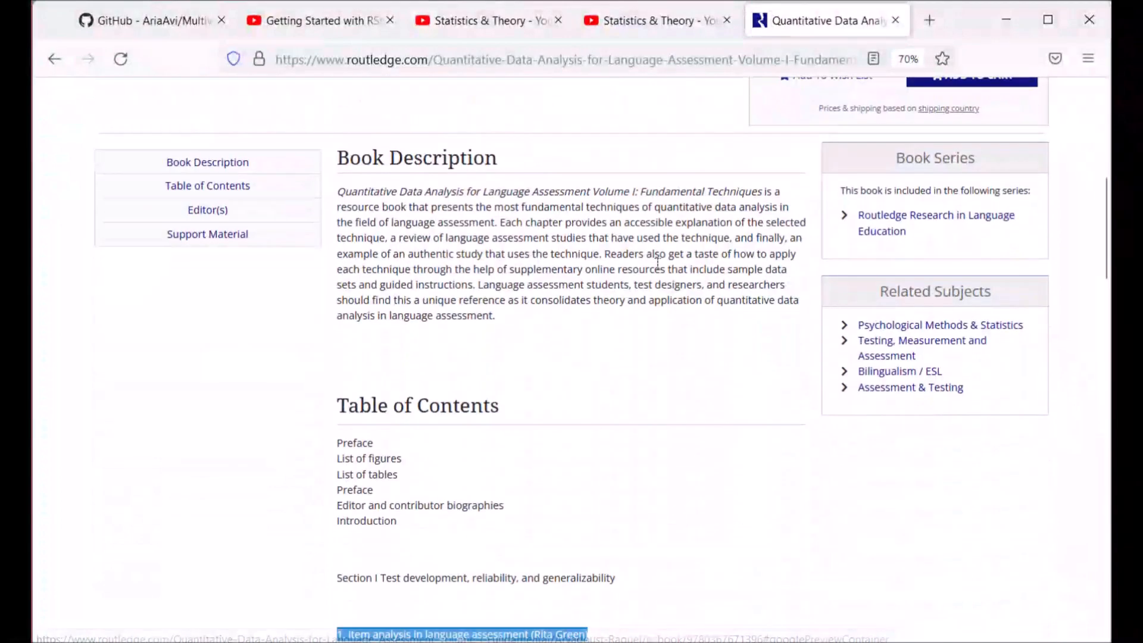
pyautogui.scroll(-3)
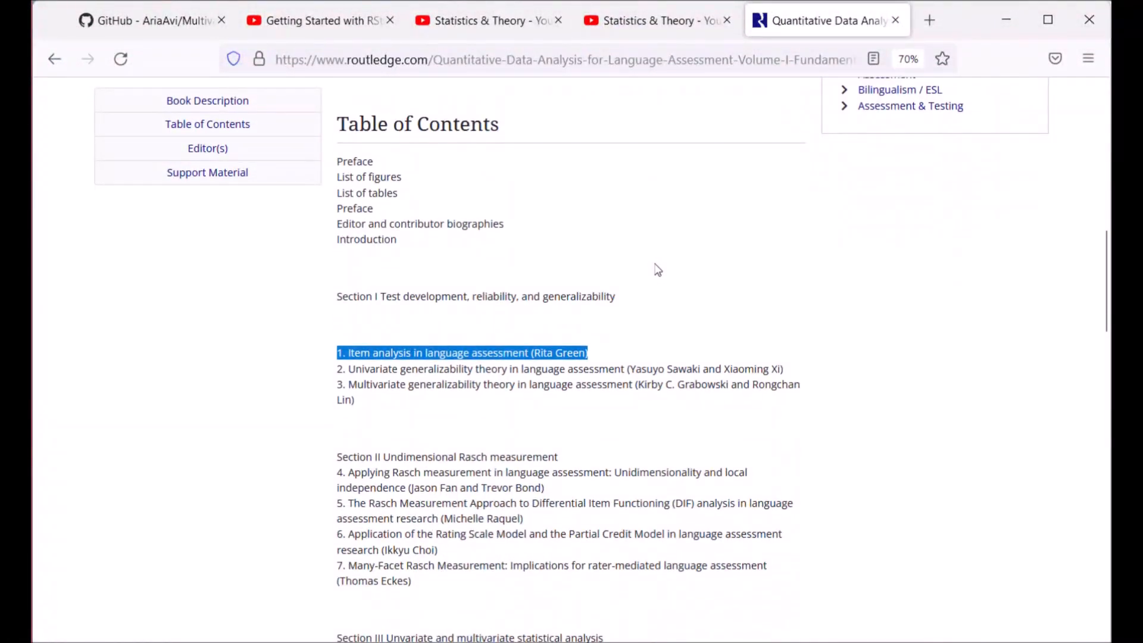
pyautogui.scroll(-3)
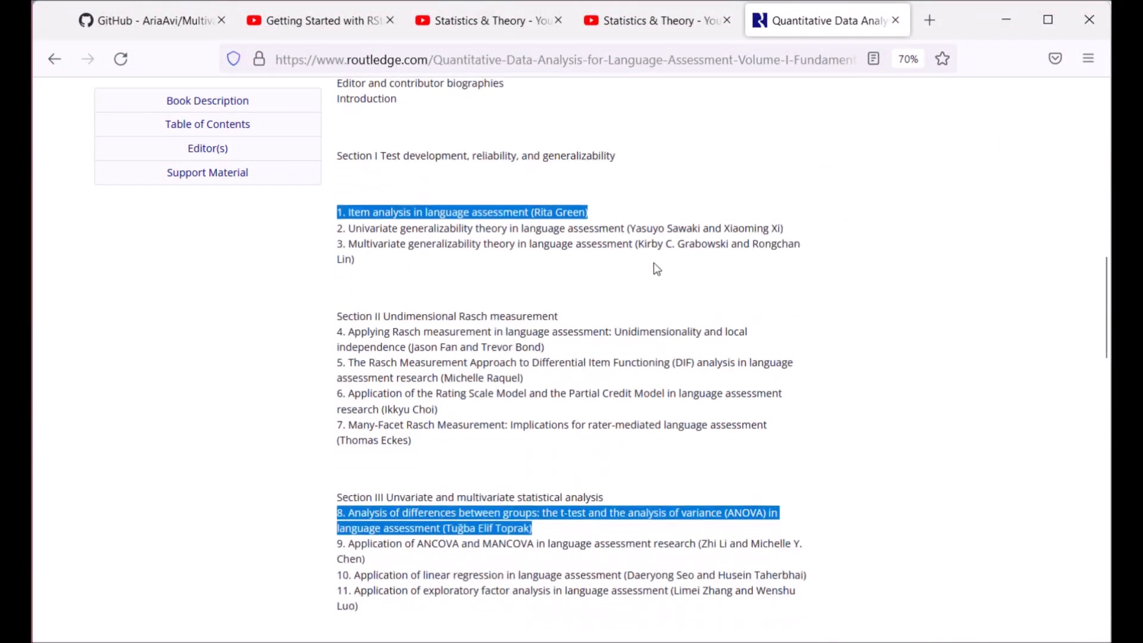
pyautogui.moveTo(652, 270)
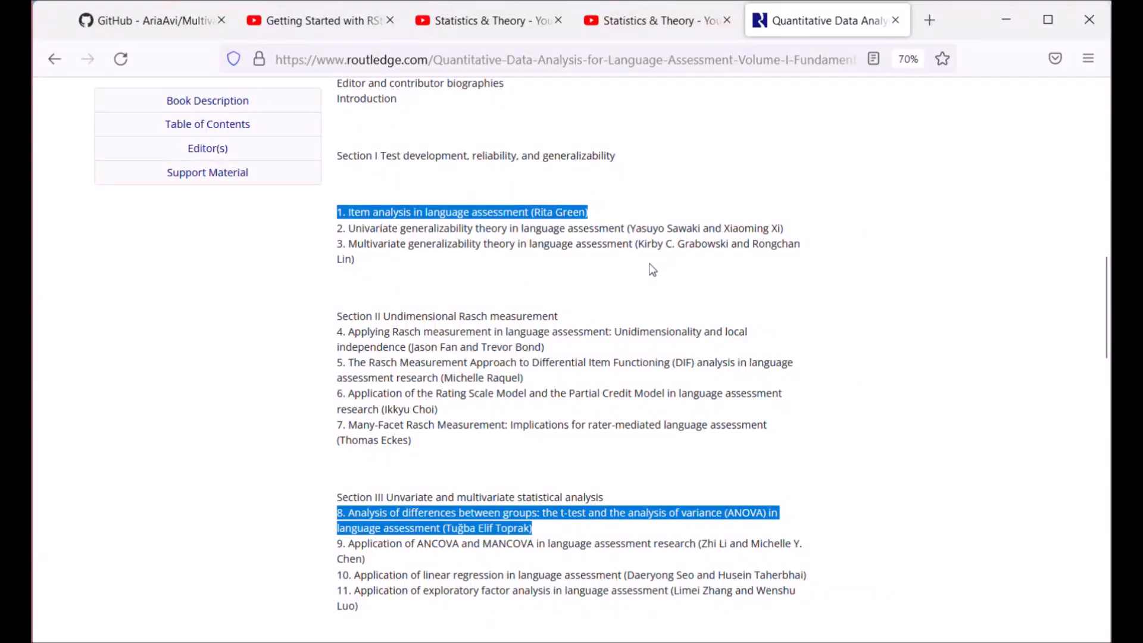
pyautogui.moveTo(388, 227)
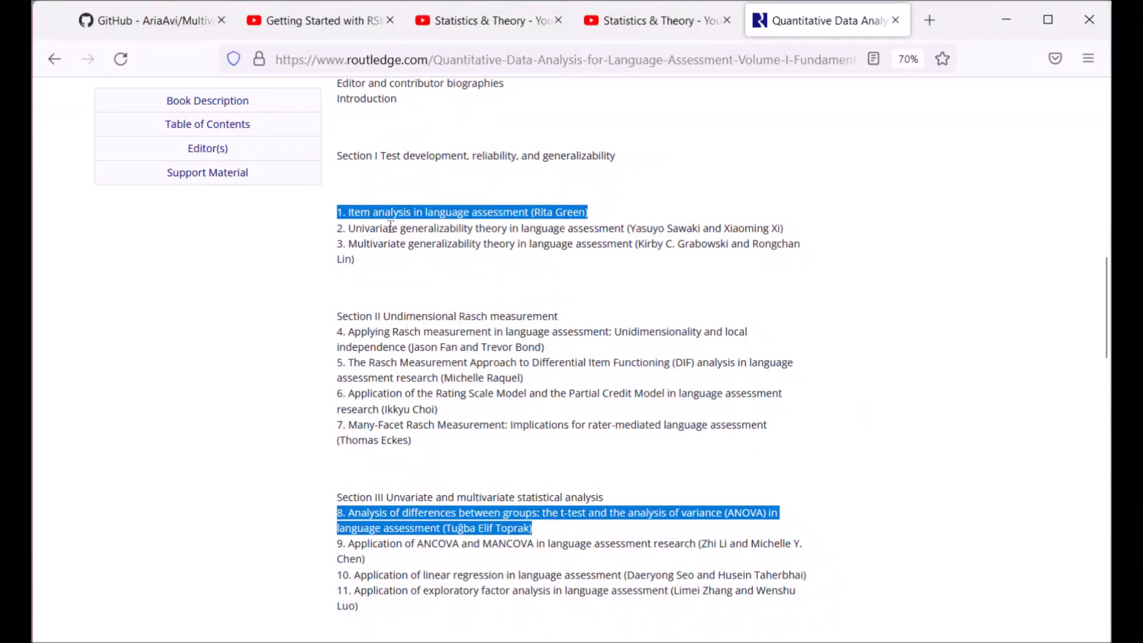
pyautogui.moveTo(553, 226)
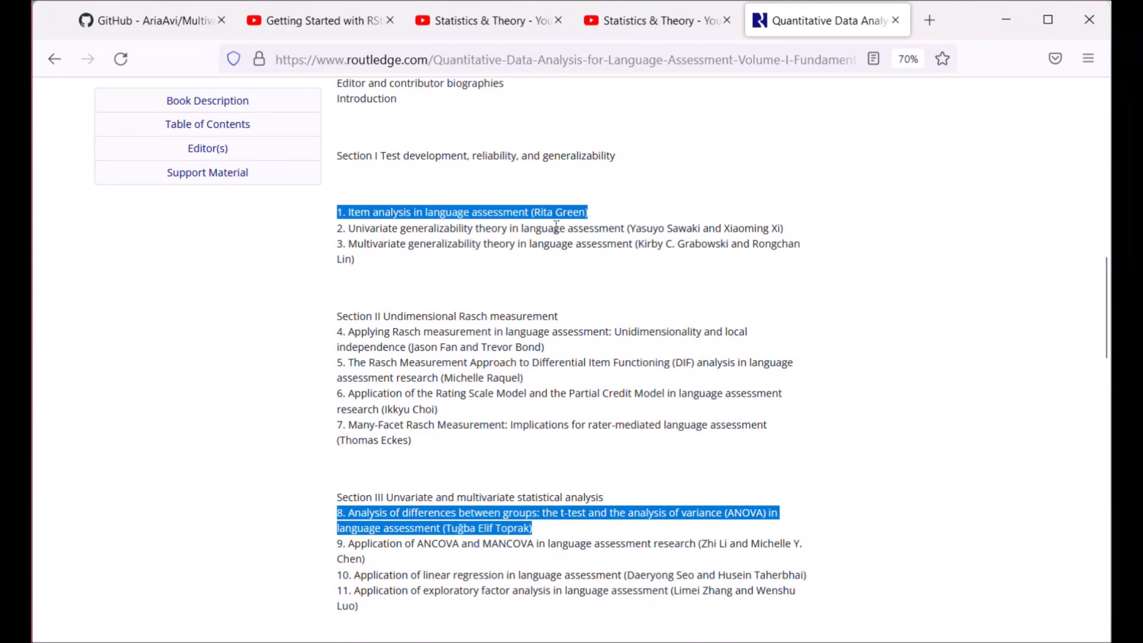
pyautogui.moveTo(392, 219)
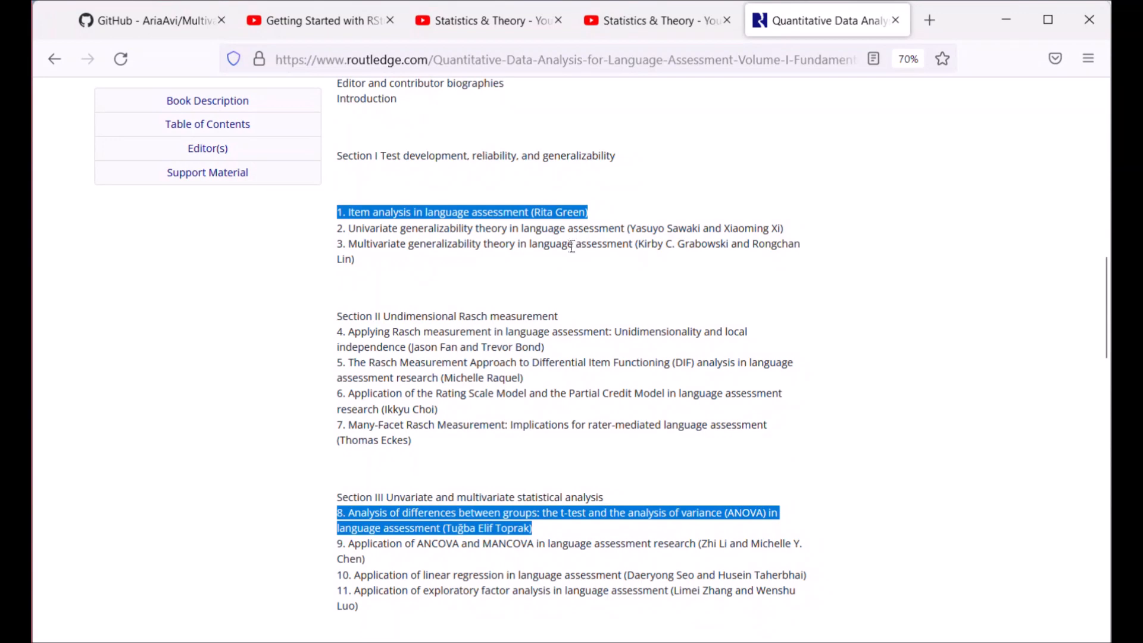
pyautogui.scroll(-3)
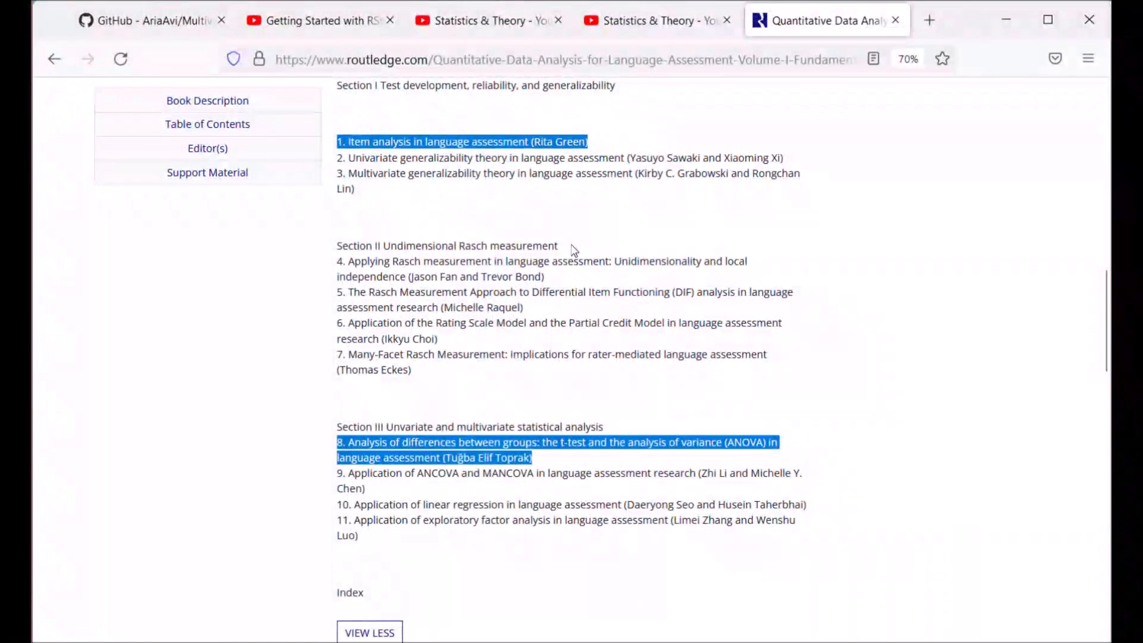
pyautogui.moveTo(540, 345)
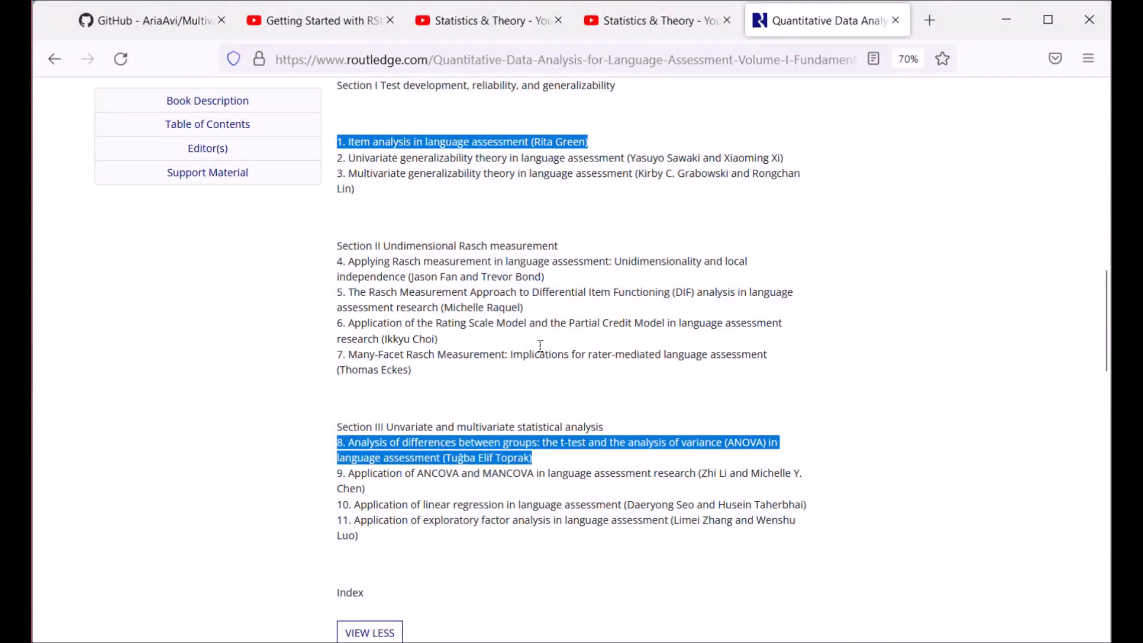
pyautogui.scroll(-3)
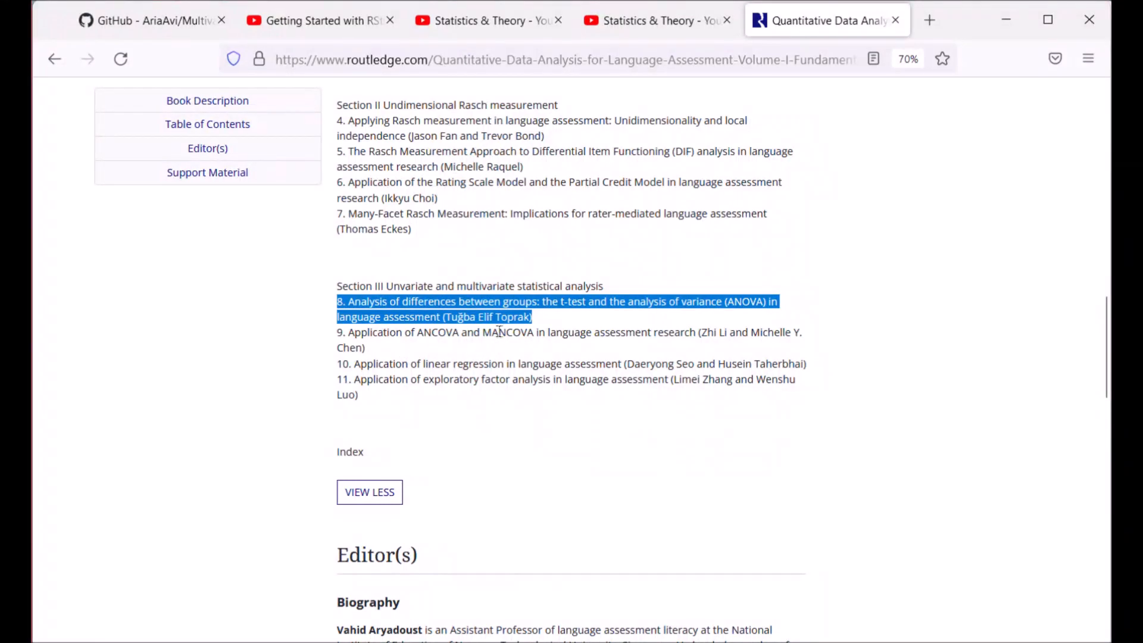
pyautogui.moveTo(535, 332)
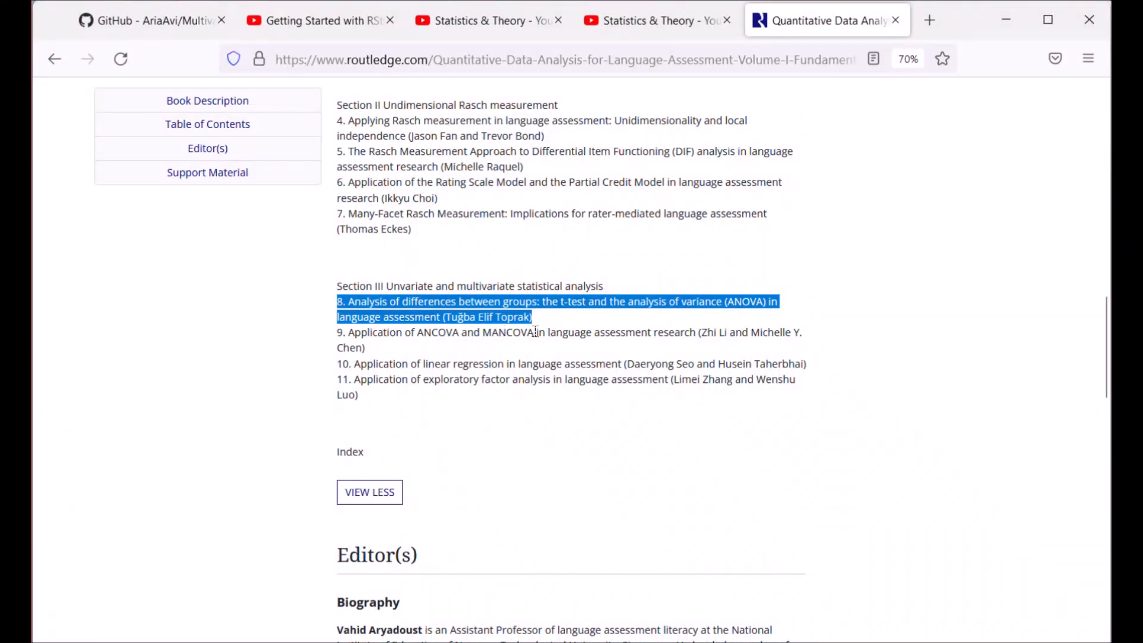
pyautogui.moveTo(578, 323)
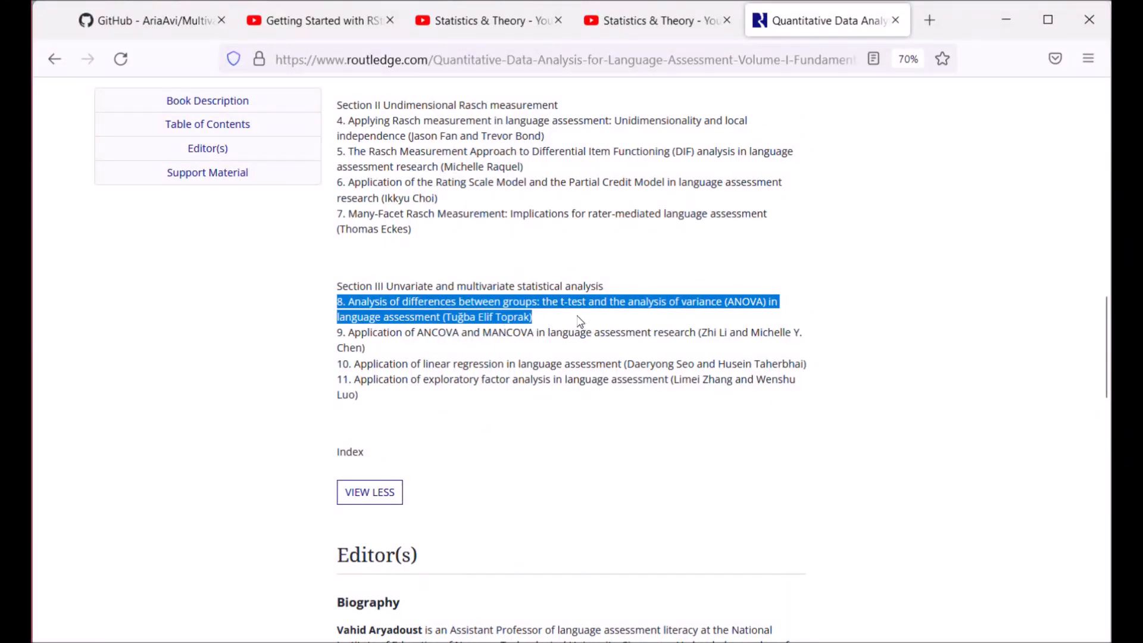
pyautogui.click(652, 301)
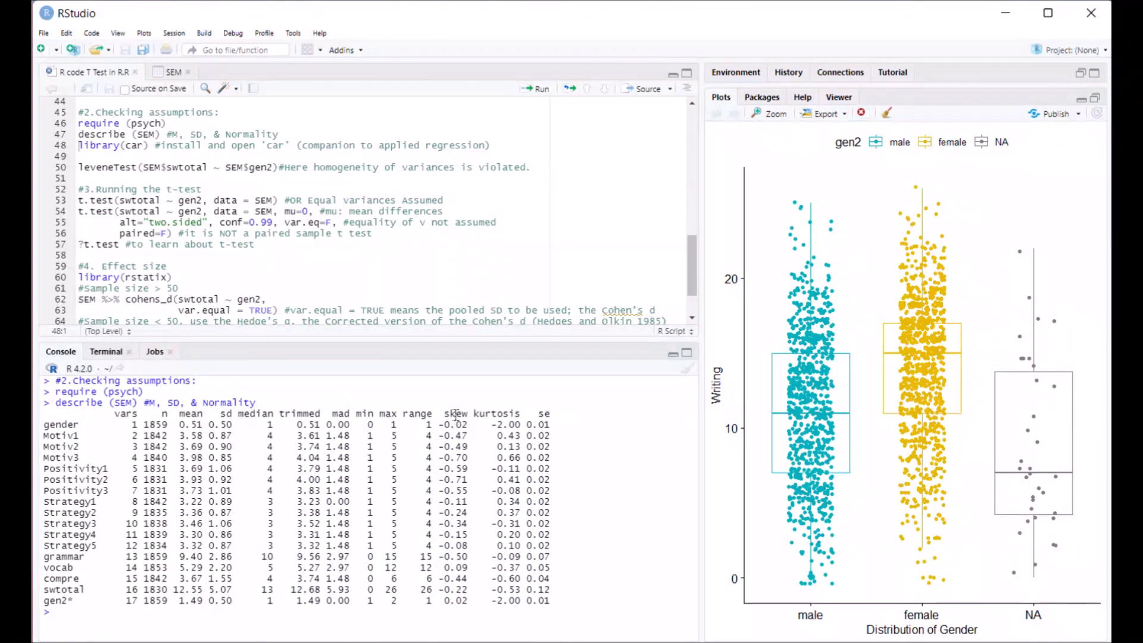
pyautogui.moveTo(277, 192)
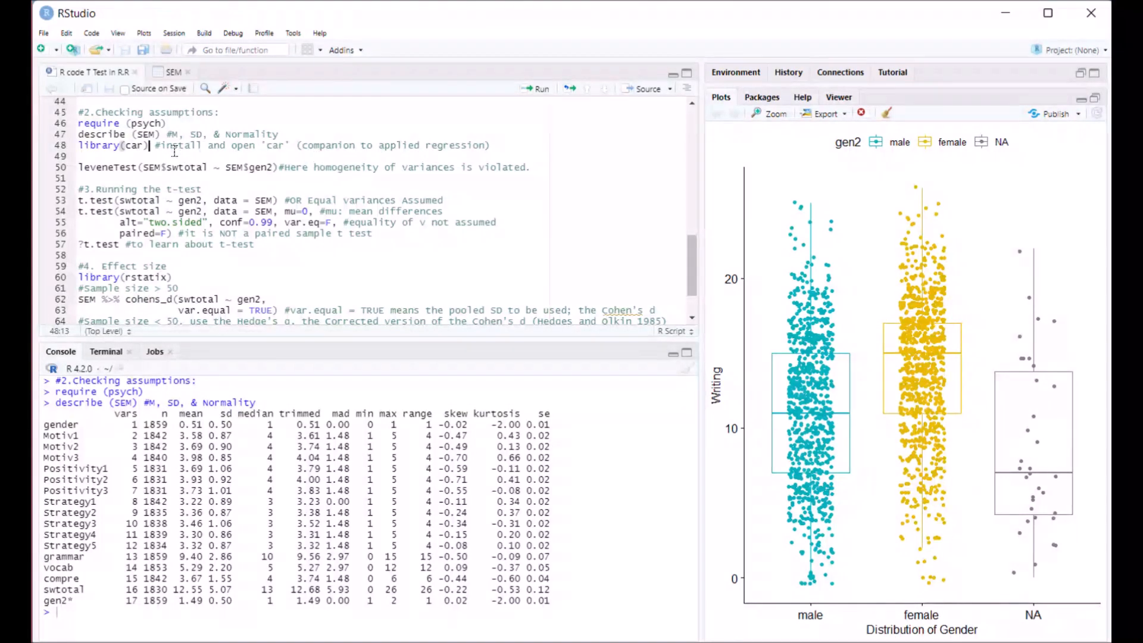
# Run the library(car) line to load the car package
pyautogui.click(539, 88)
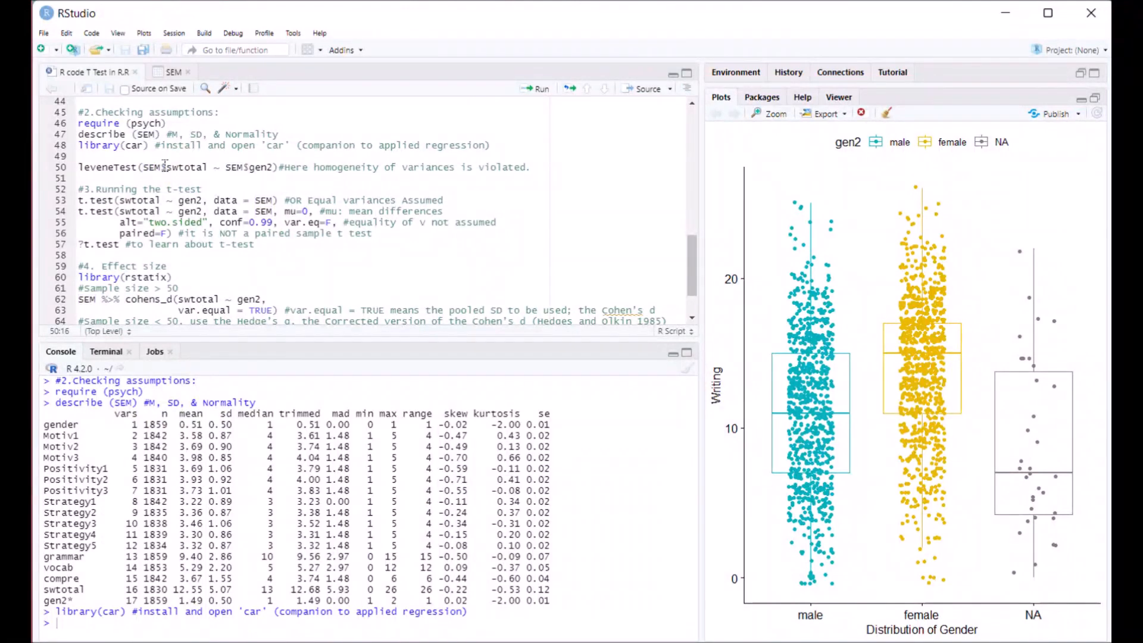
# Edit the leveneTest(SEM$swtotal ~ SEM$gen2) line, retyping its $ operator
pyautogui.click(168, 166)
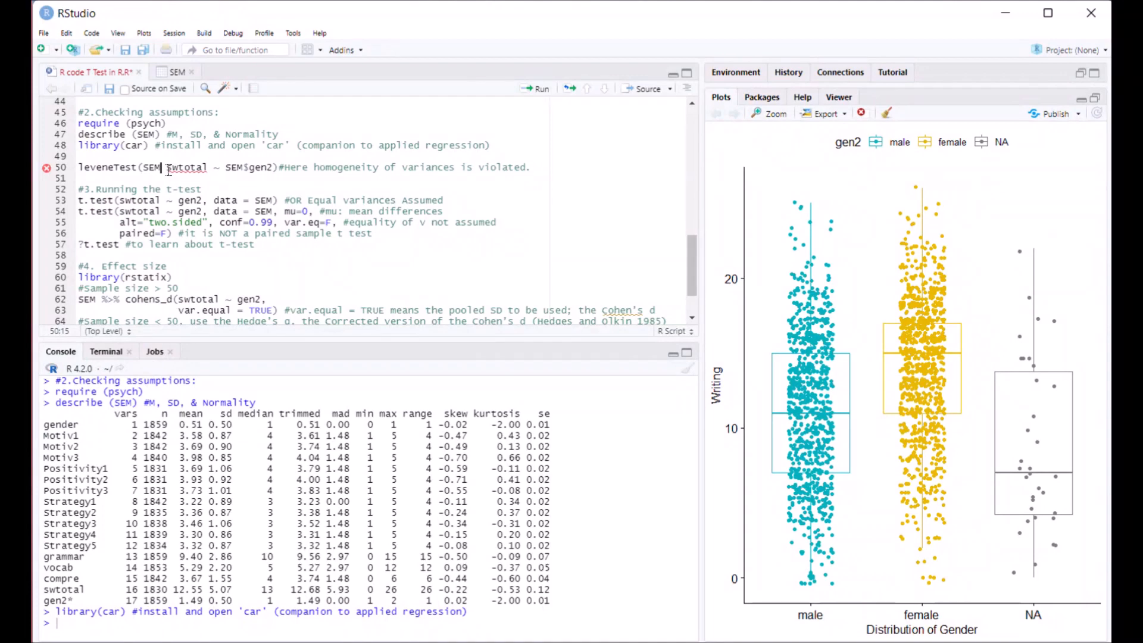
pyautogui.write('$')
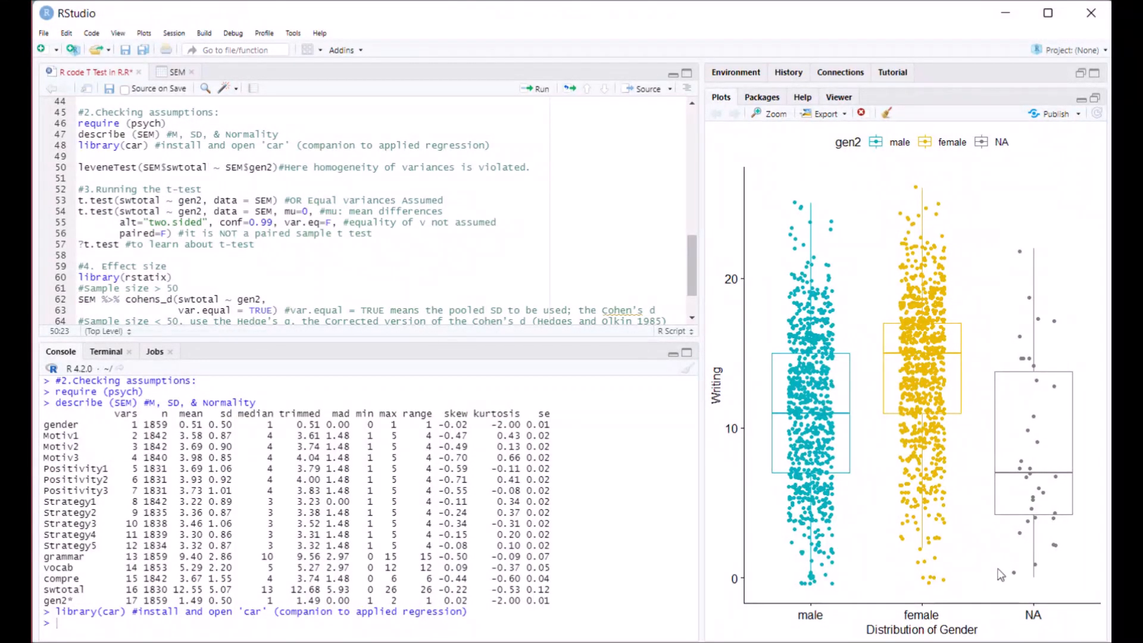
pyautogui.moveTo(1040, 306)
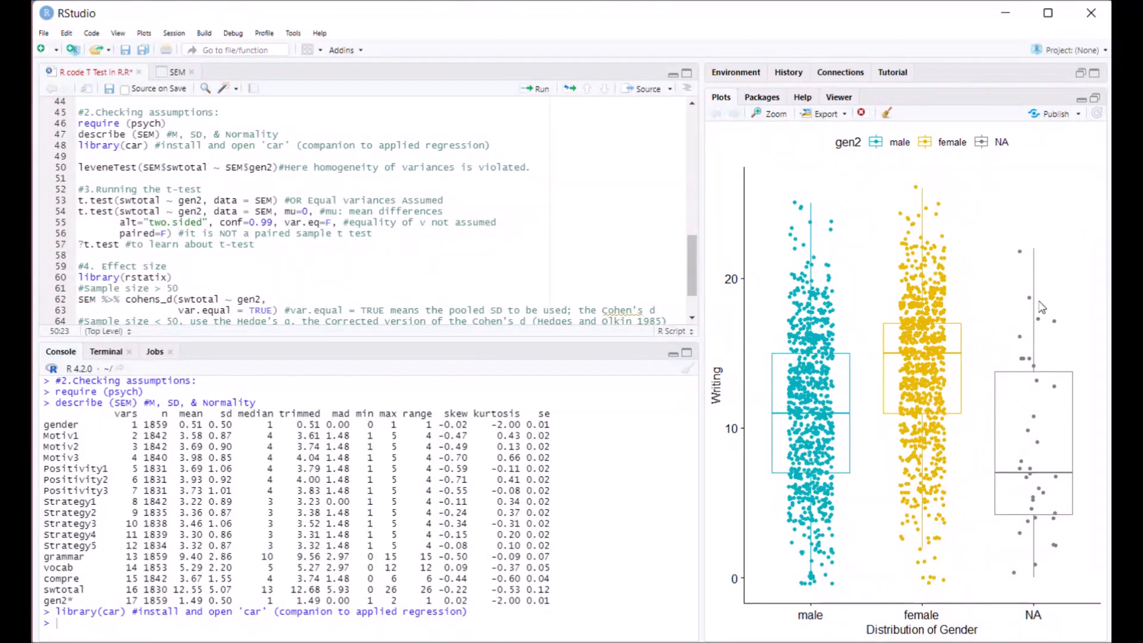
pyautogui.moveTo(1002, 465)
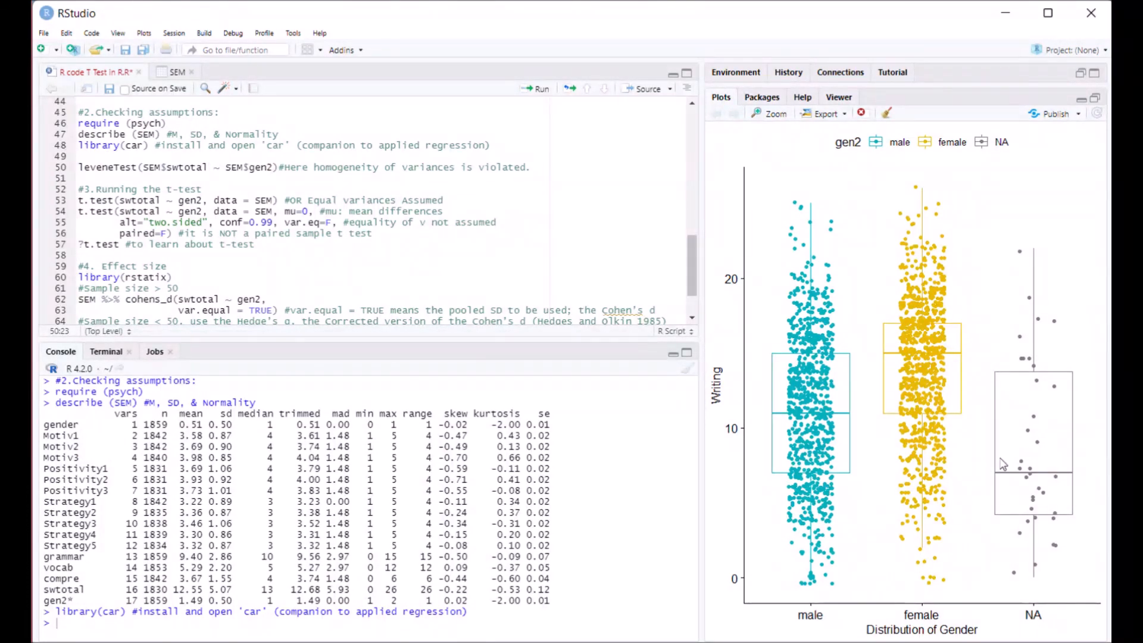
pyautogui.moveTo(992, 460)
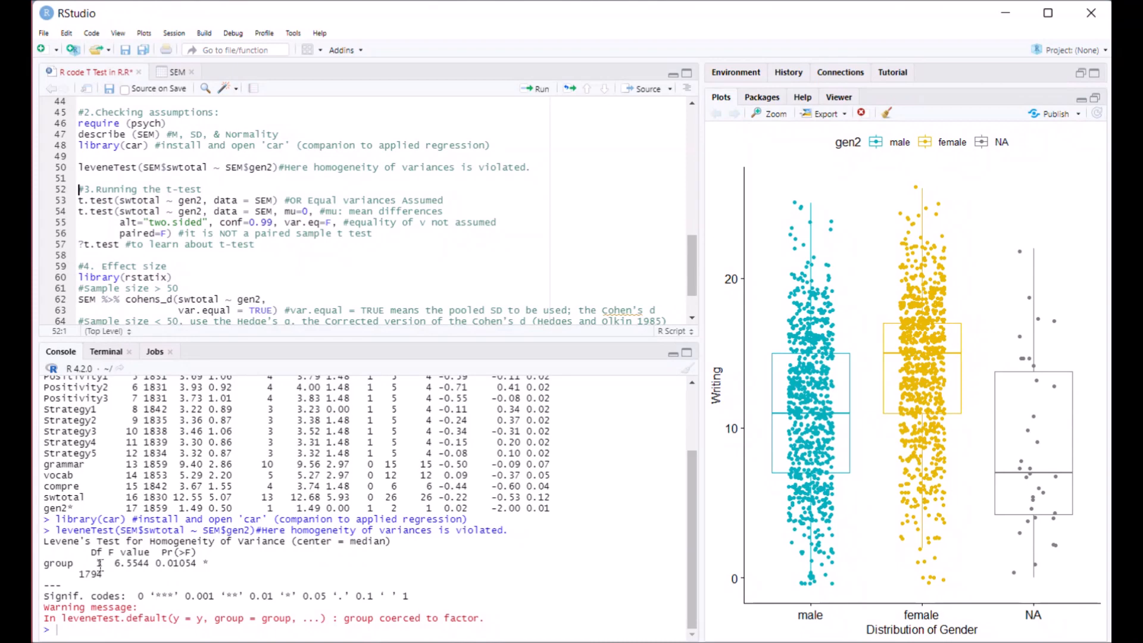
# Highlight Levene's test df, F = 6.5544 and p = 0.01054 showing violated homogeneity of variances
pyautogui.doubleClick(91, 551)
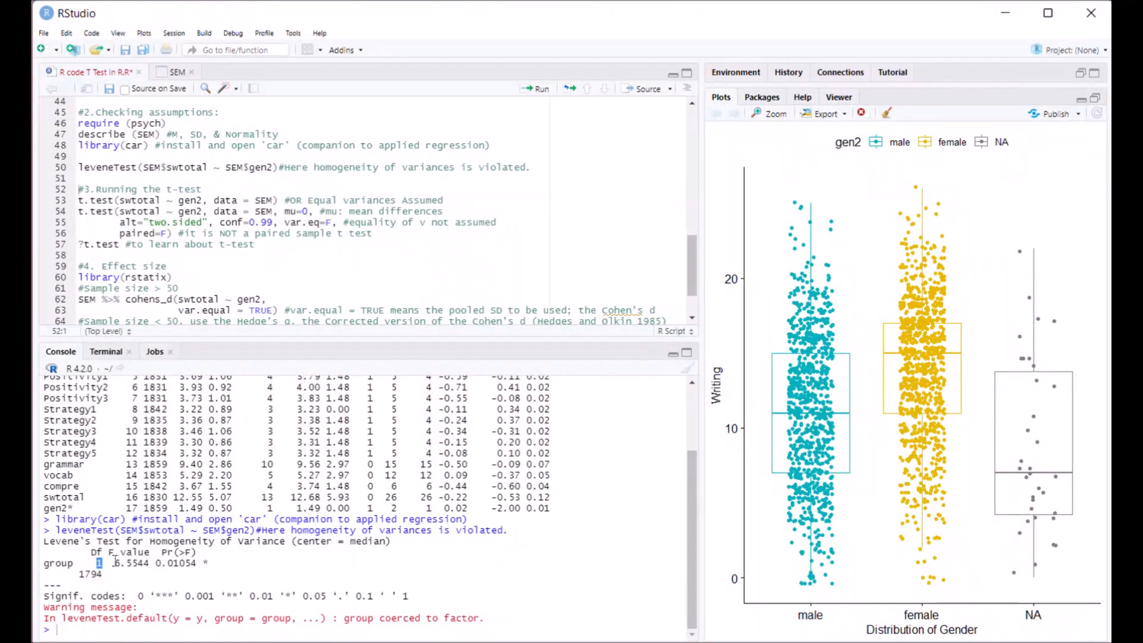
pyautogui.doubleClick(130, 564)
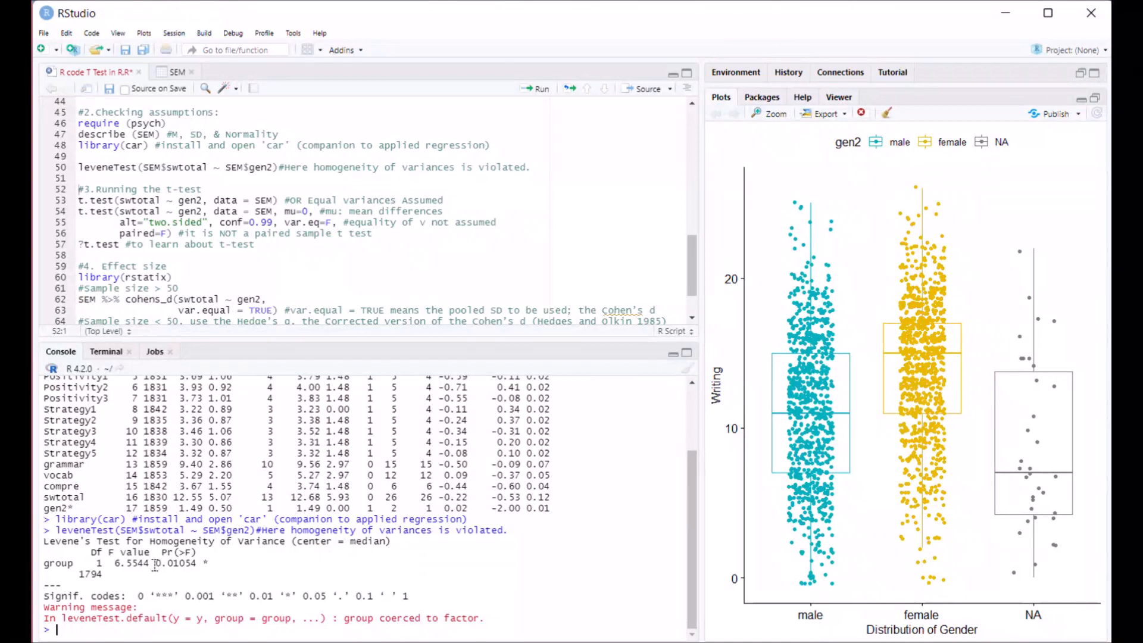
pyautogui.doubleClick(168, 564)
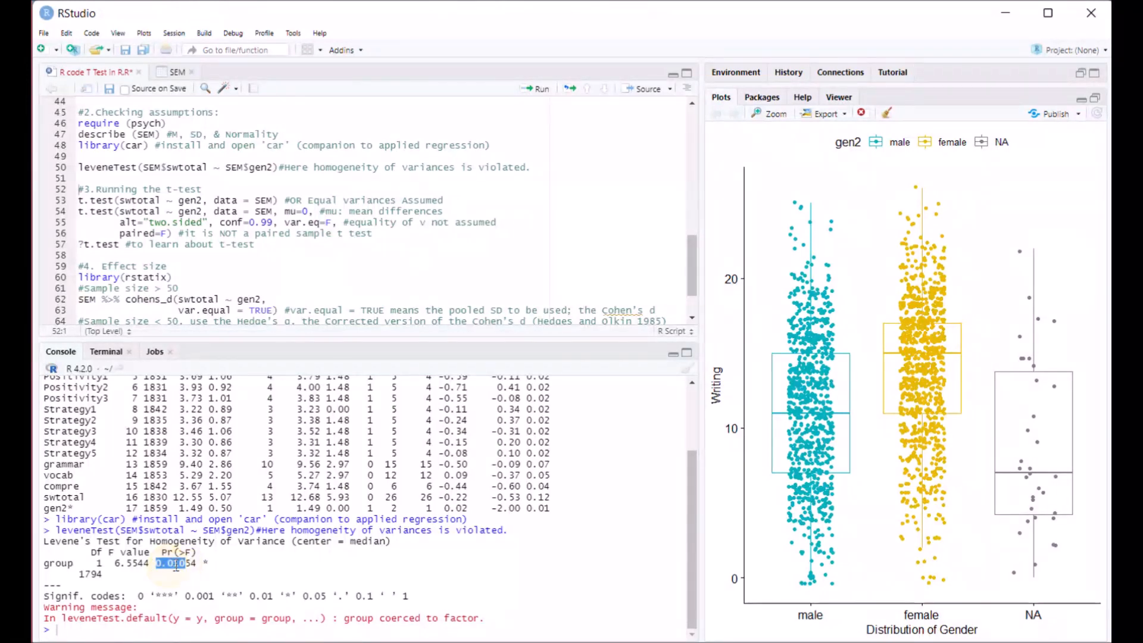
pyautogui.click(197, 563)
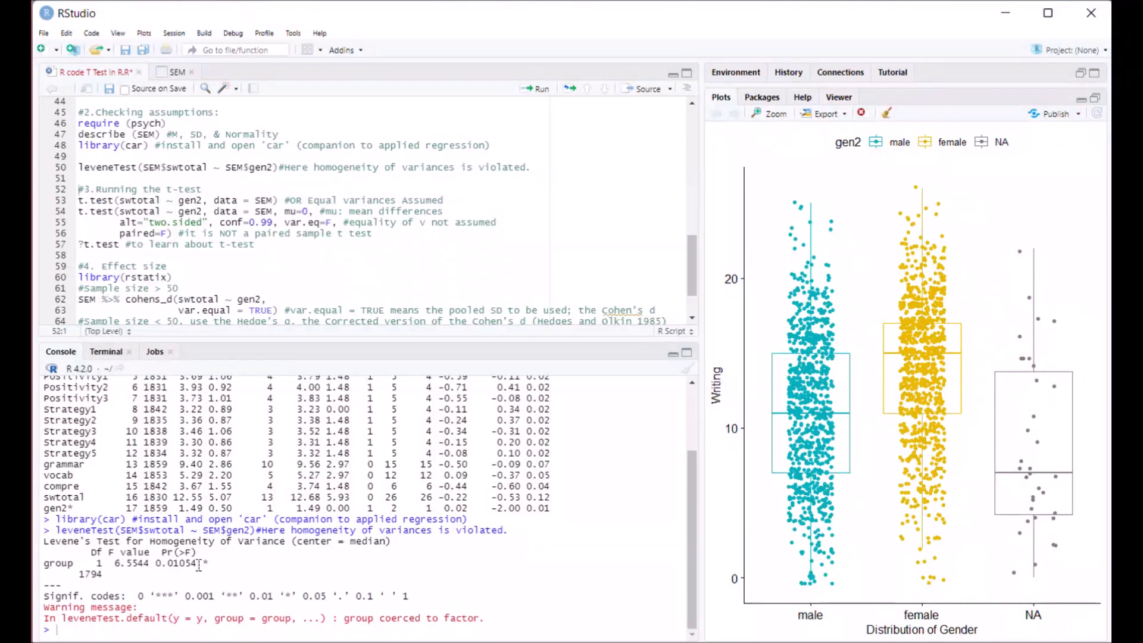
pyautogui.doubleClick(166, 563)
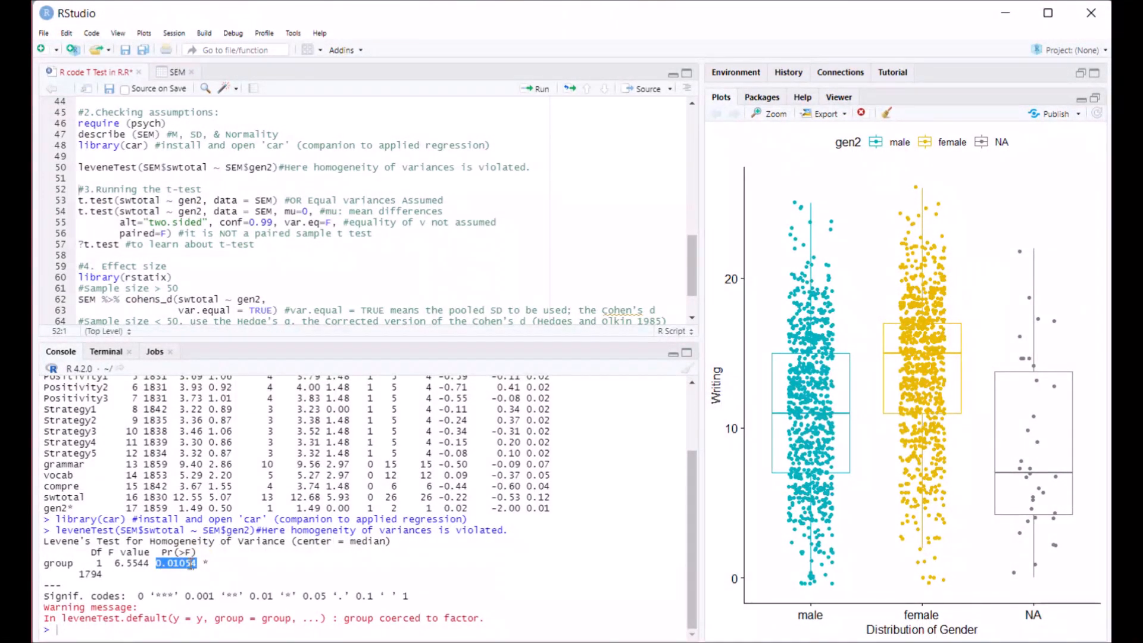
pyautogui.click(189, 564)
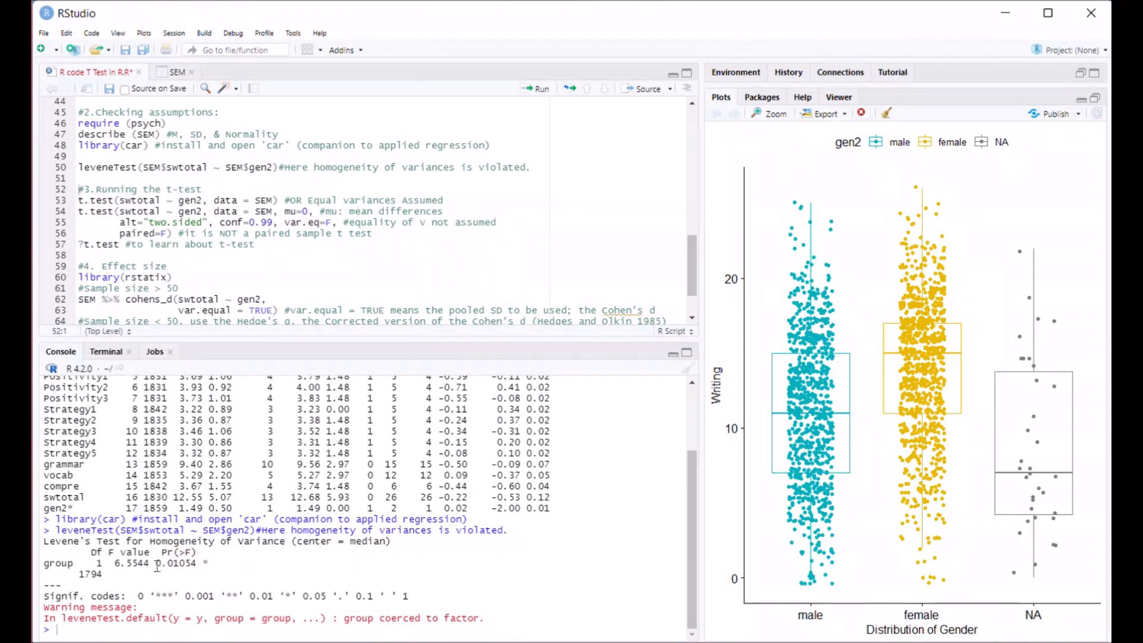
pyautogui.doubleClick(177, 563)
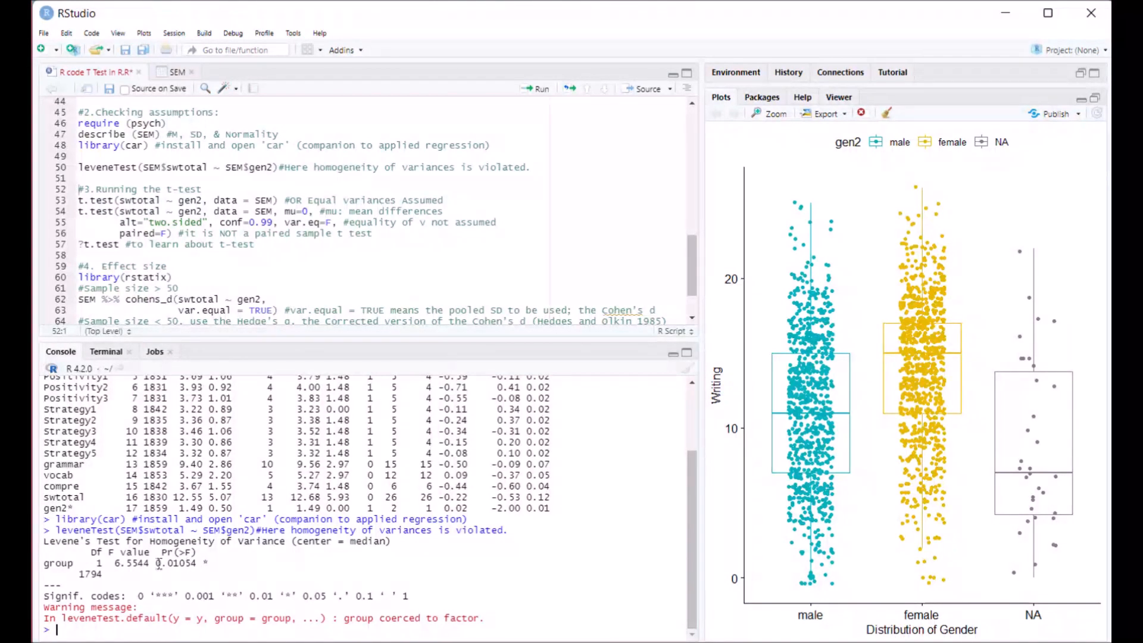
pyautogui.doubleClick(175, 564)
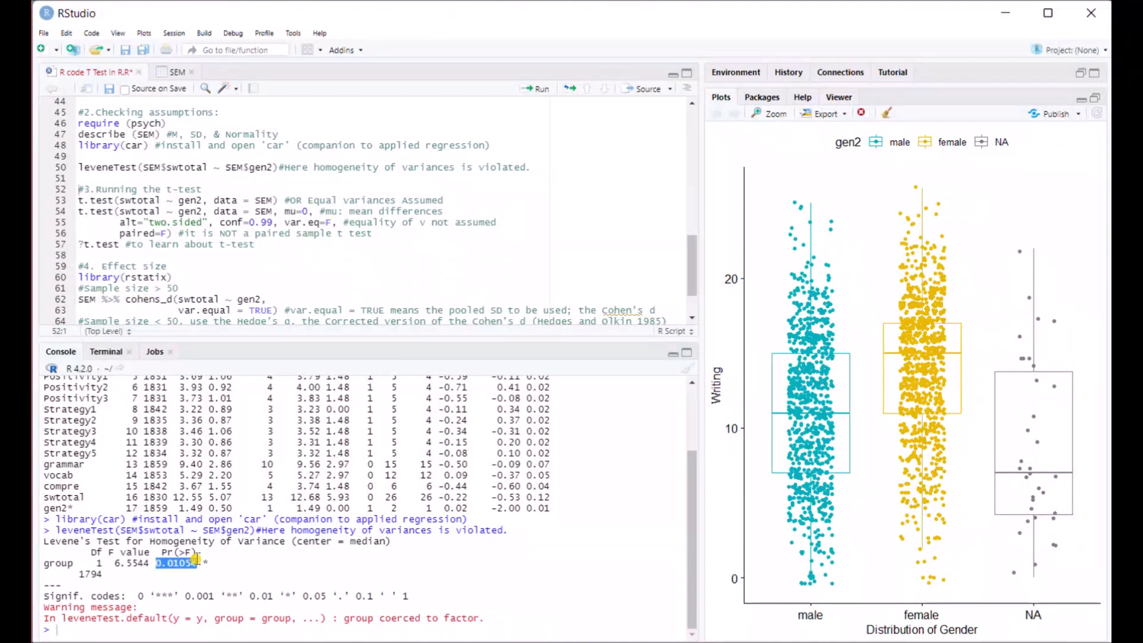
pyautogui.moveTo(426, 257)
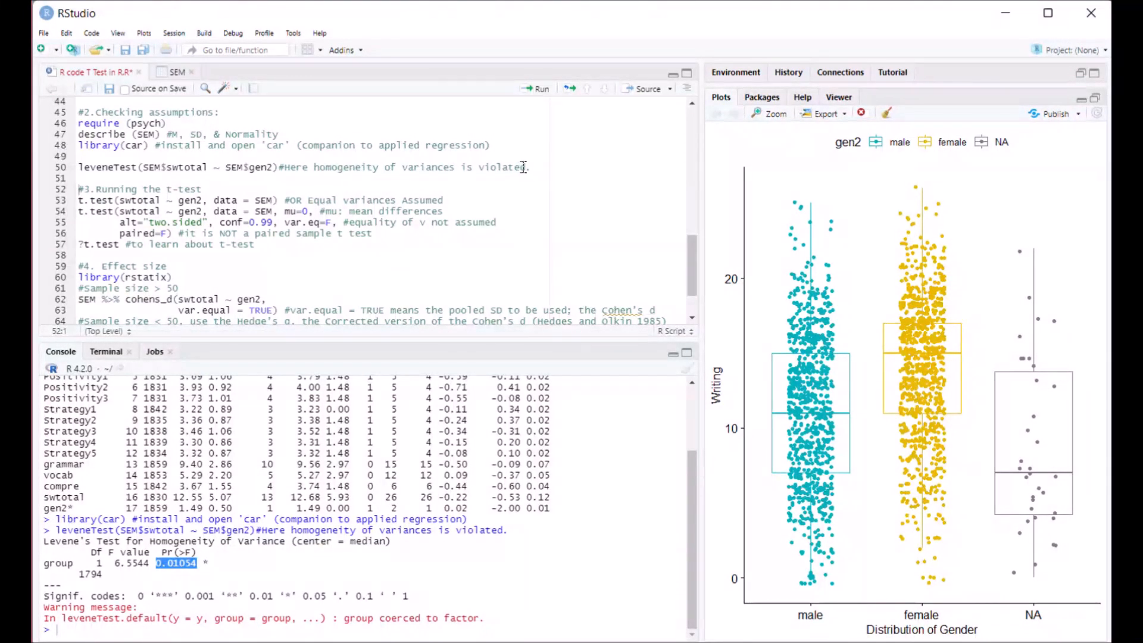
pyautogui.moveTo(456, 190)
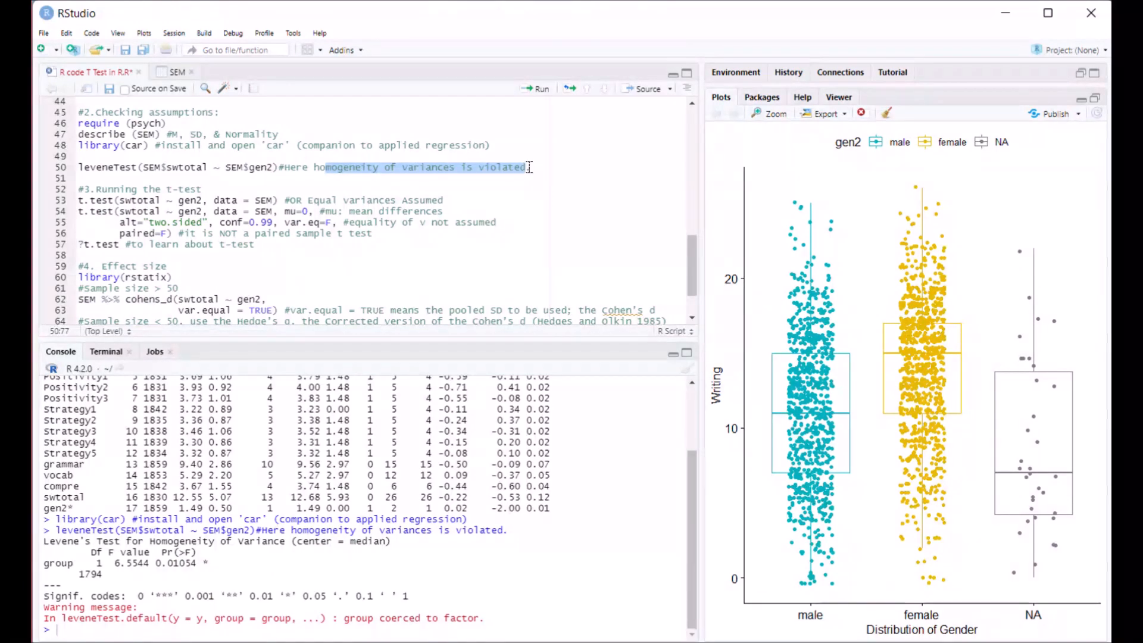
pyautogui.click(323, 166)
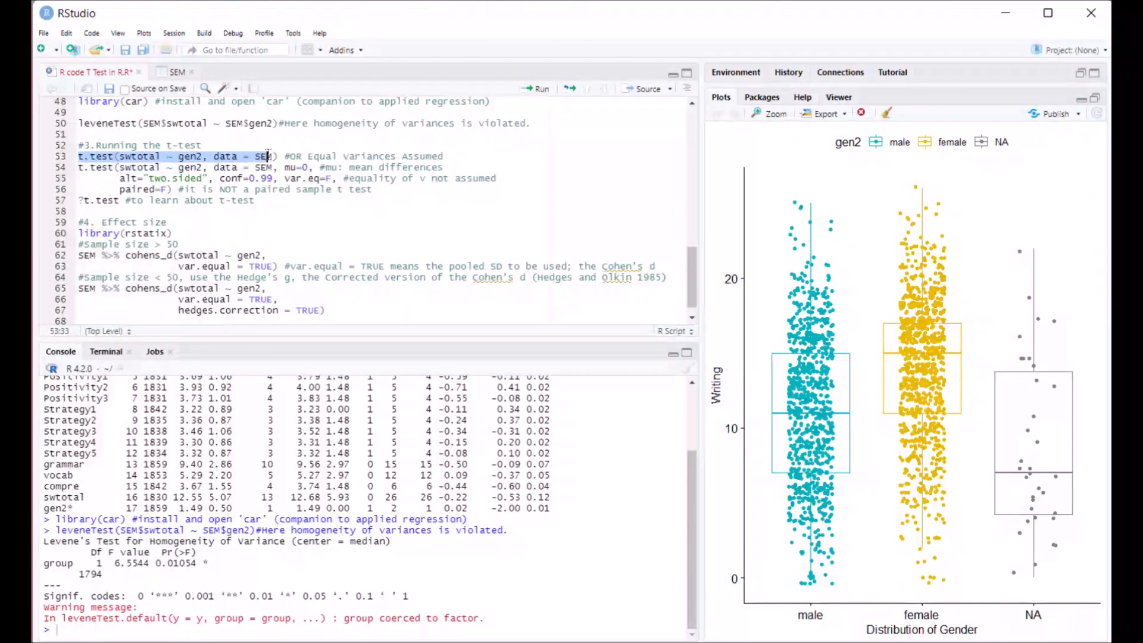
# Examine the t.test(swtotal ~ gen2, data = SEM) line, highlighting the gen2 grouping variable
pyautogui.click(242, 156)
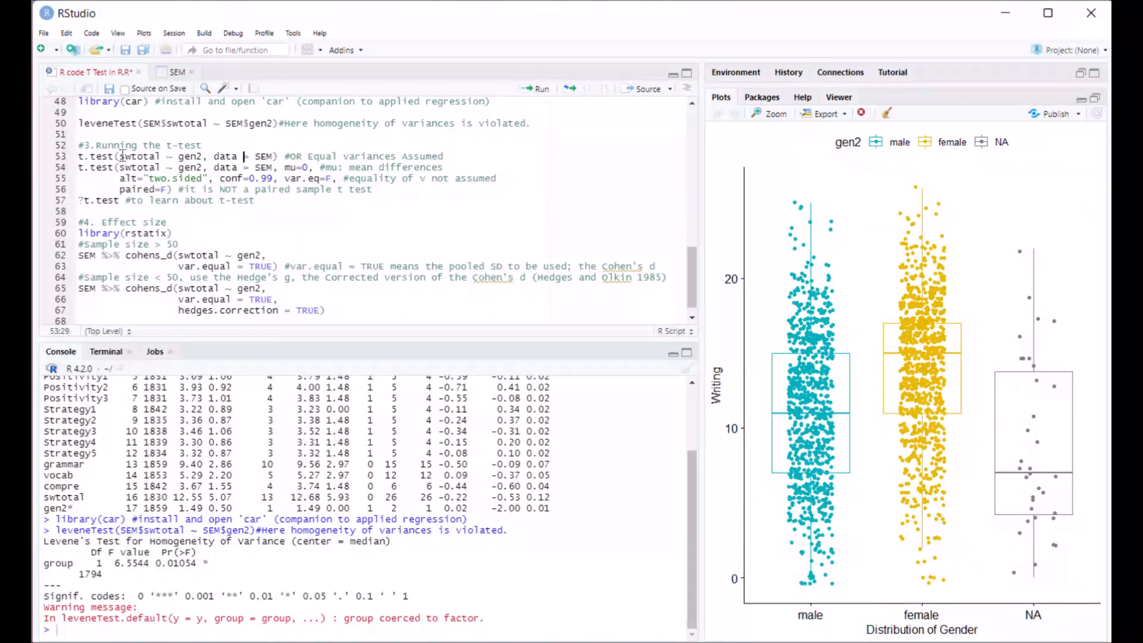
pyautogui.doubleClick(135, 156)
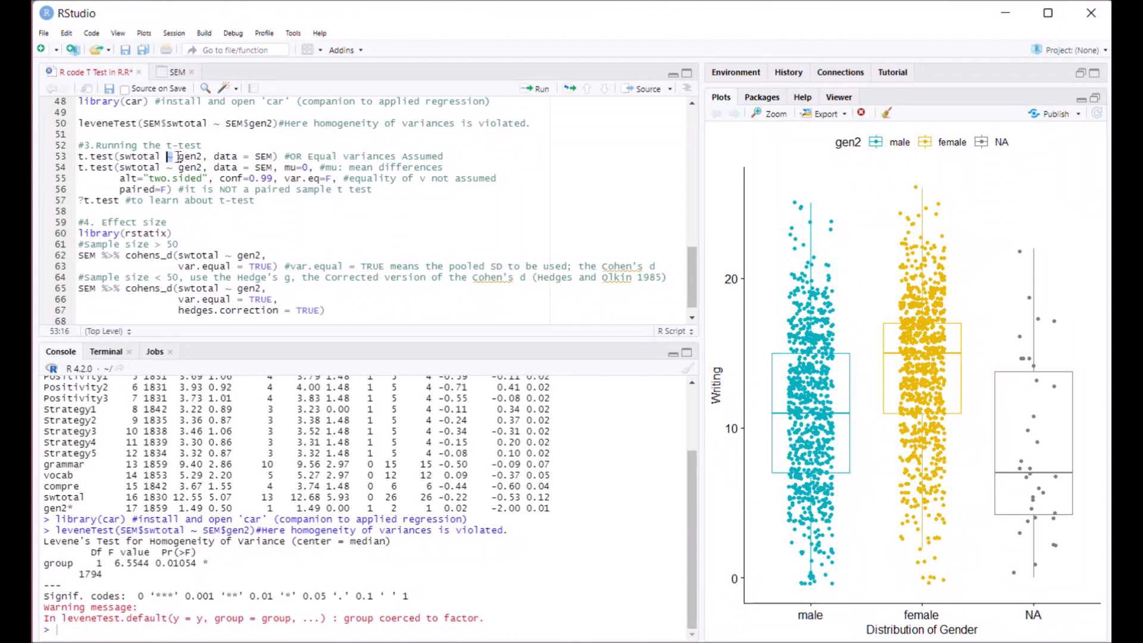
pyautogui.doubleClick(191, 156)
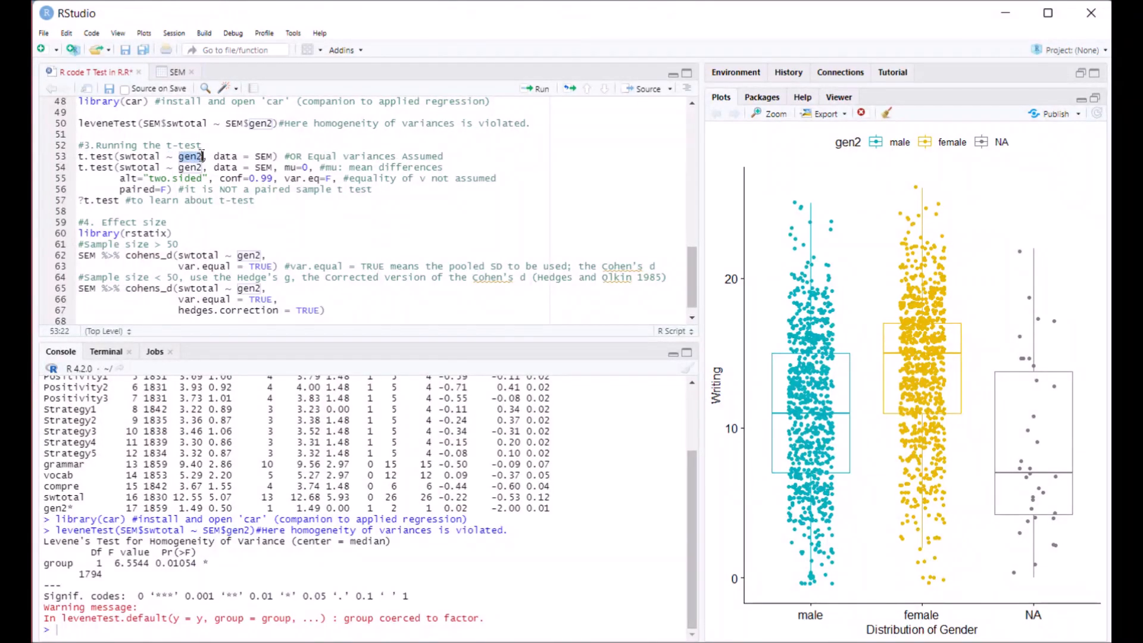
pyautogui.click(186, 156)
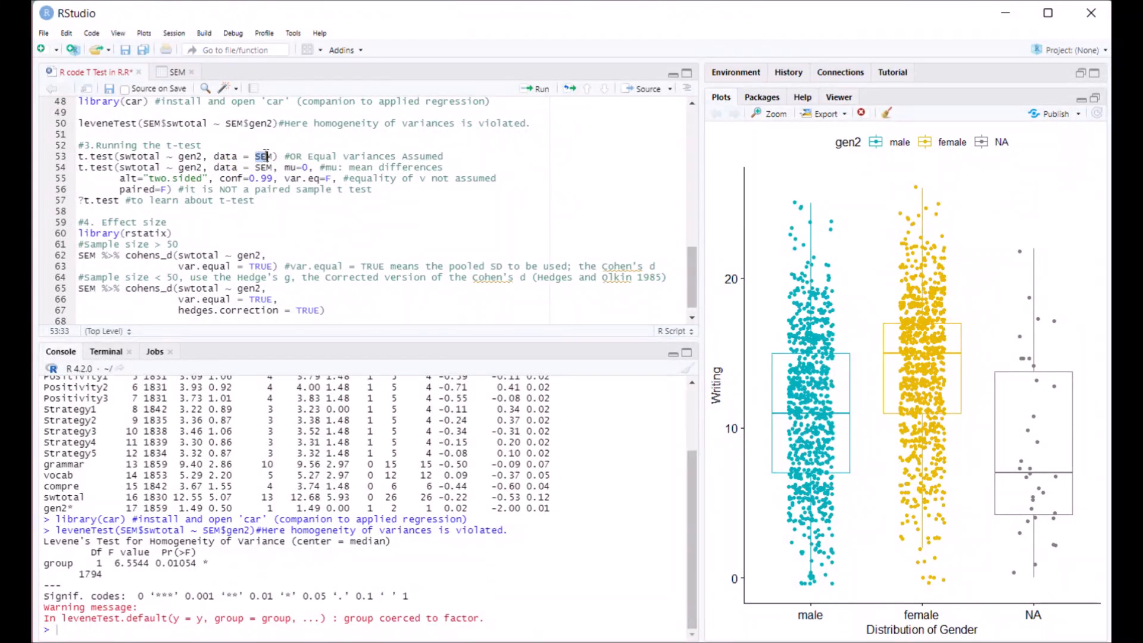
pyautogui.click(274, 156)
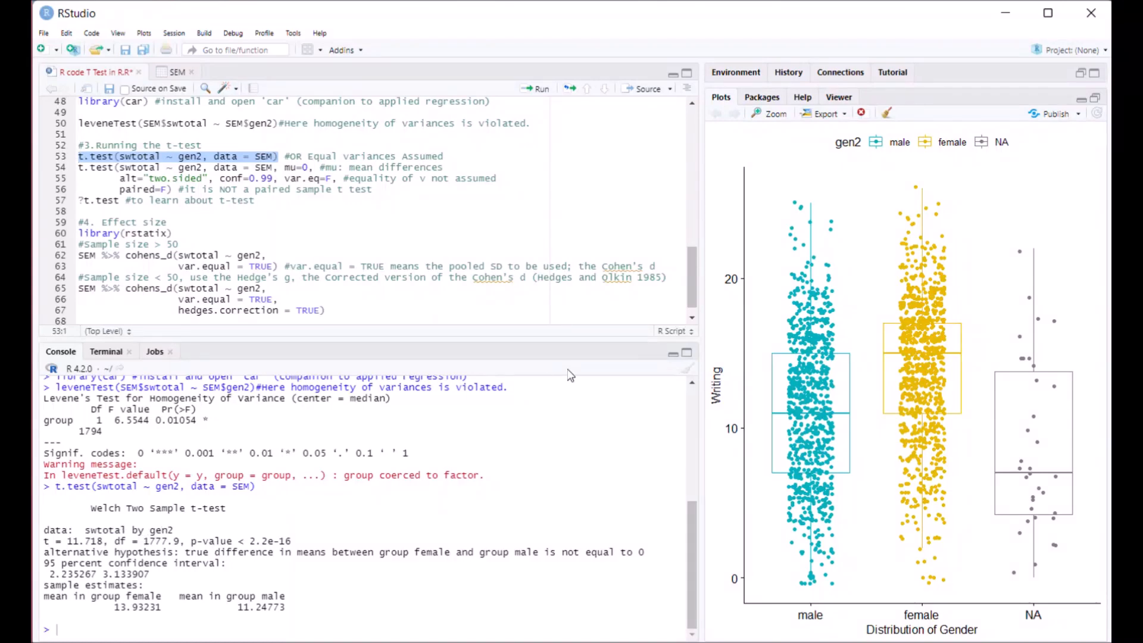
# Maximize the console to view the full Welch t-test output and review its statistics
pyautogui.click(674, 72)
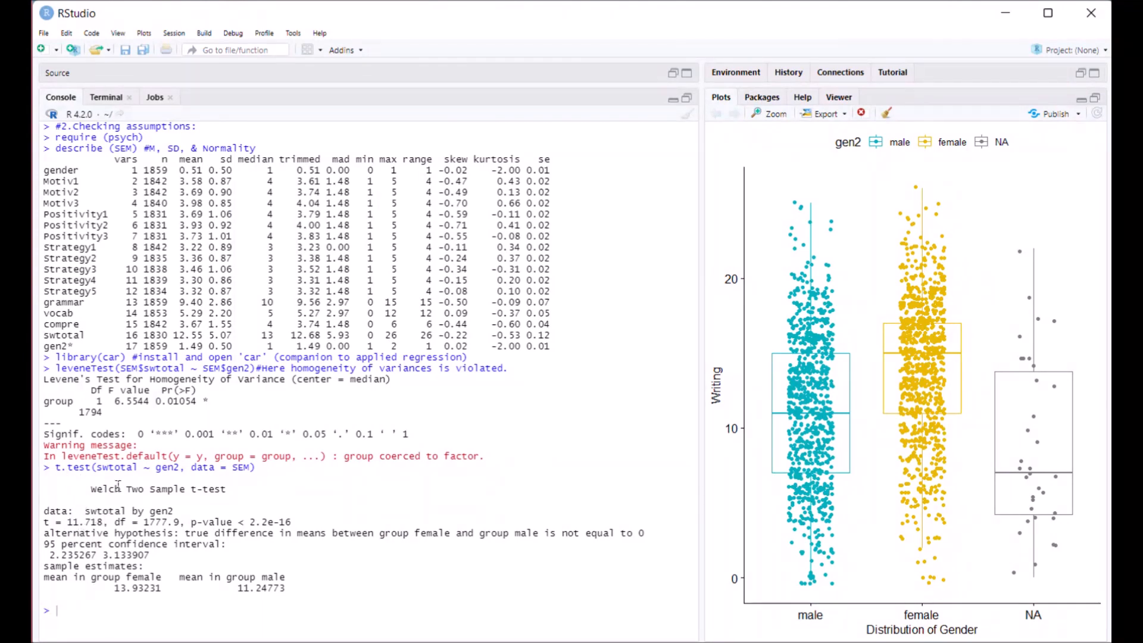
pyautogui.moveTo(249, 503)
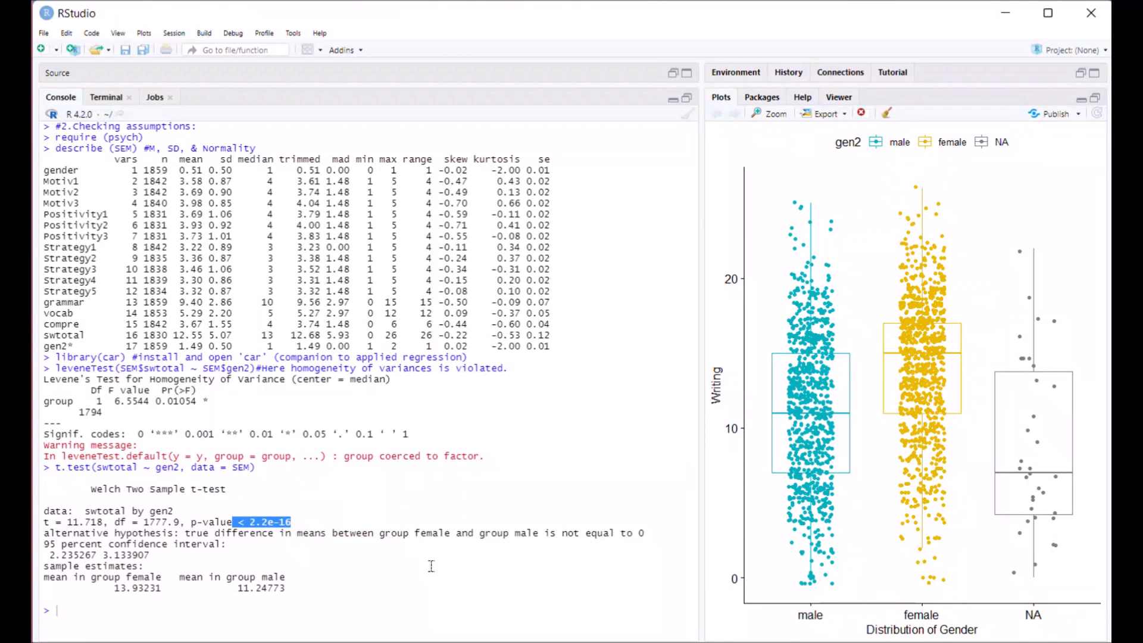
pyautogui.moveTo(127, 618)
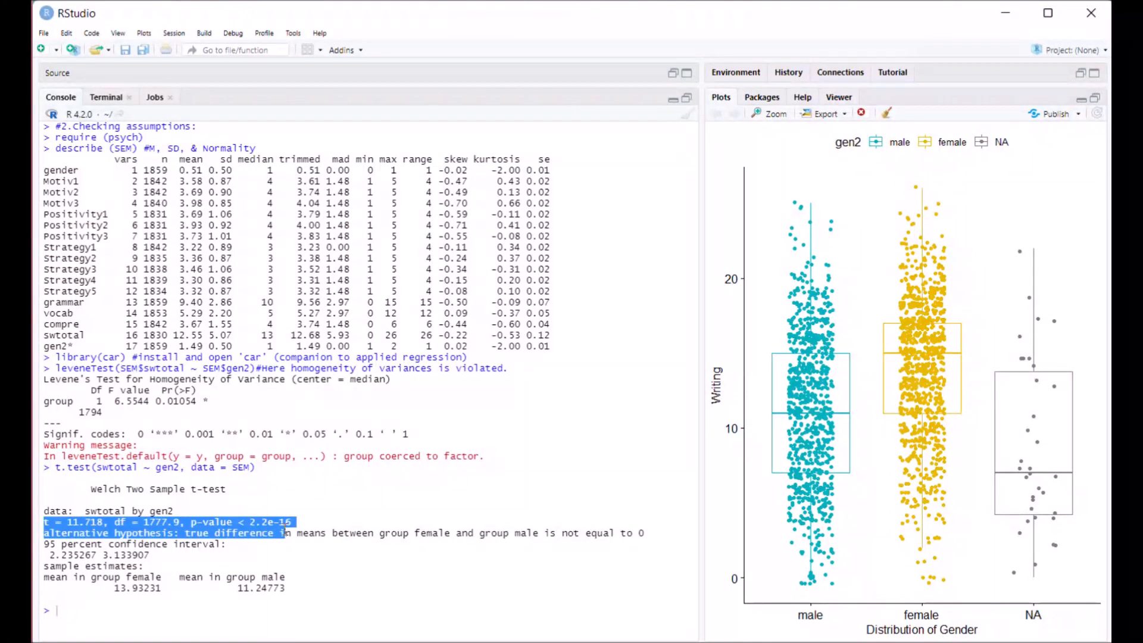
pyautogui.click(128, 603)
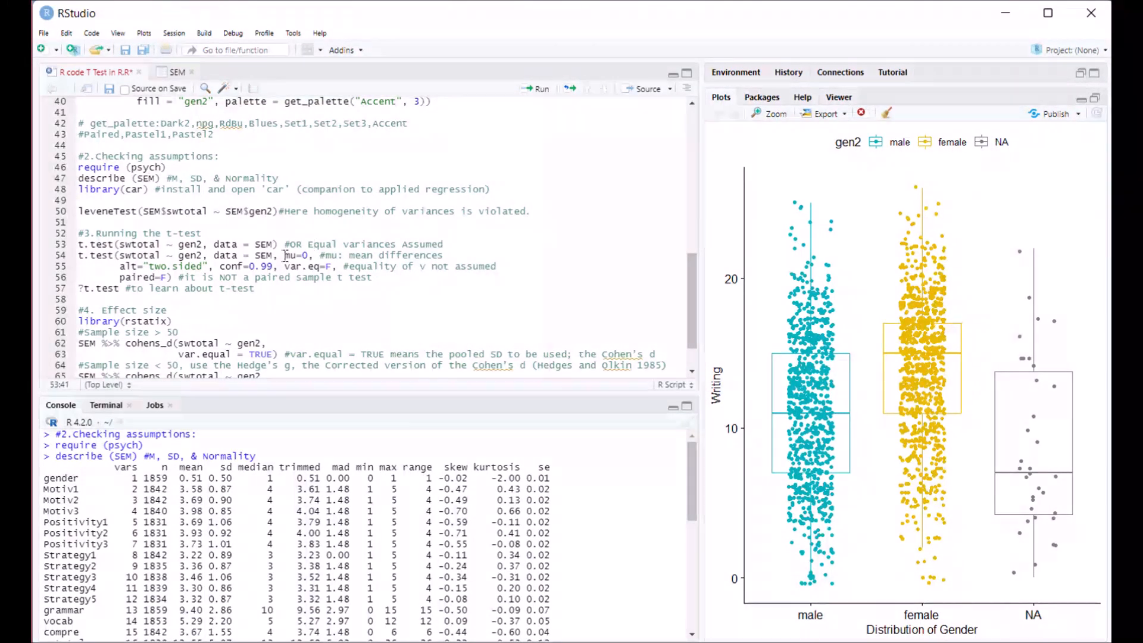
# Review the second t.test arguments (mu=0, two-sided) and change its confidence level from 0.99 to 0.95
pyautogui.doubleClick(296, 255)
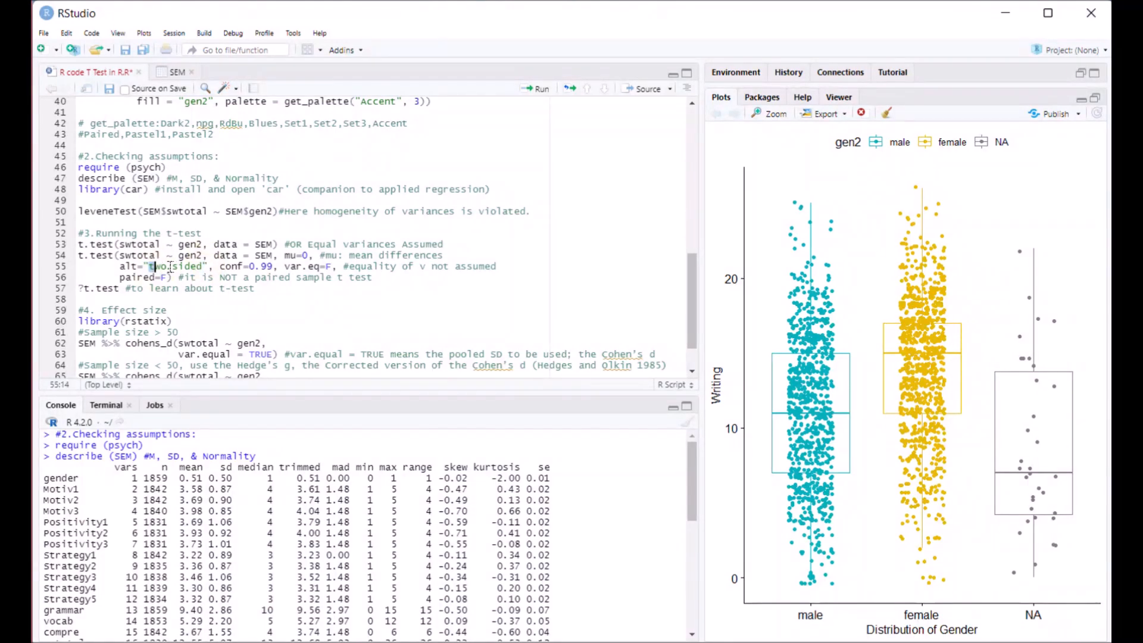
pyautogui.click(168, 266)
pyautogui.write('5')
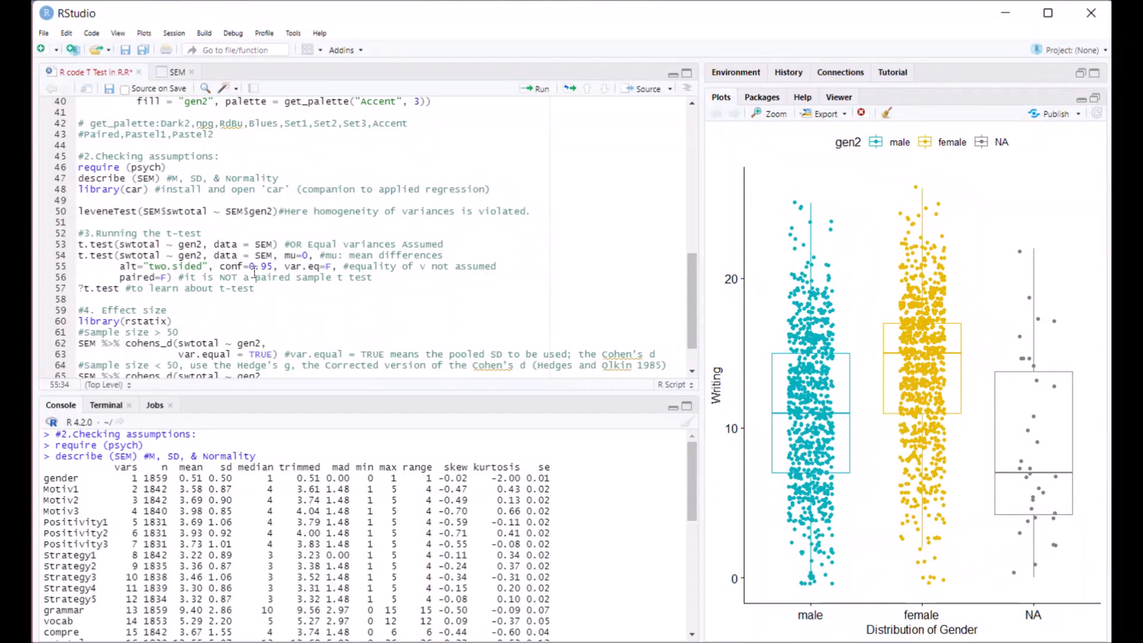
pyautogui.doubleClick(251, 244)
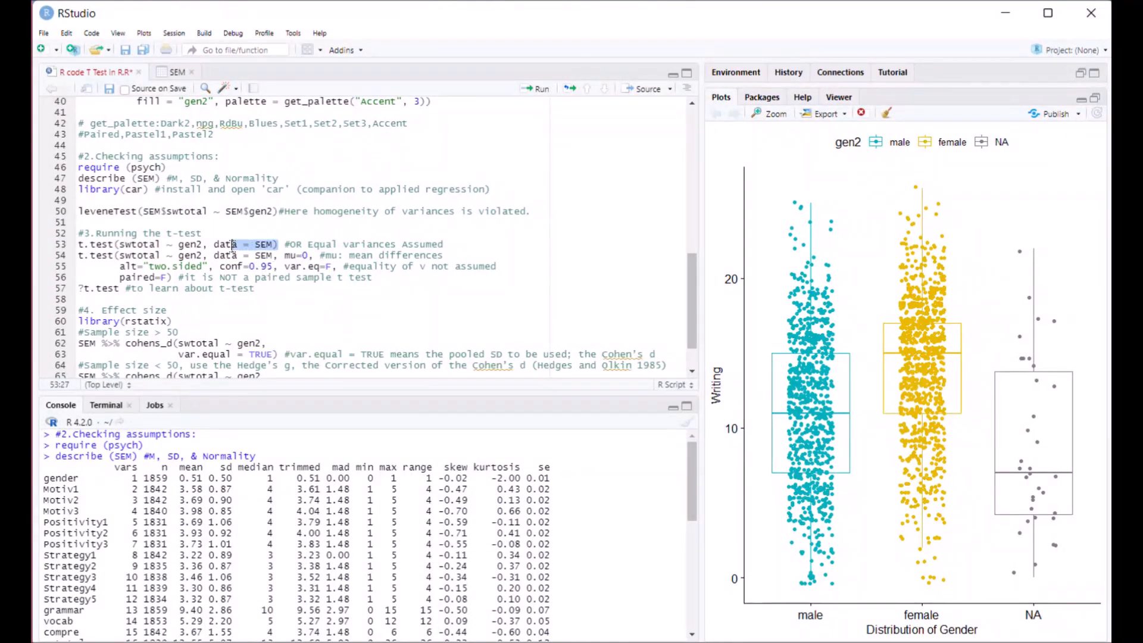
pyautogui.click(296, 265)
pyautogui.write('T')
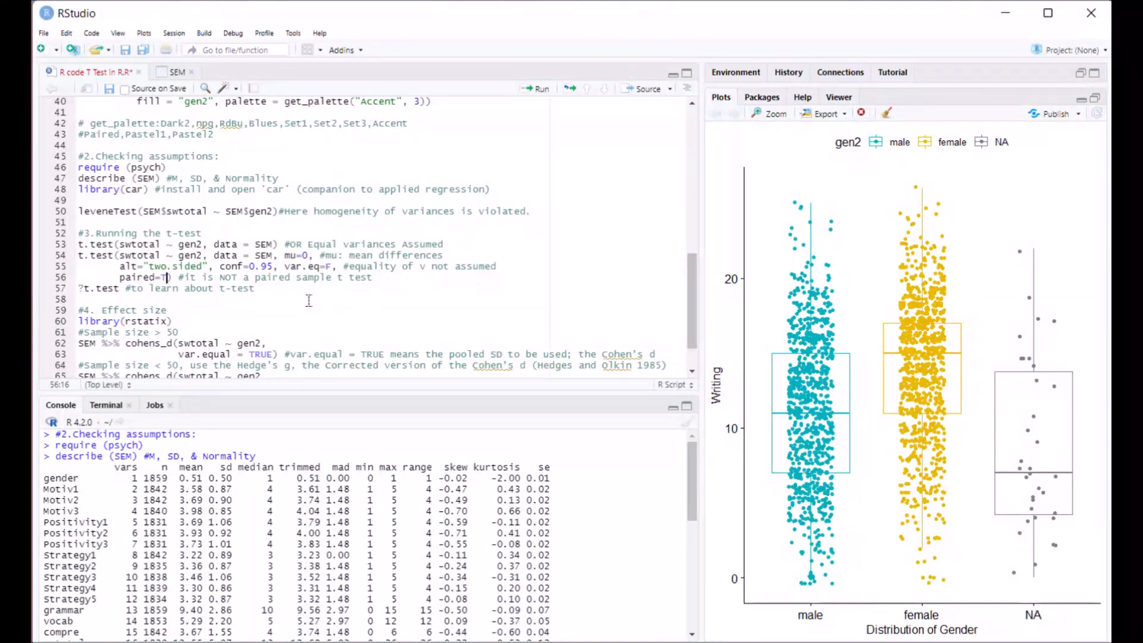
pyautogui.press('Backspace')
pyautogui.write('F')
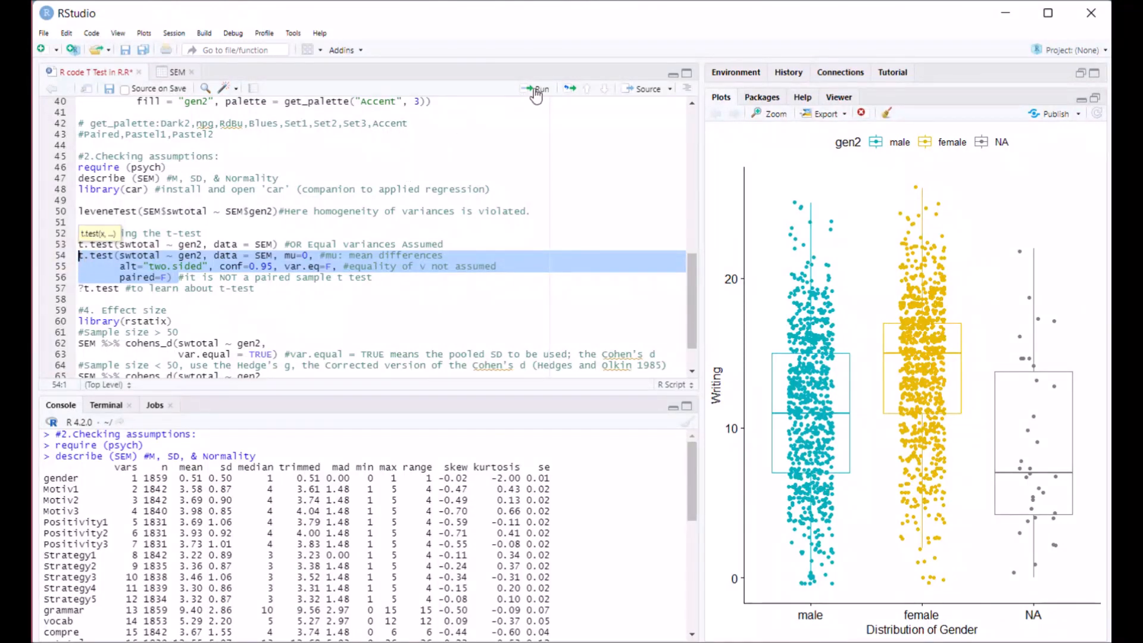
# Run the selected t.test call, giving Welch t = 11.718, df = 1777.9, p < 2.2e-16
pyautogui.click(537, 88)
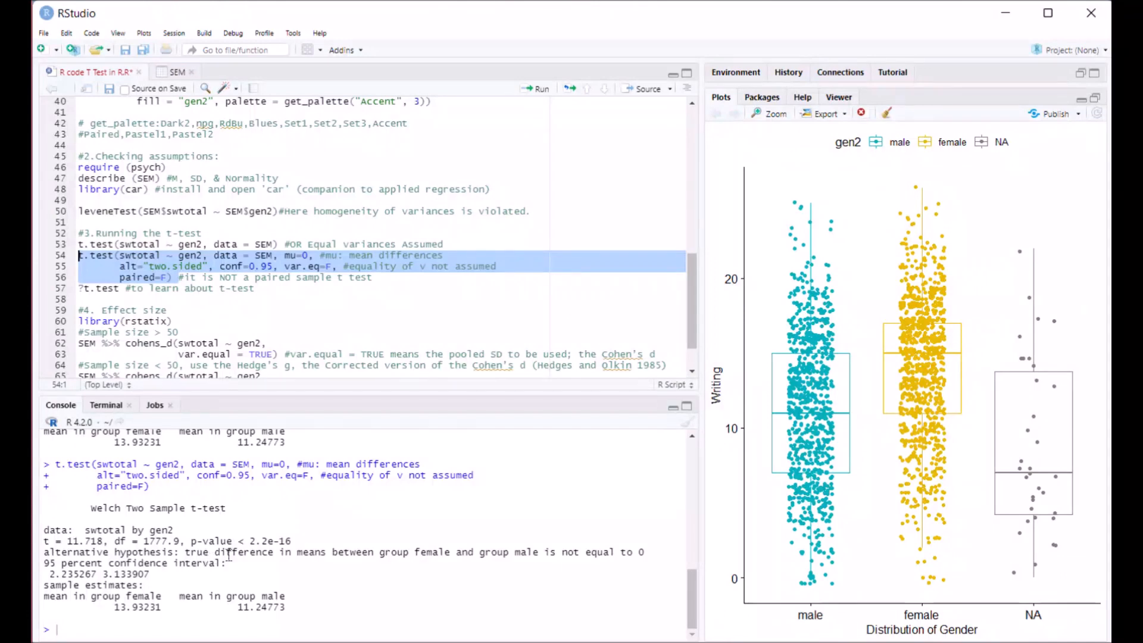
pyautogui.click(671, 73)
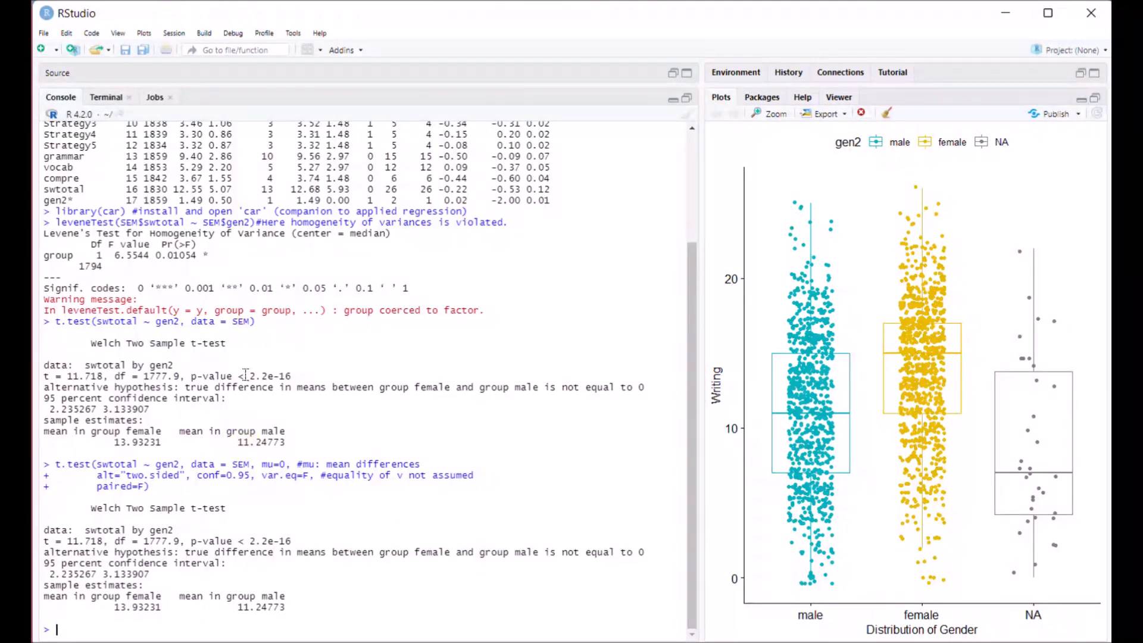
# Maximize the Console pane to compare Levene's test and both Welch t-test outputs
pyautogui.doubleClick(270, 375)
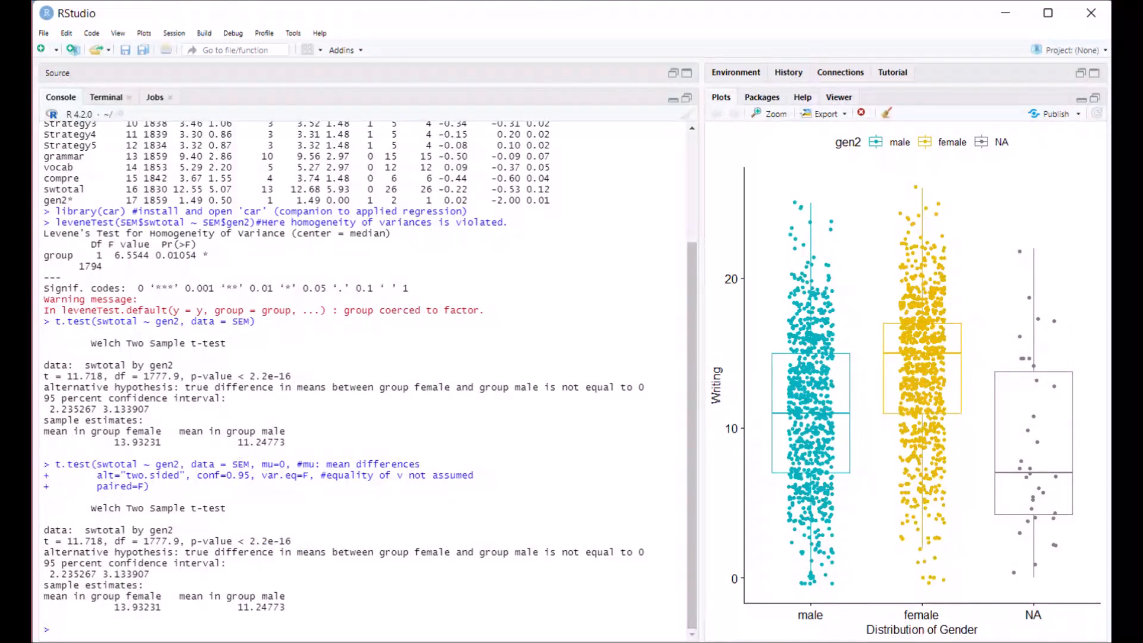
pyautogui.doubleClick(138, 606)
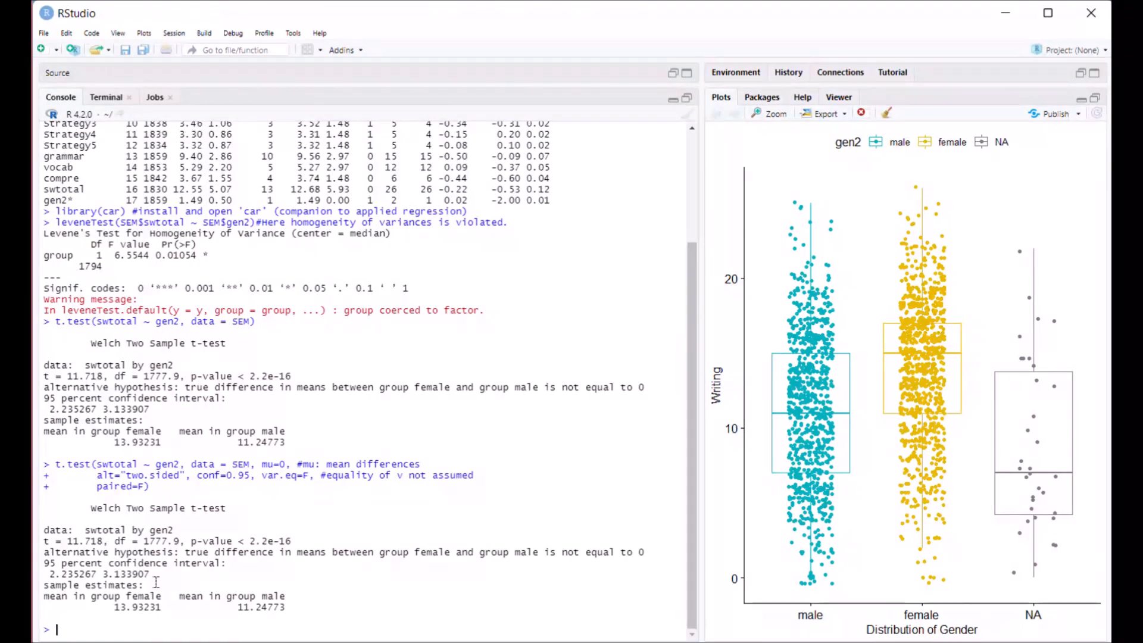
pyautogui.moveTo(259, 401)
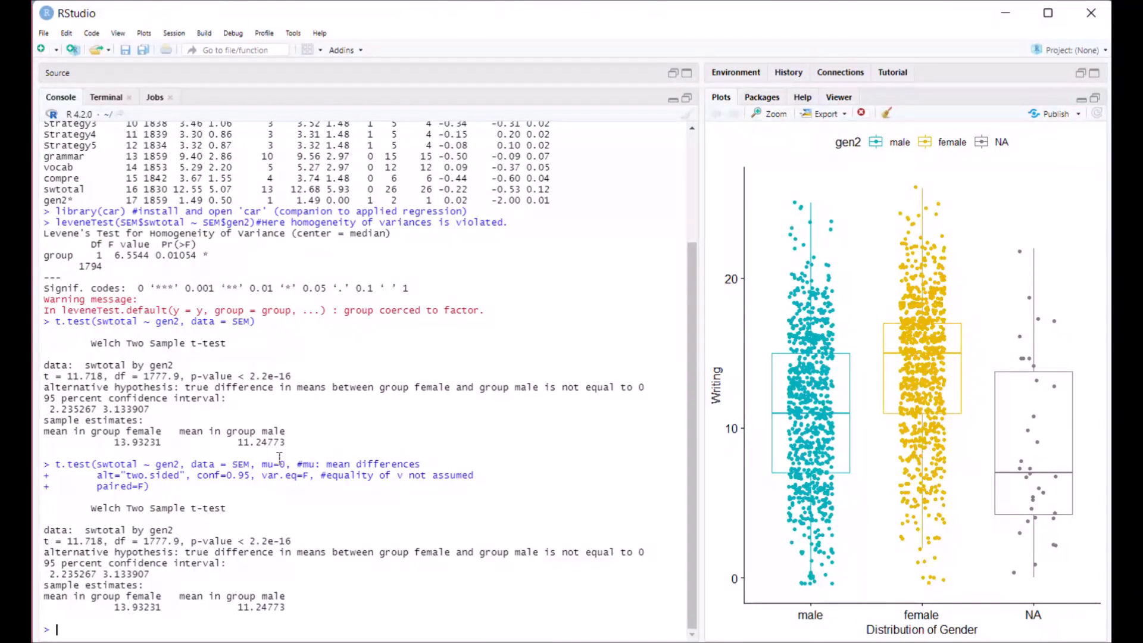
pyautogui.moveTo(284, 484)
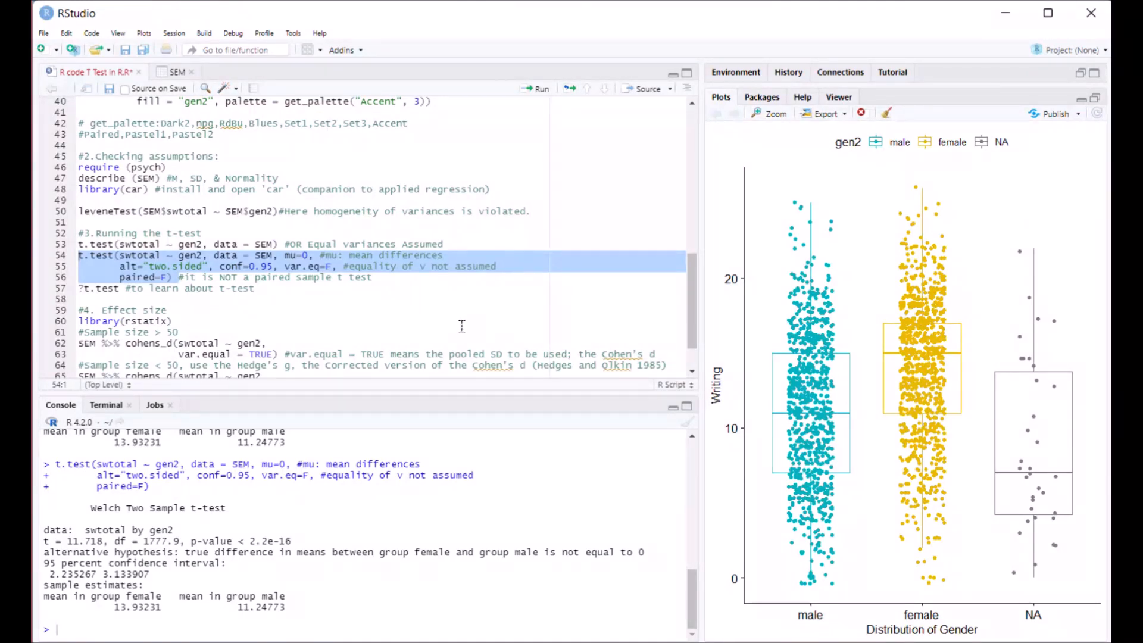
# Edit line 55 of the t.test call, changing conf=0.95 to conf=0.99
pyautogui.click(368, 277)
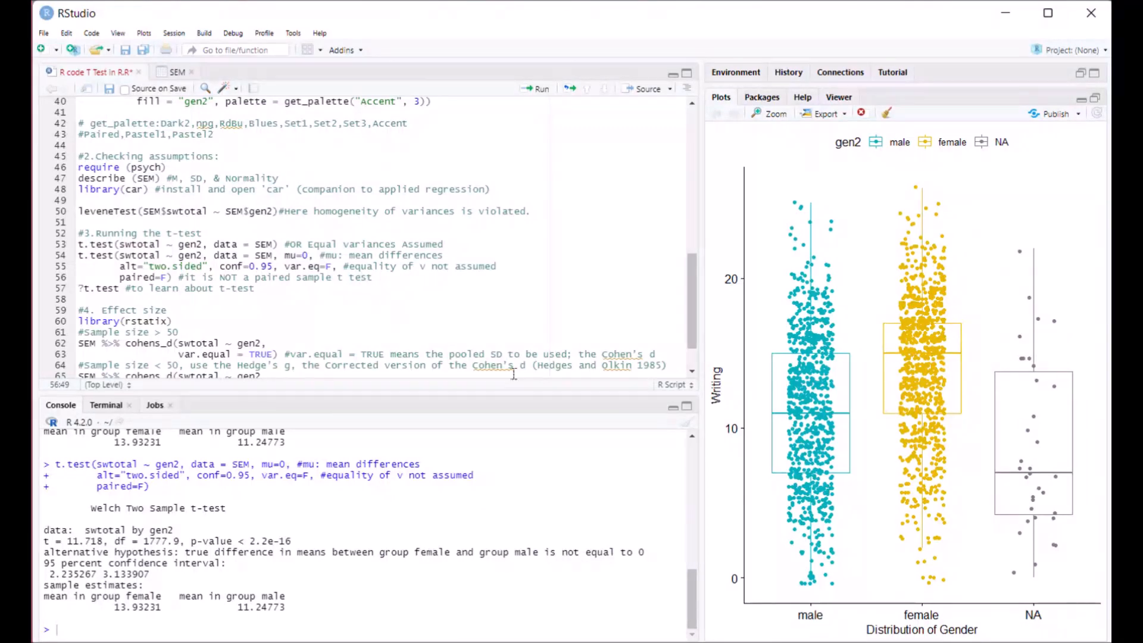
pyautogui.moveTo(937, 384)
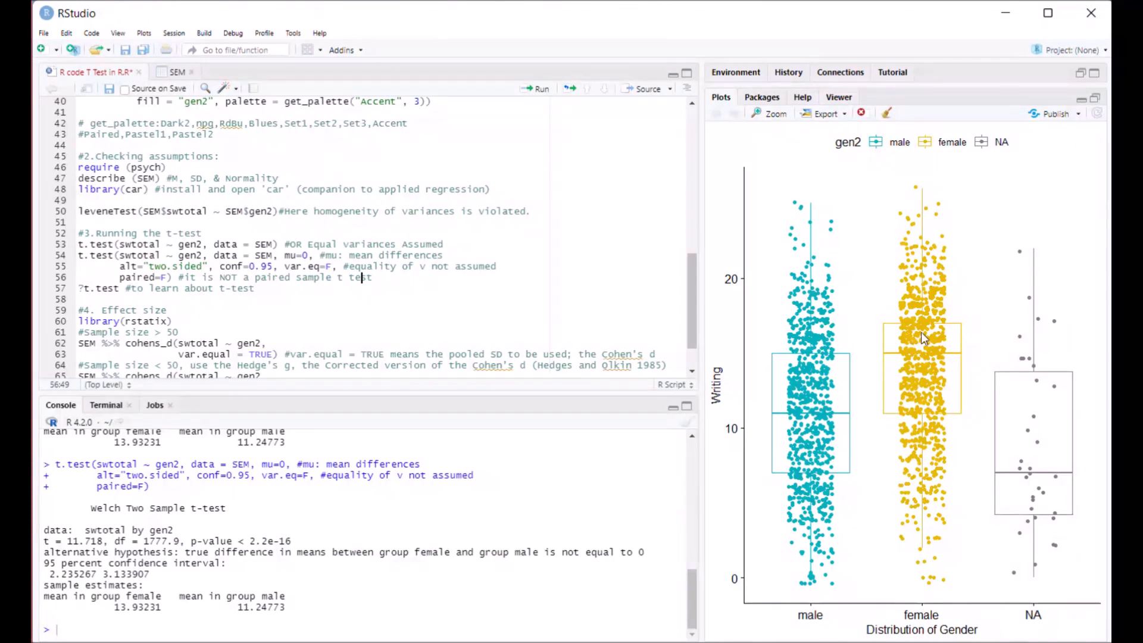
pyautogui.moveTo(896, 395)
pyautogui.write('9')
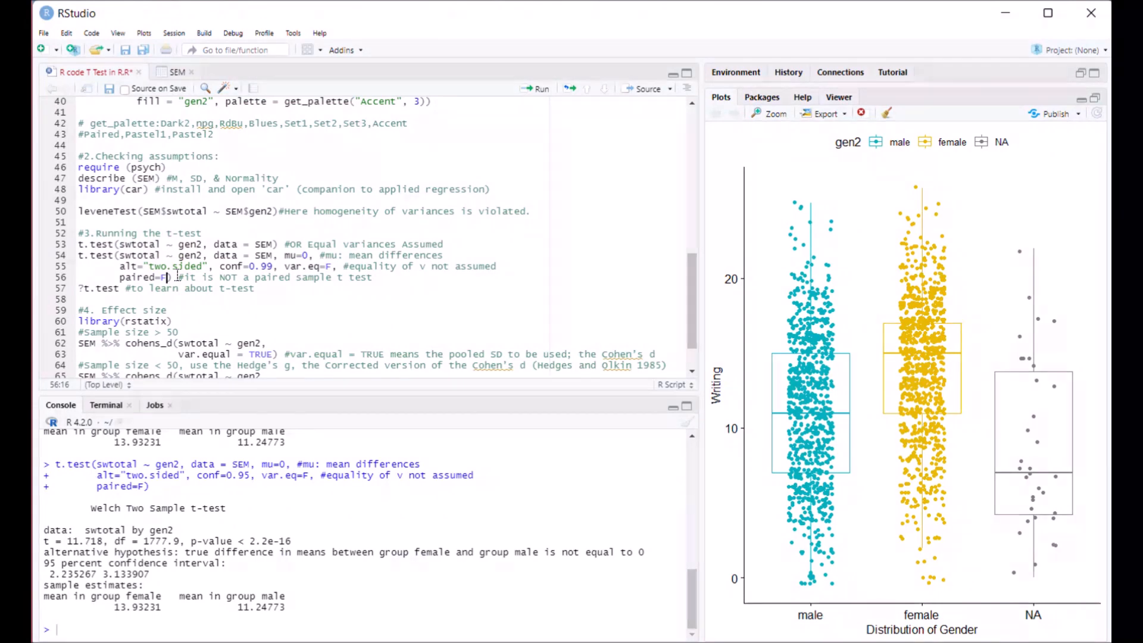
# Rerun the t-test at 99% confidence, giving interval 2.093848 to 3.275326
pyautogui.click(537, 88)
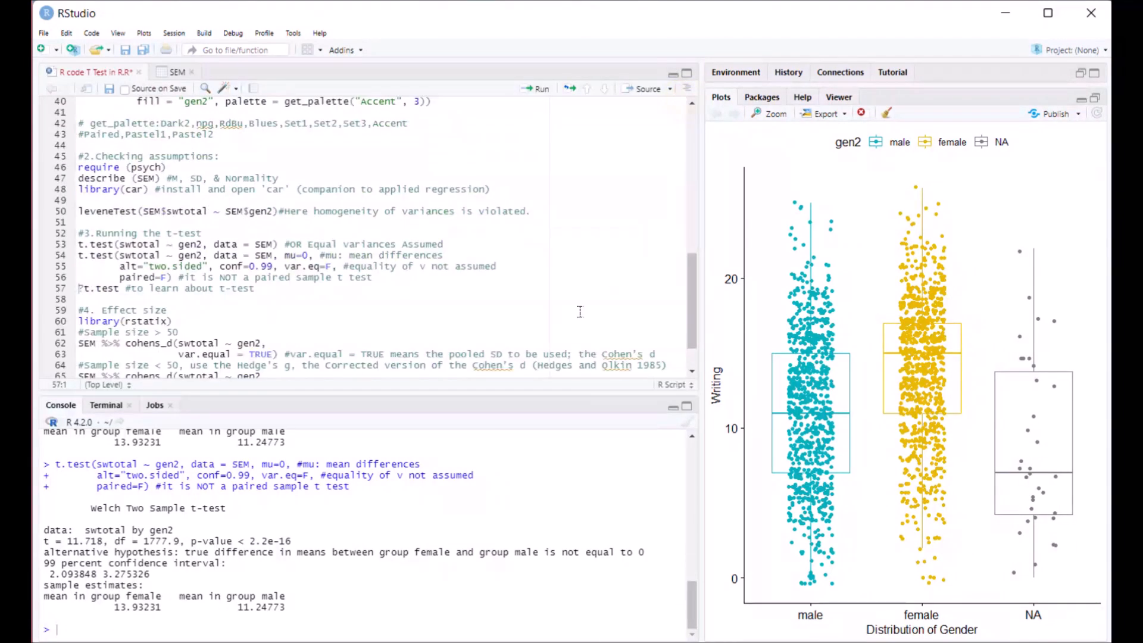
pyautogui.moveTo(842, 349)
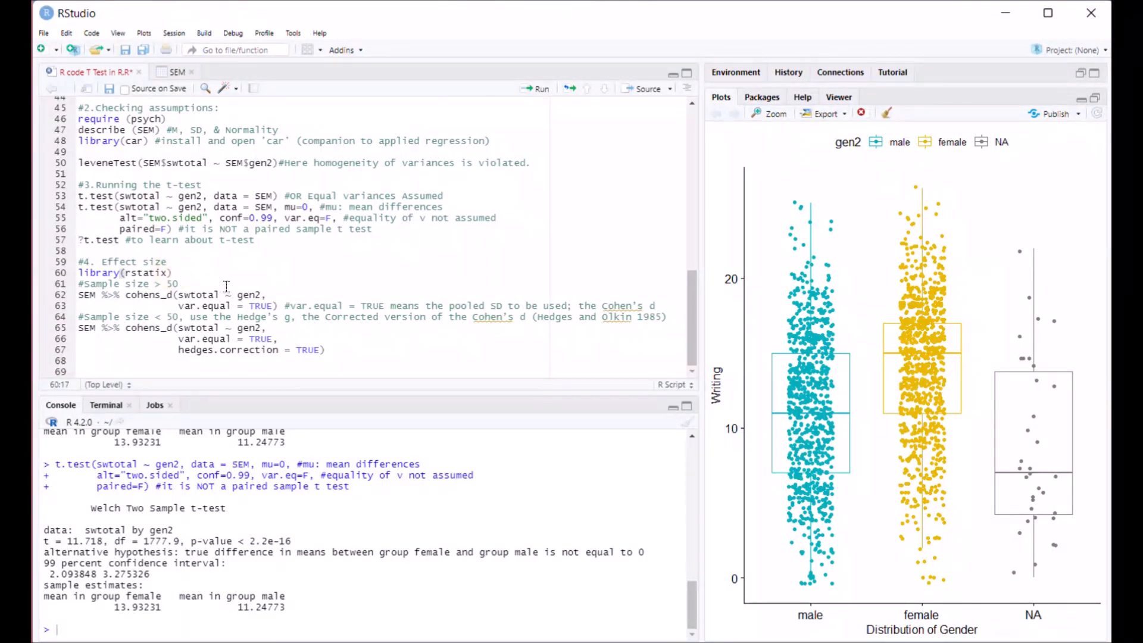
pyautogui.click(80, 239)
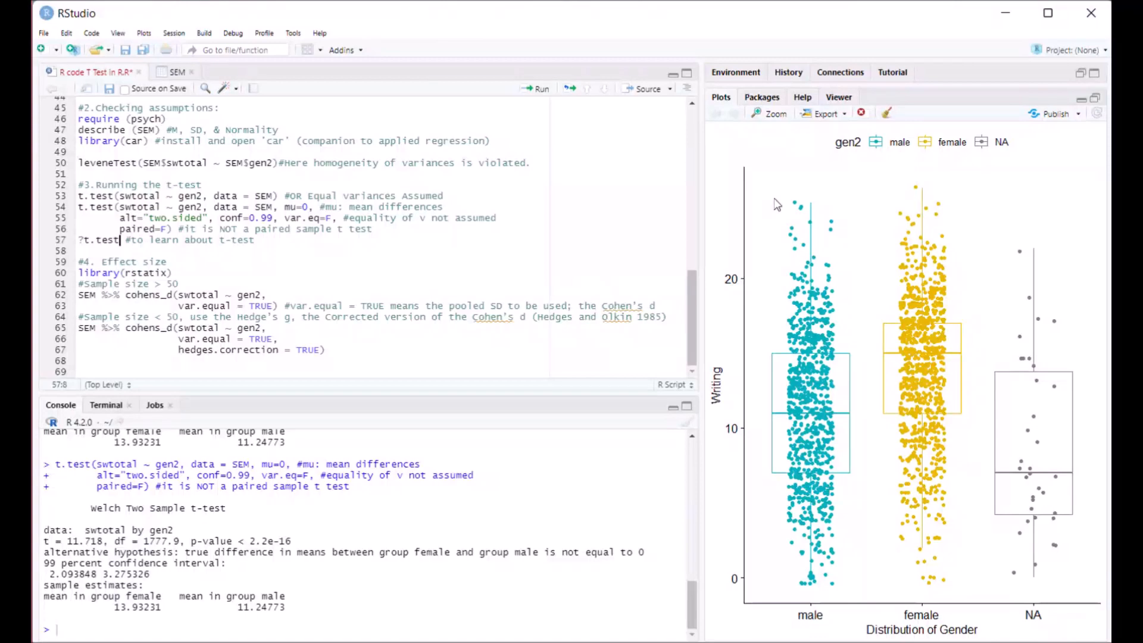
# Run ?t.test and review the Arguments section of the Student's t-Test help page
pyautogui.click(538, 87)
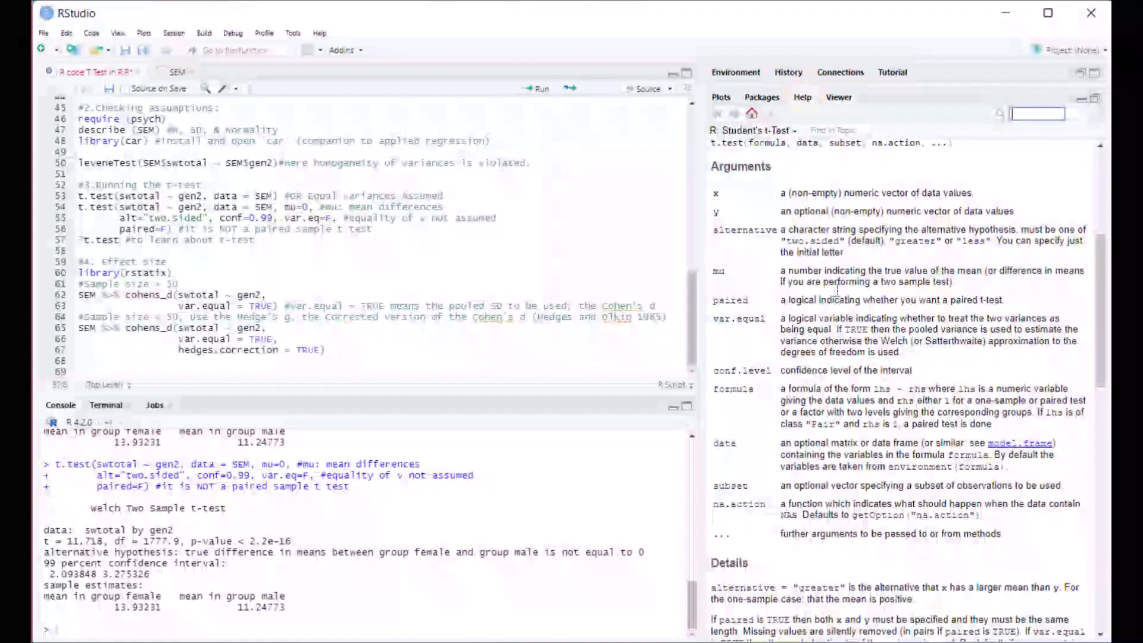
pyautogui.scroll(3)
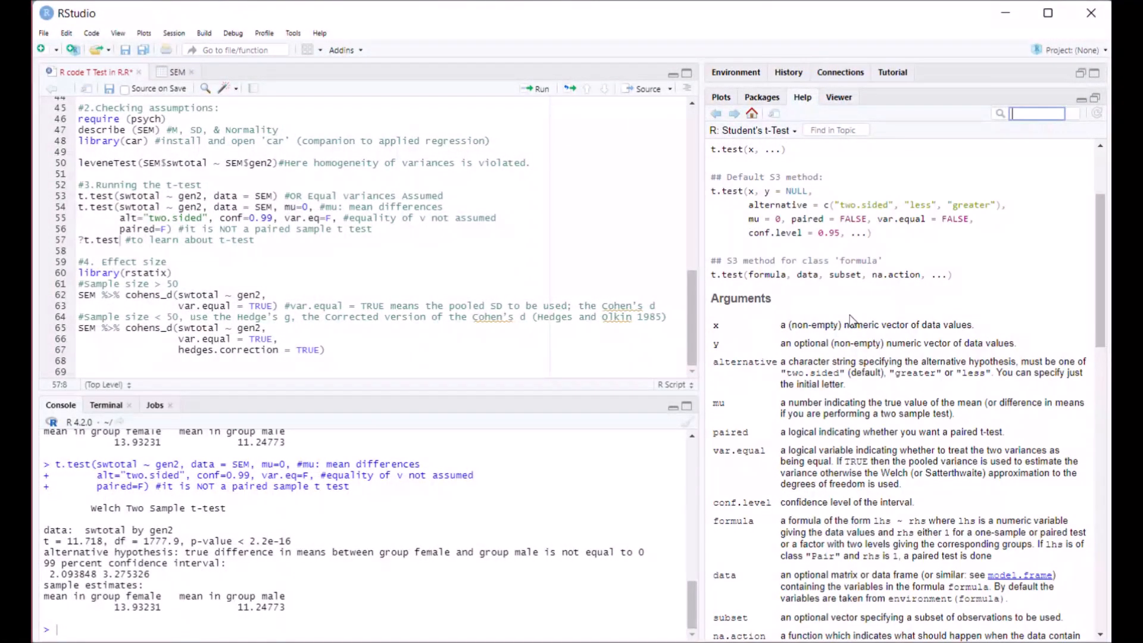
pyautogui.scroll(3)
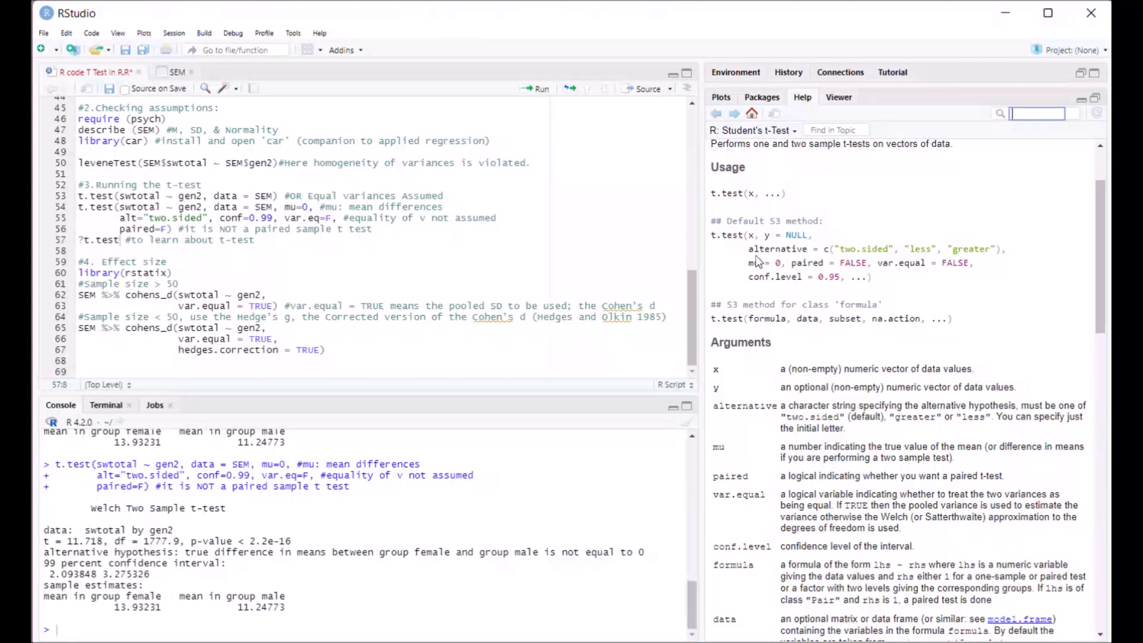
pyautogui.click(720, 97)
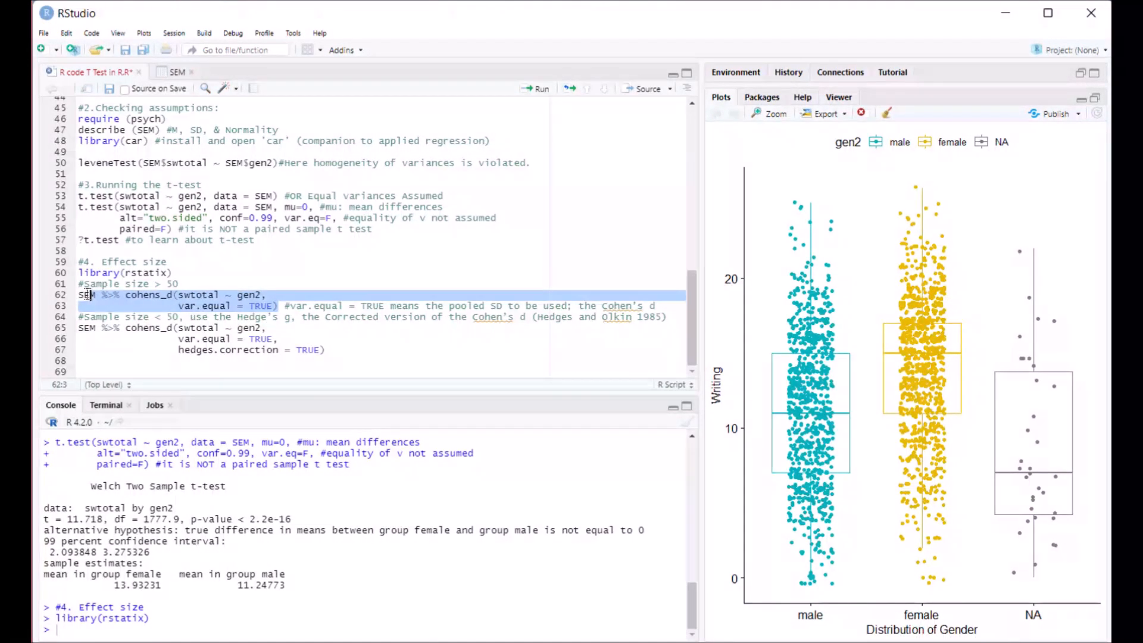
# Examine the cohens_d formula swtotal ~ gen2 and change var.equal from TRUE to FALSE
pyautogui.click(206, 306)
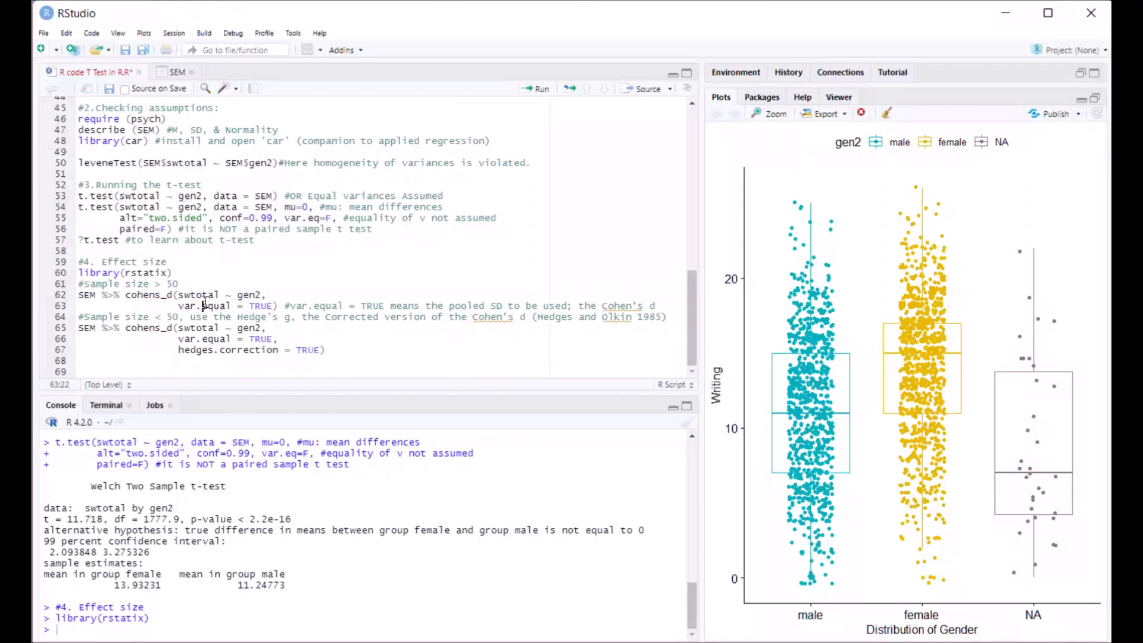
pyautogui.click(87, 294)
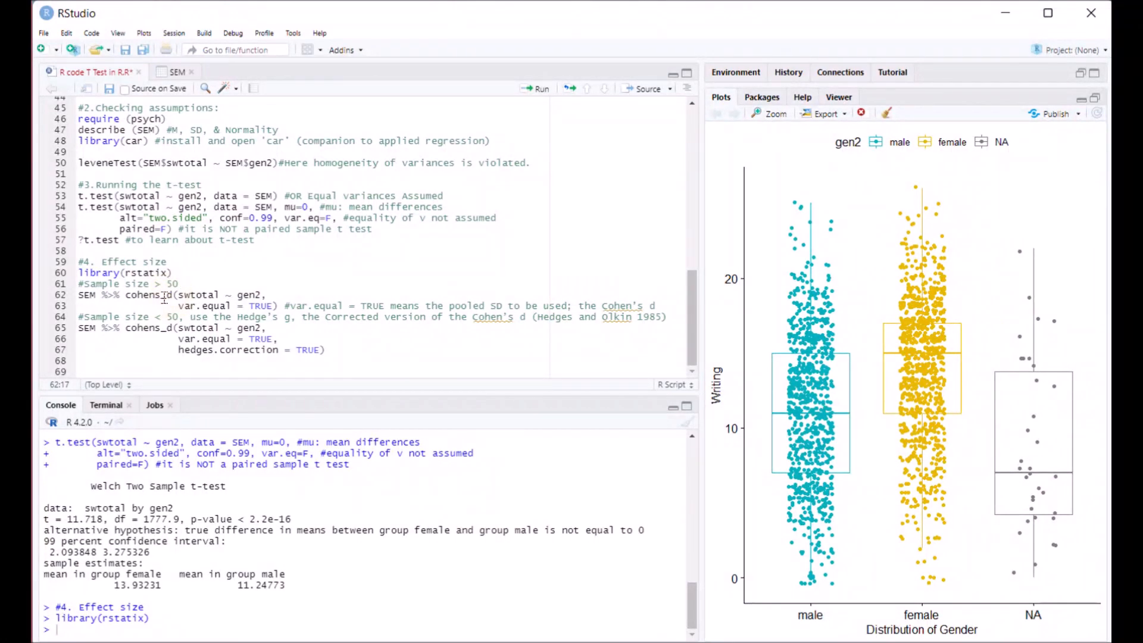
pyautogui.doubleClick(194, 294)
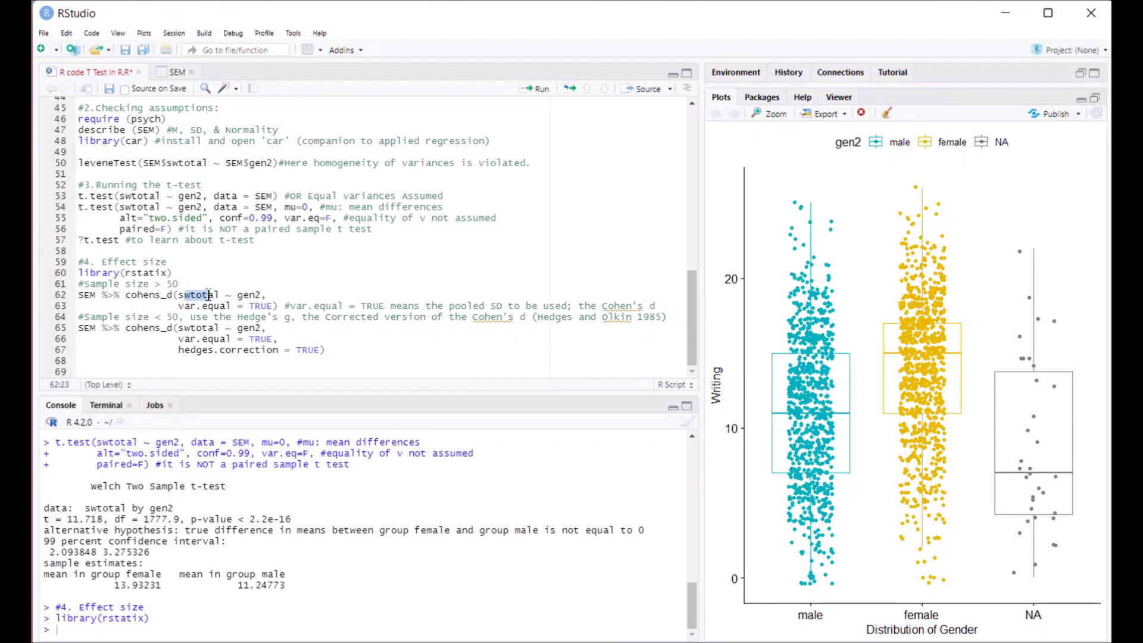
pyautogui.doubleClick(196, 294)
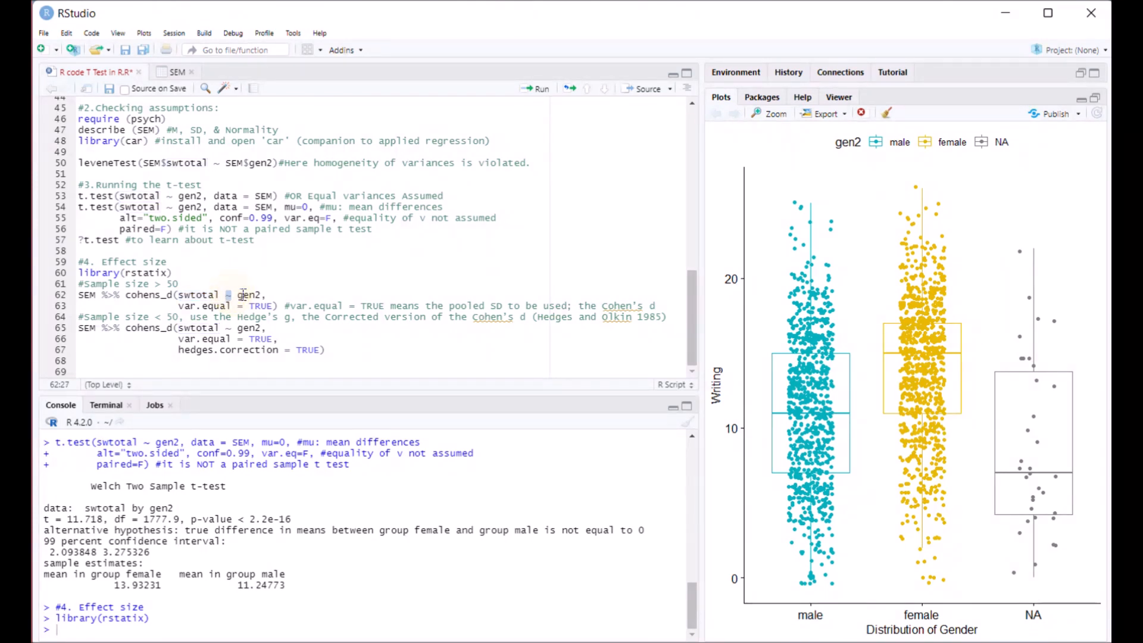
pyautogui.doubleClick(250, 294)
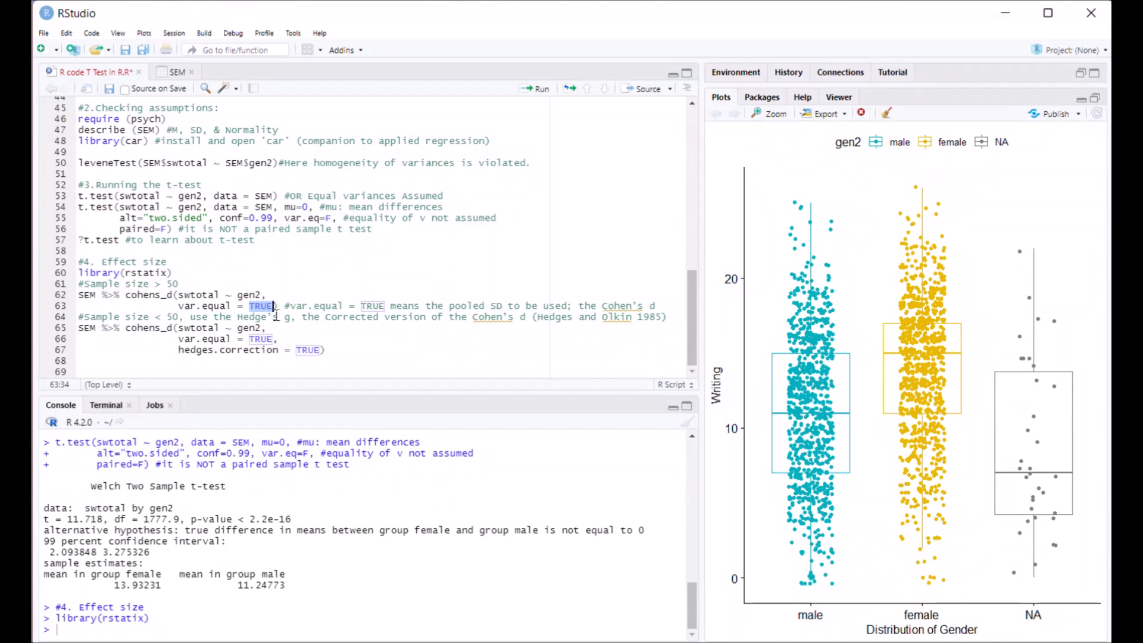
pyautogui.write('FALSE')
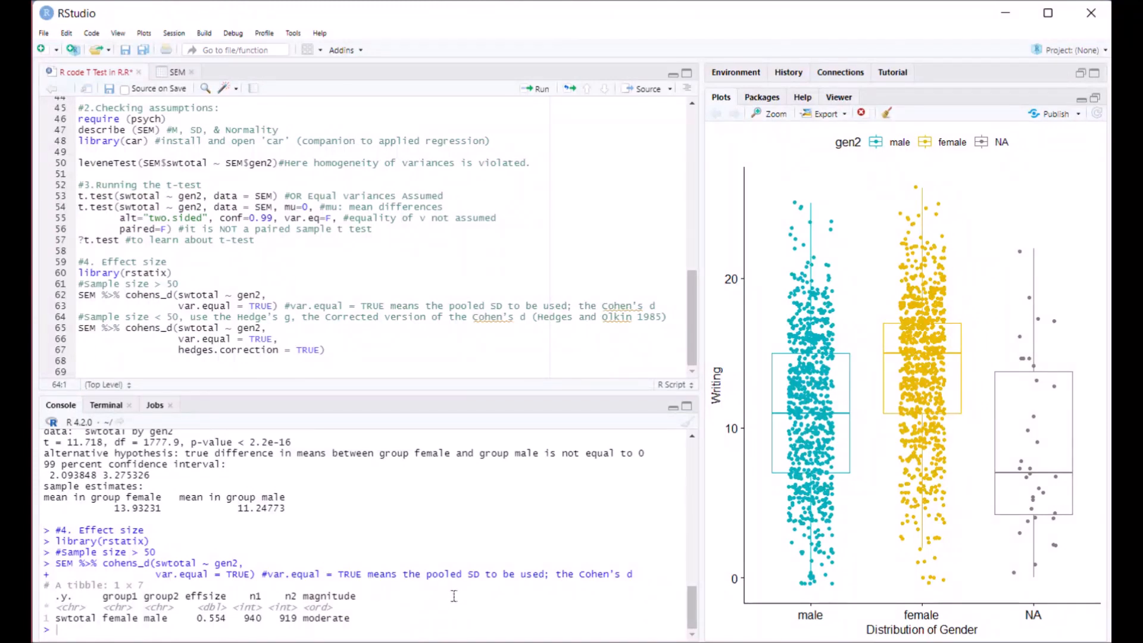
pyautogui.moveTo(401, 598)
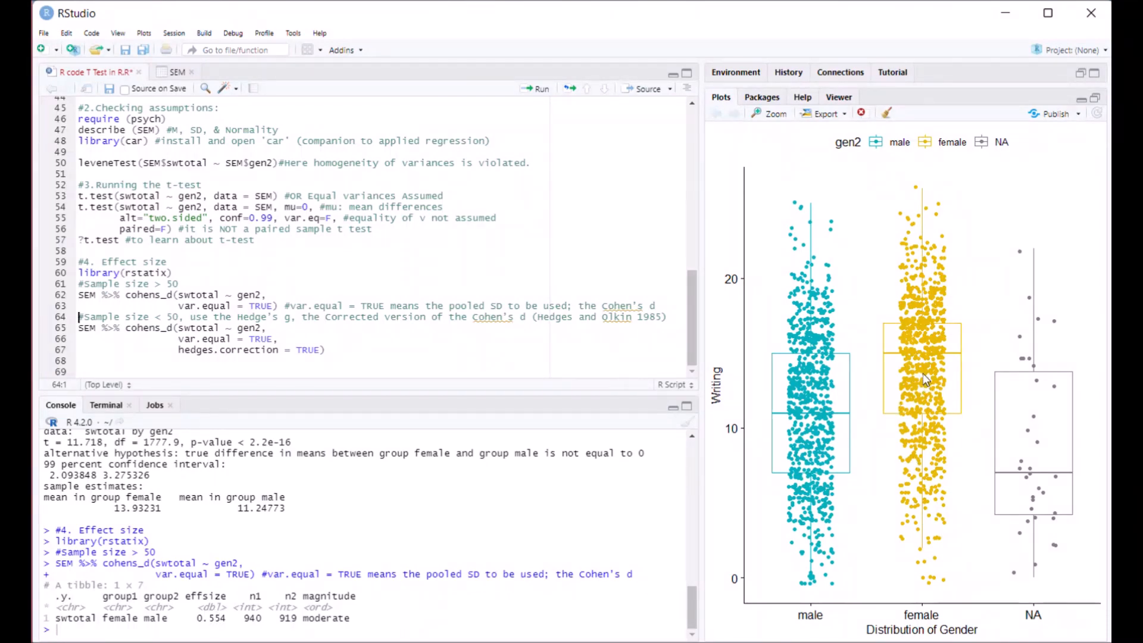
pyautogui.moveTo(911, 419)
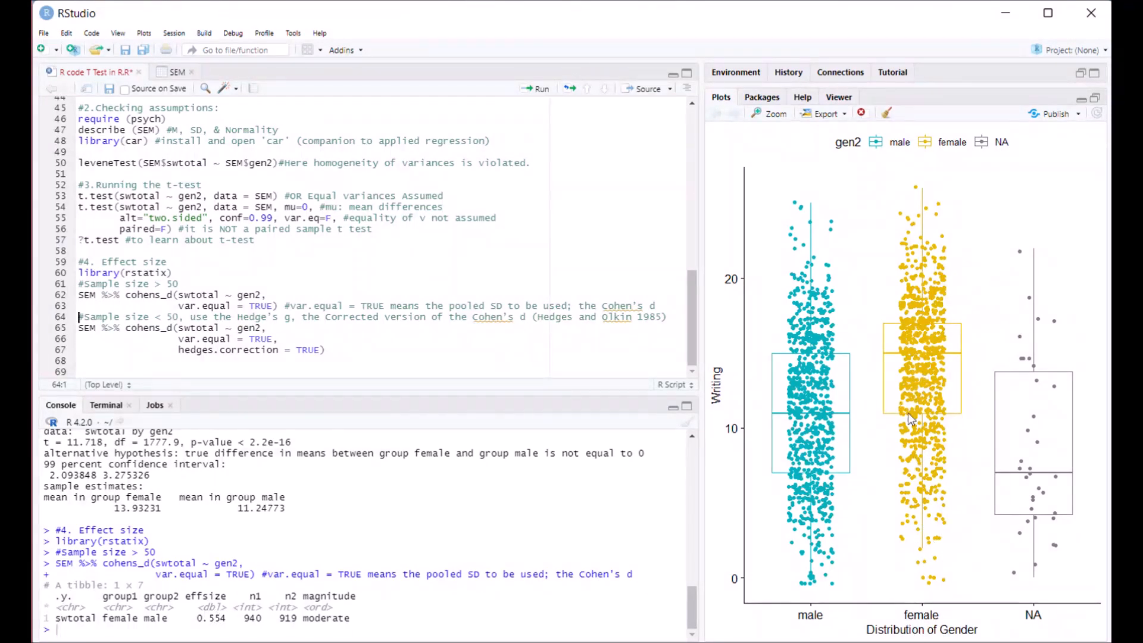
pyautogui.moveTo(813, 485)
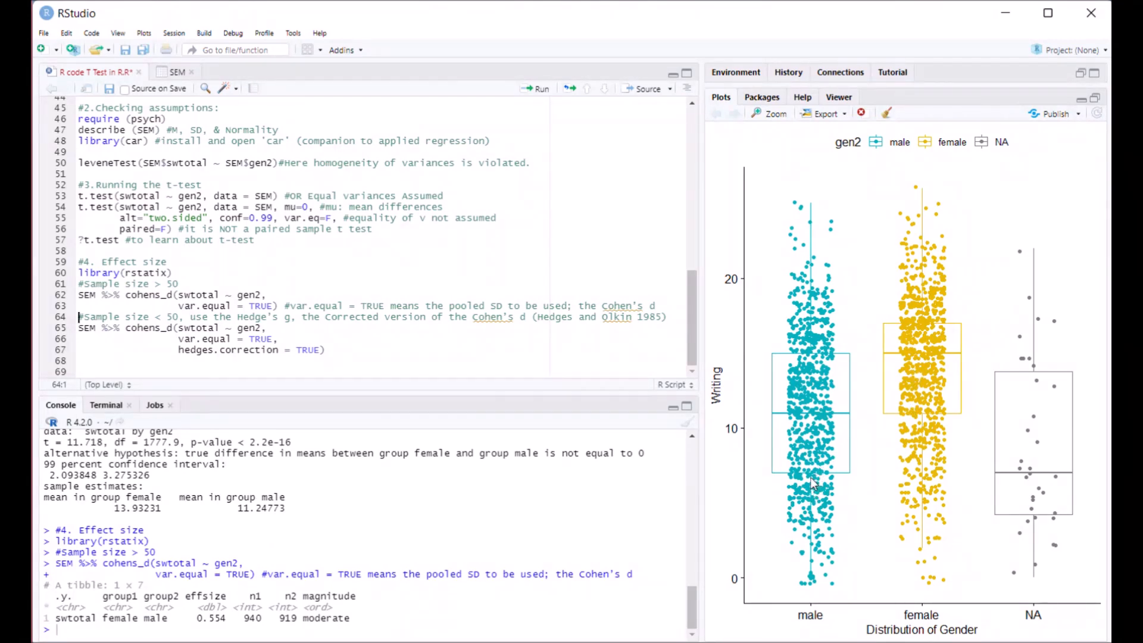
pyautogui.moveTo(794, 463)
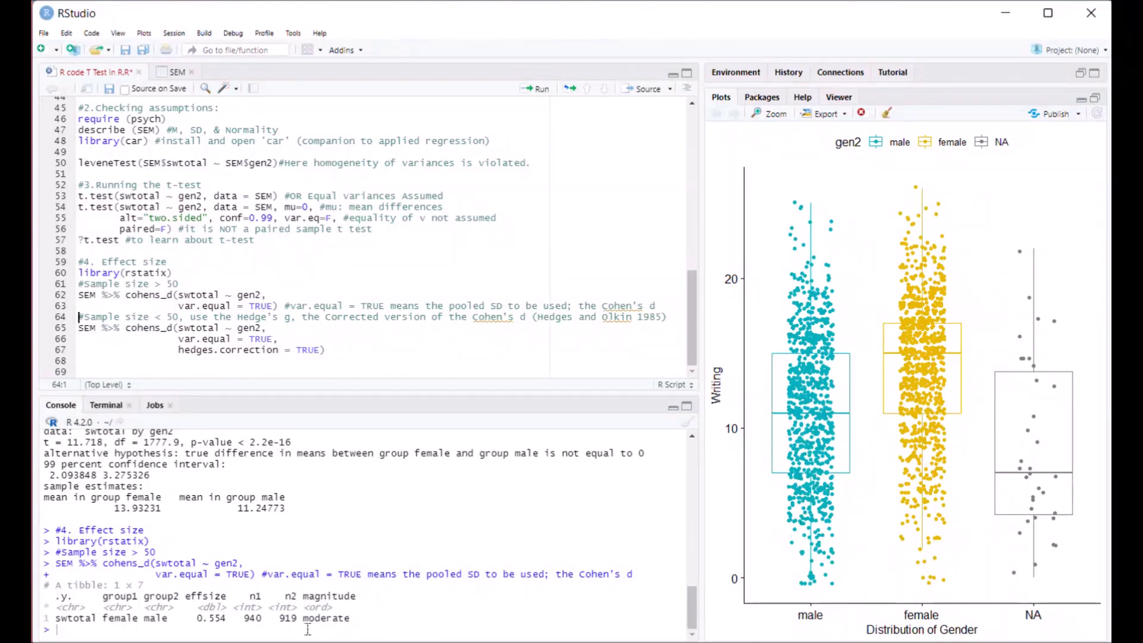
pyautogui.doubleClick(210, 618)
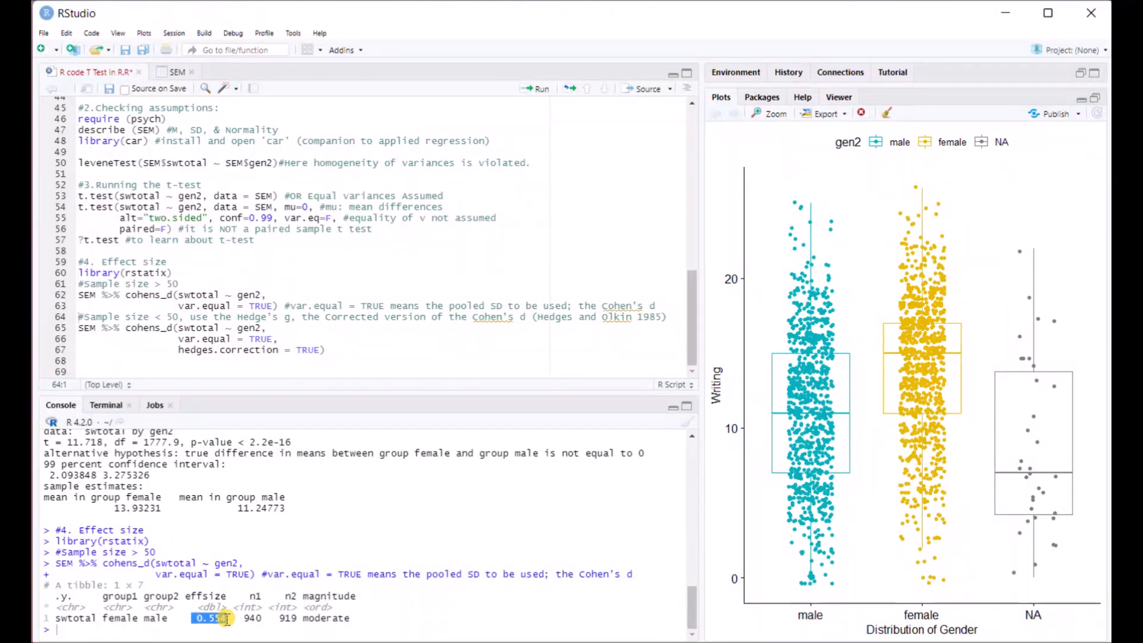
pyautogui.moveTo(223, 629)
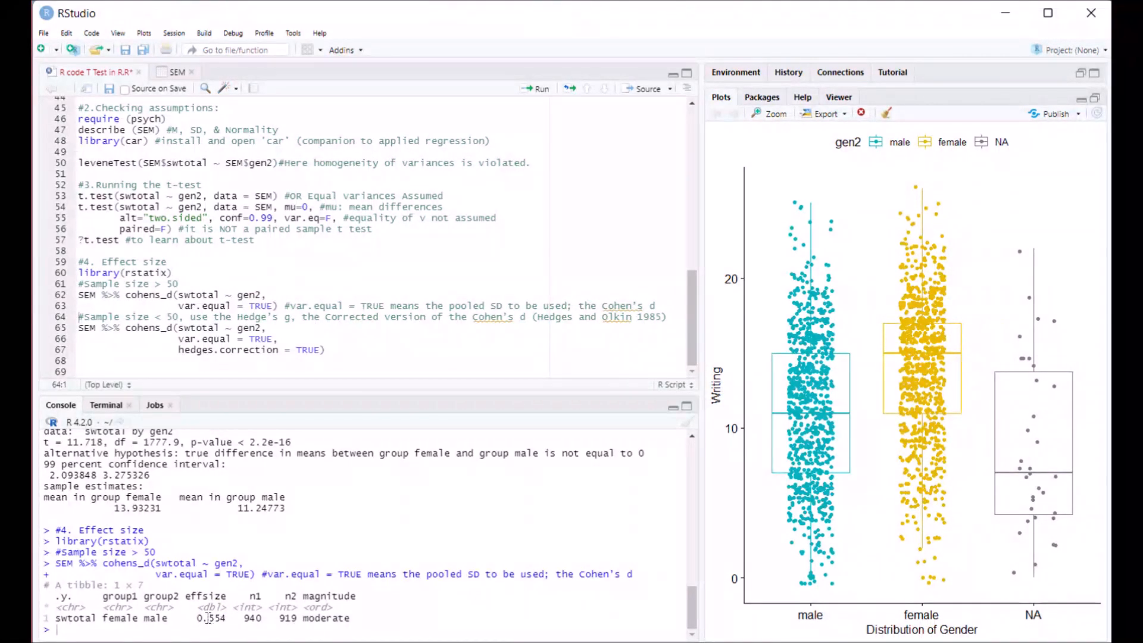
pyautogui.doubleClick(324, 618)
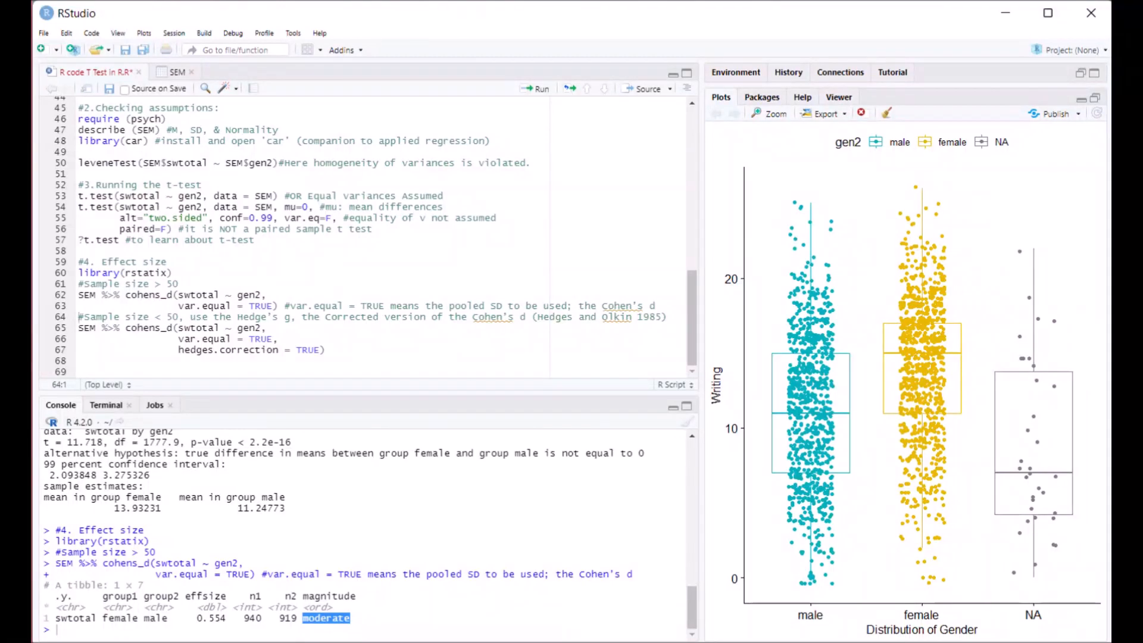
# Switch to the browser's YouTube tab showing the Statistics & Theory cohen's d search results
pyautogui.click(827, 20)
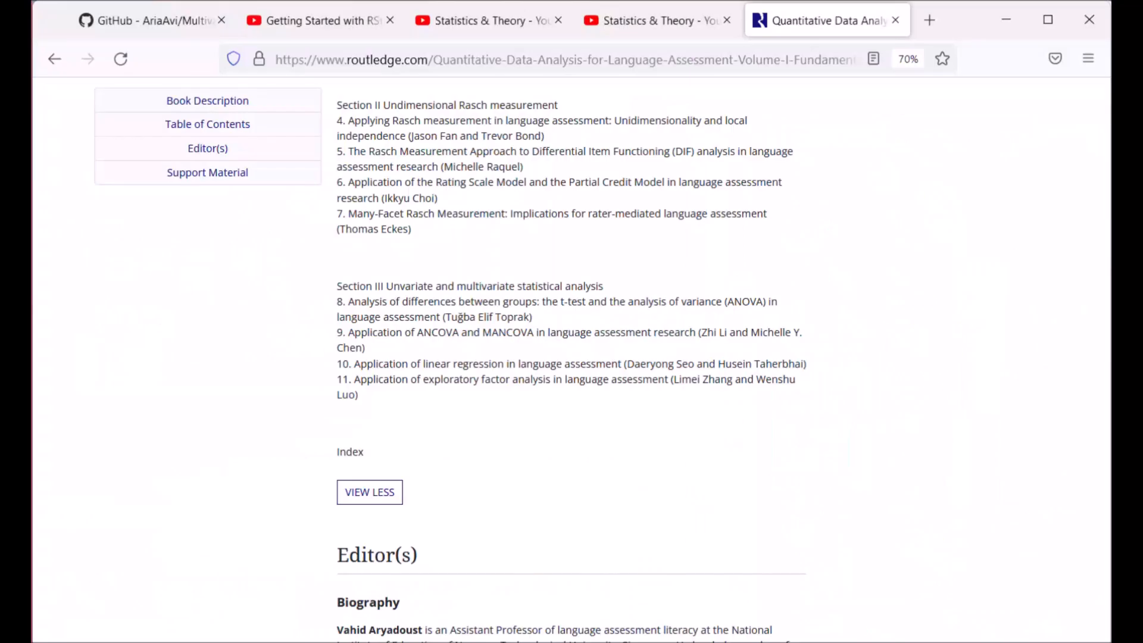
pyautogui.click(656, 20)
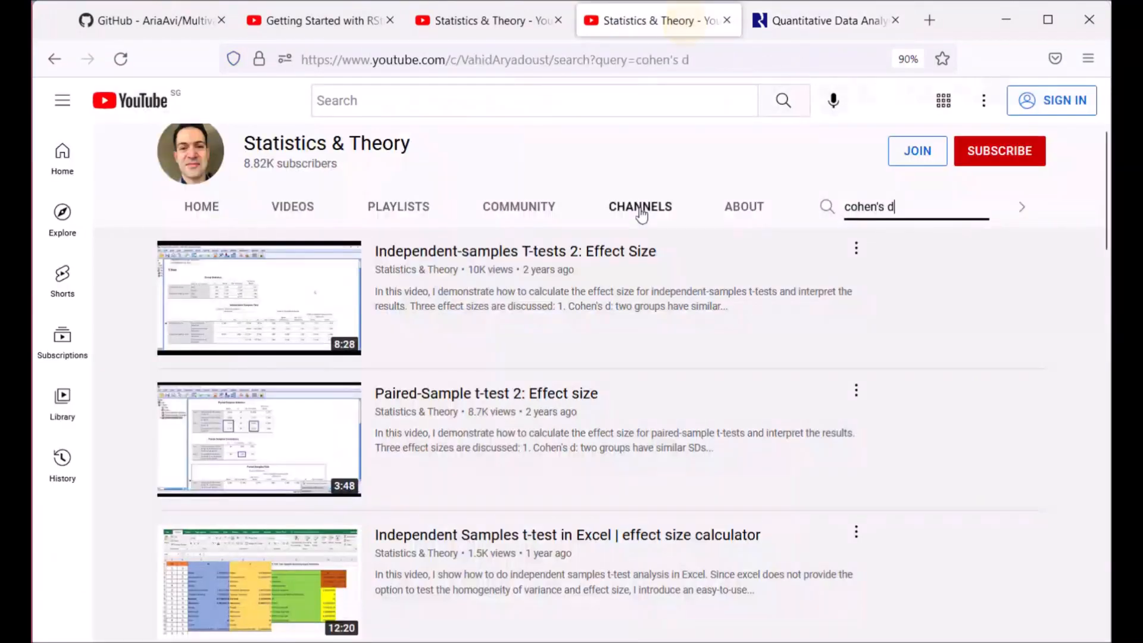
pyautogui.moveTo(720, 375)
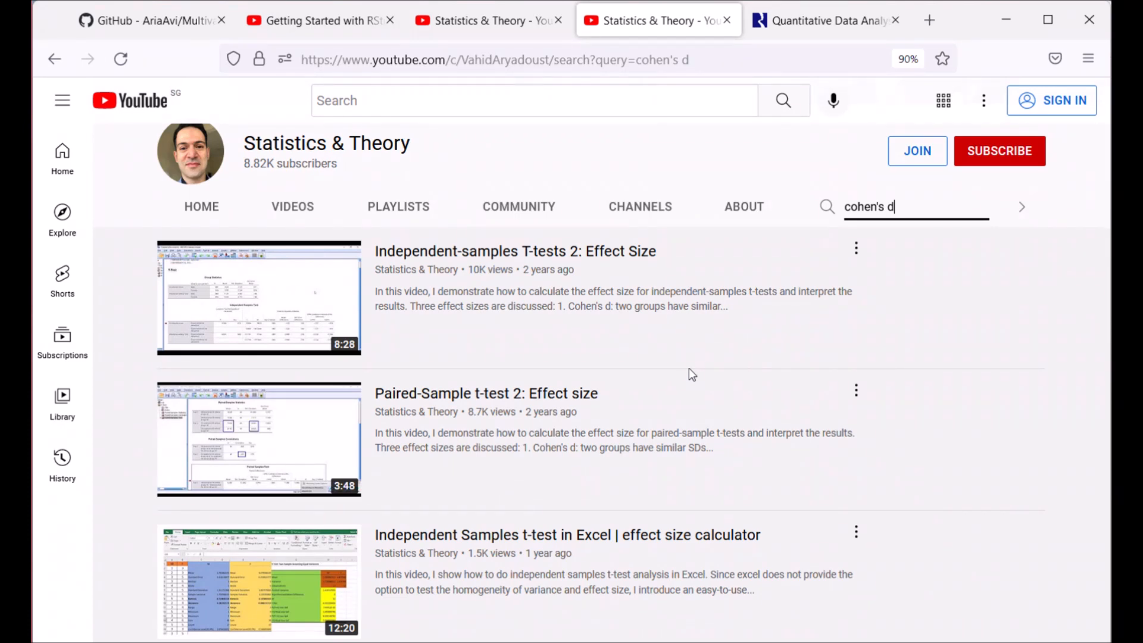
pyautogui.moveTo(584, 206)
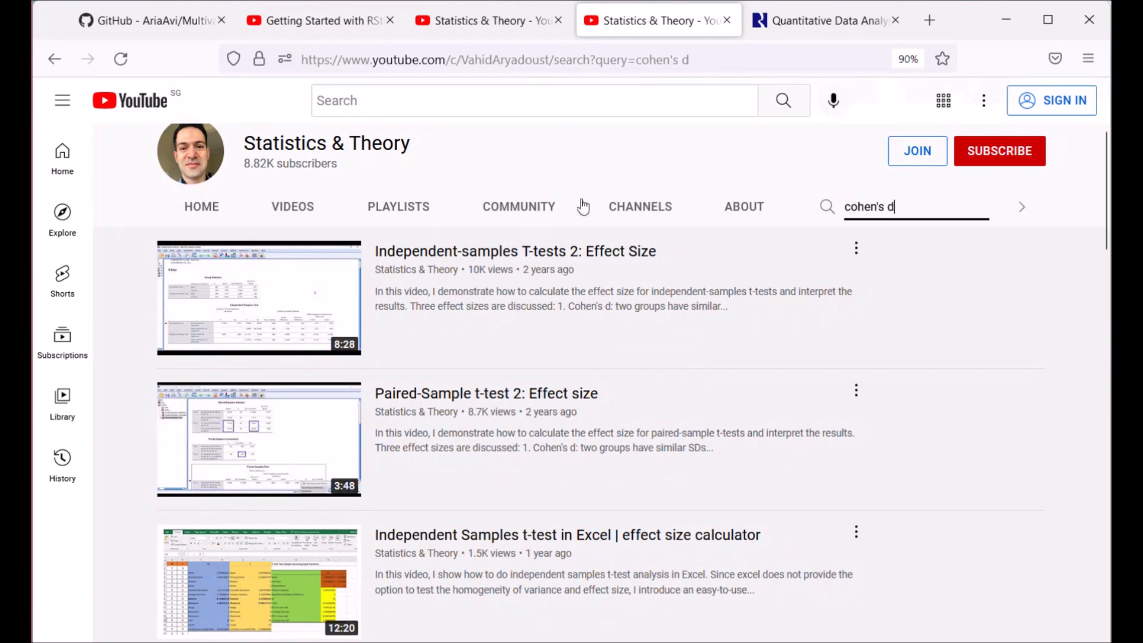
pyautogui.moveTo(498, 535)
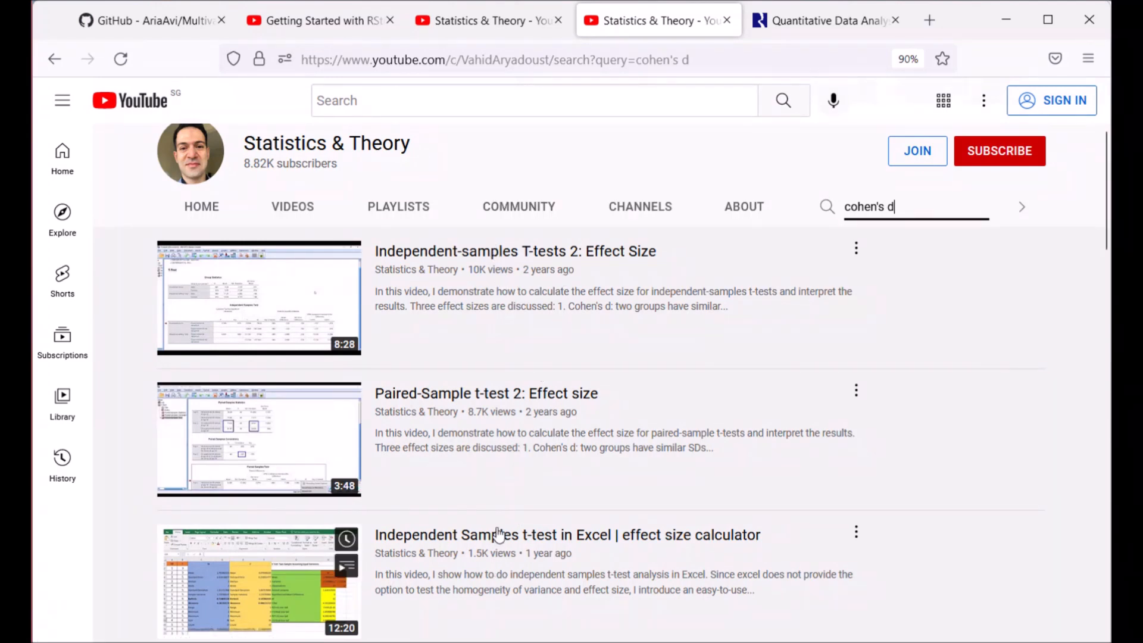
pyautogui.moveTo(510, 262)
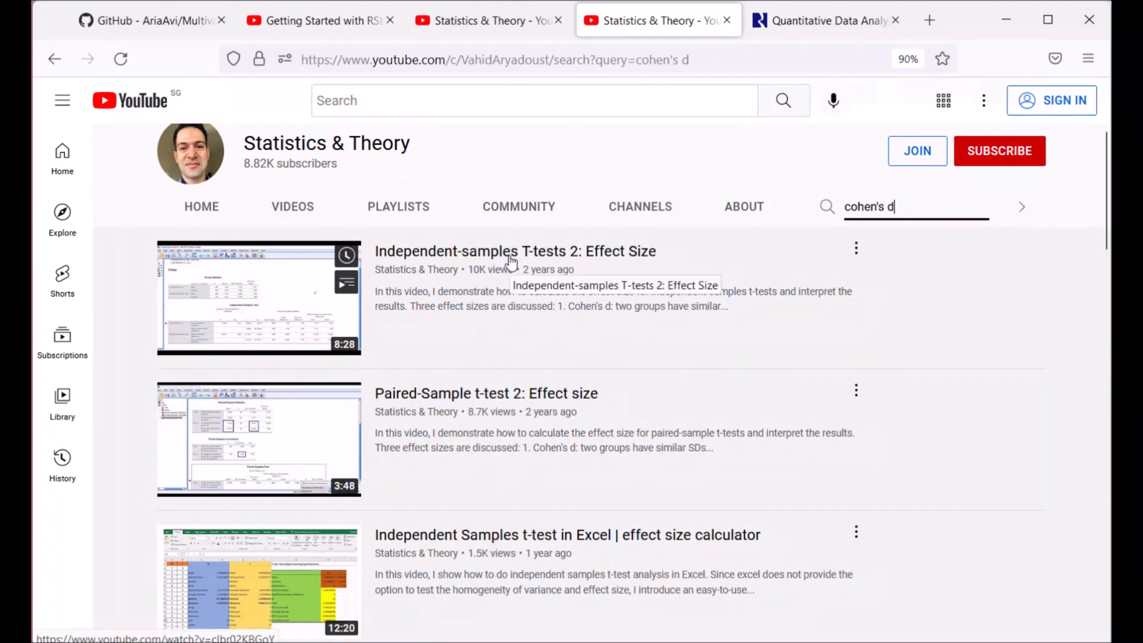
pyautogui.moveTo(501, 252)
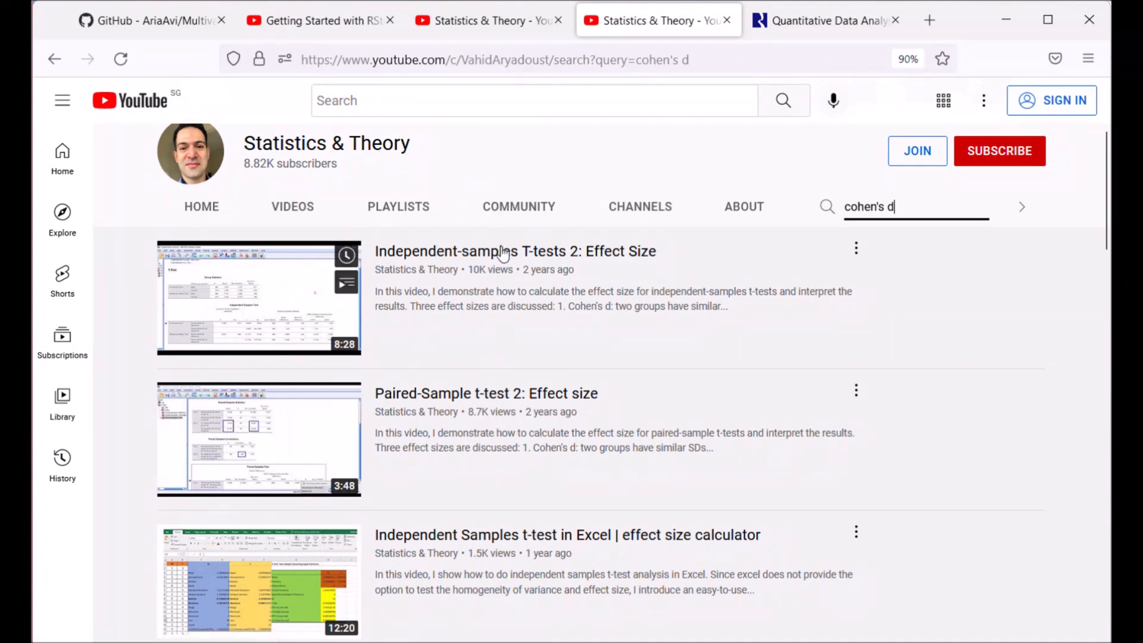
pyautogui.moveTo(625, 610)
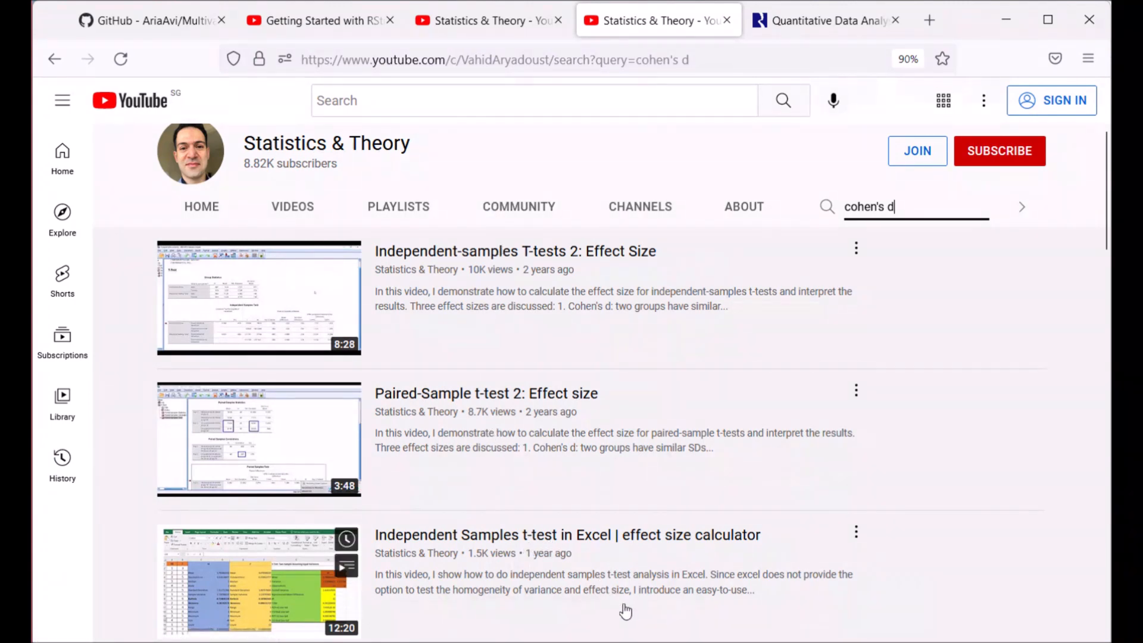
pyautogui.moveTo(543, 393)
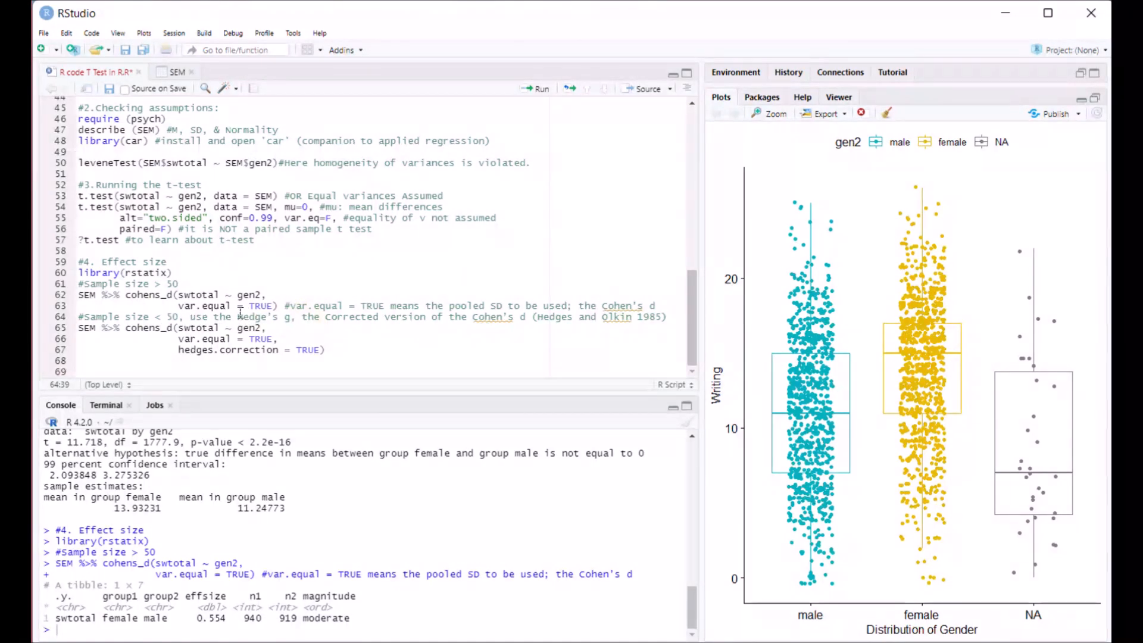
# Add hedges.correction = TRUE after var.equal = TRUE in the large-sample cohens_d call
pyautogui.doubleClick(255, 316)
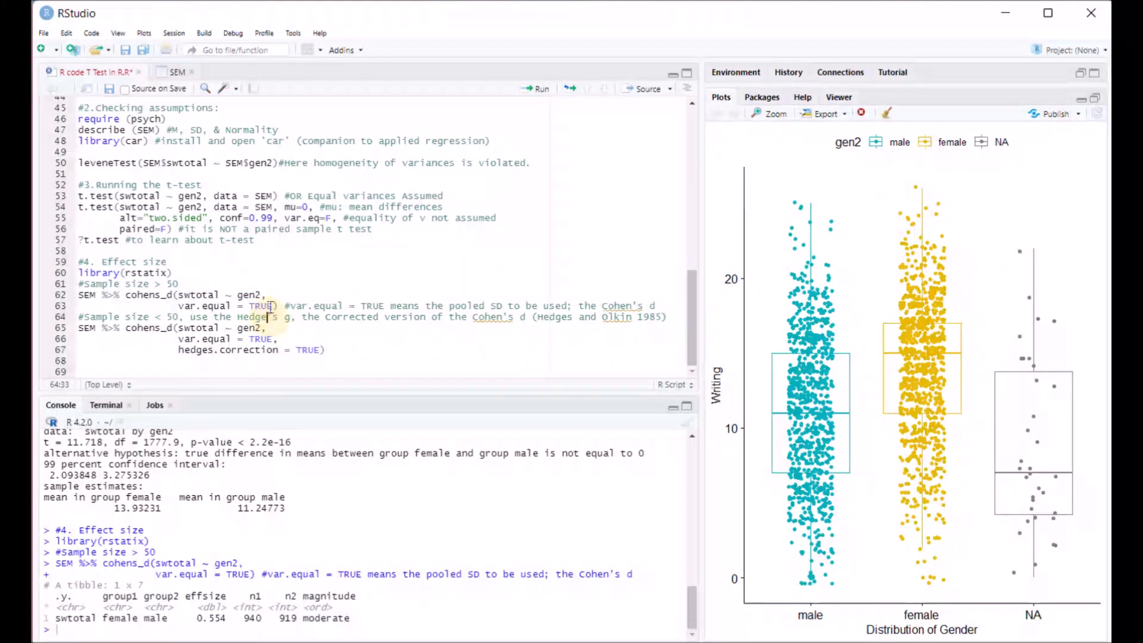
pyautogui.click(275, 306)
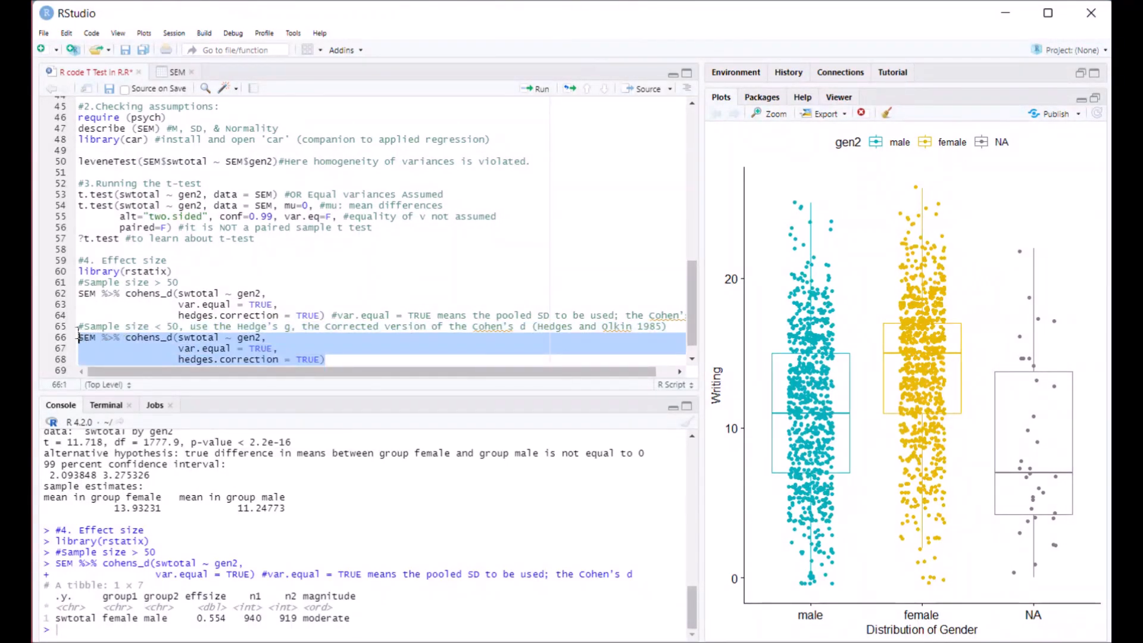
# Run the Hedges-corrected cohens_d call, giving effect size 0.554, moderate, for female versus male
pyautogui.click(283, 337)
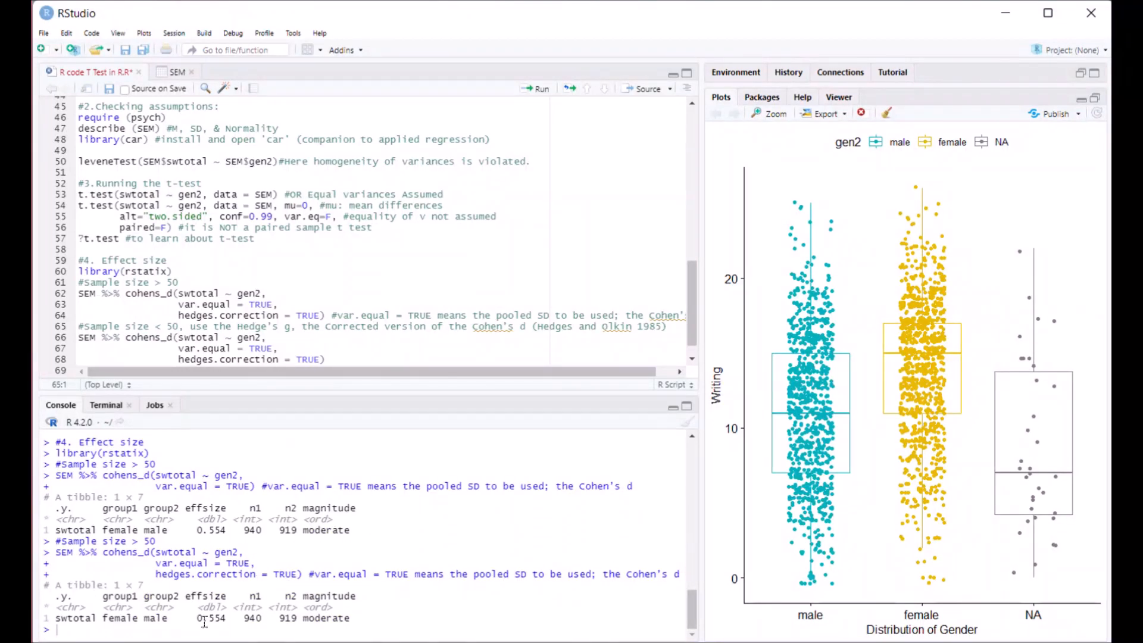
pyautogui.doubleClick(209, 618)
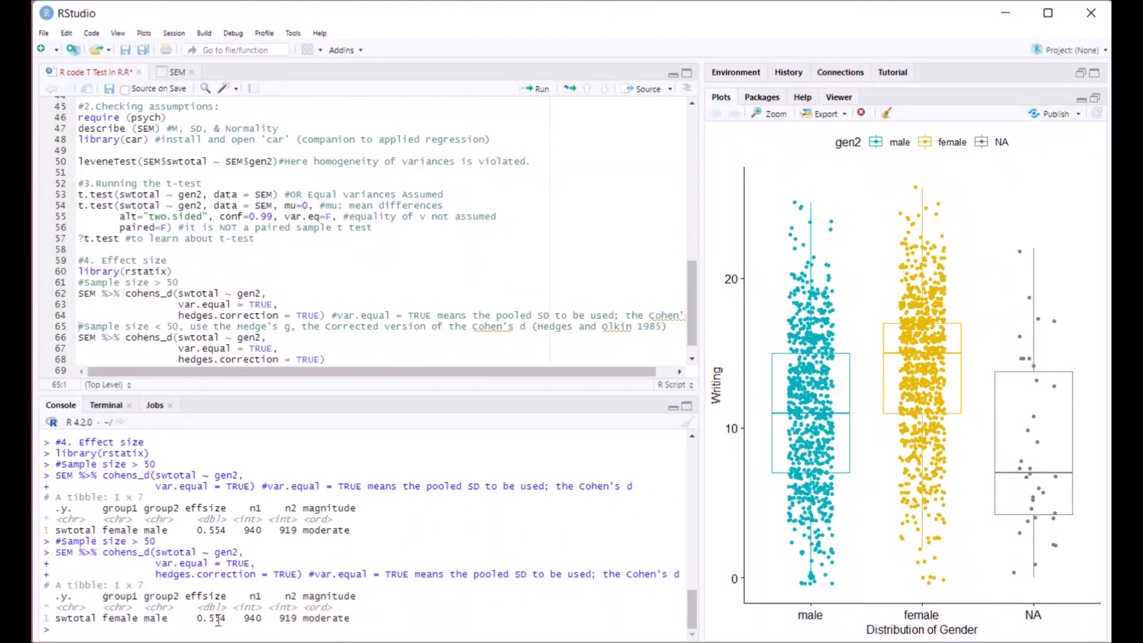
pyautogui.scroll(3)
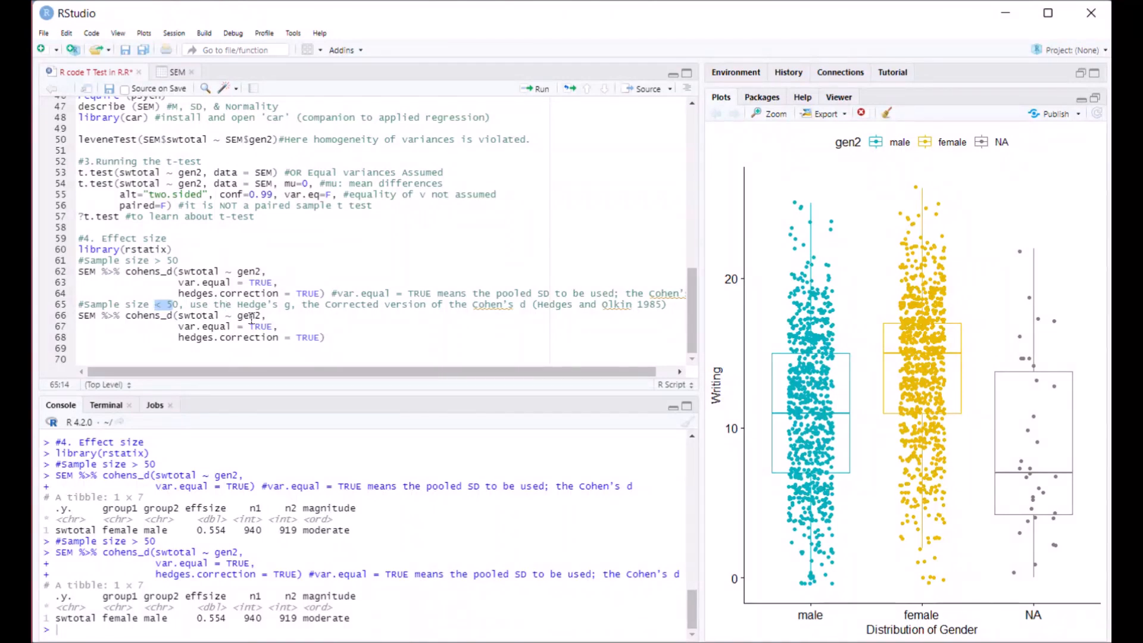
pyautogui.click(327, 337)
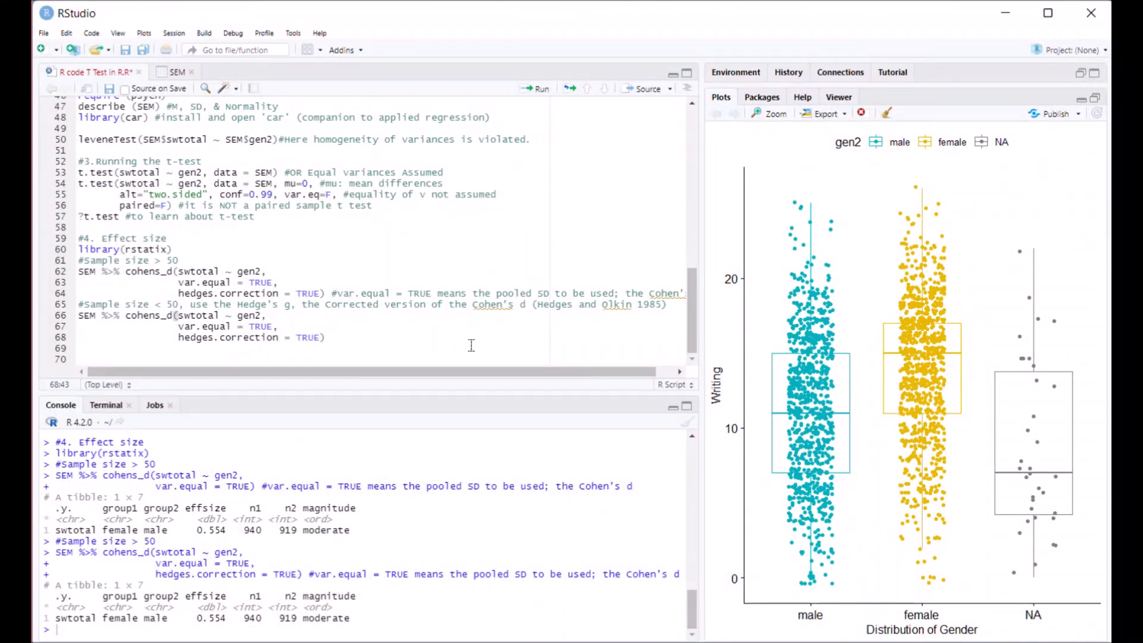
pyautogui.click(320, 337)
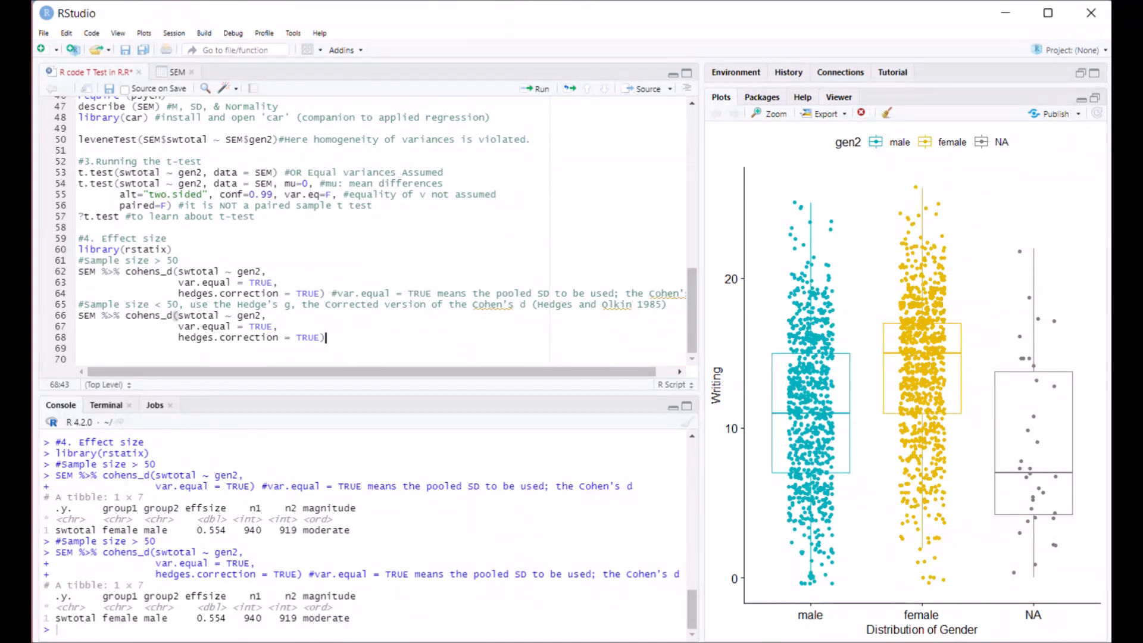